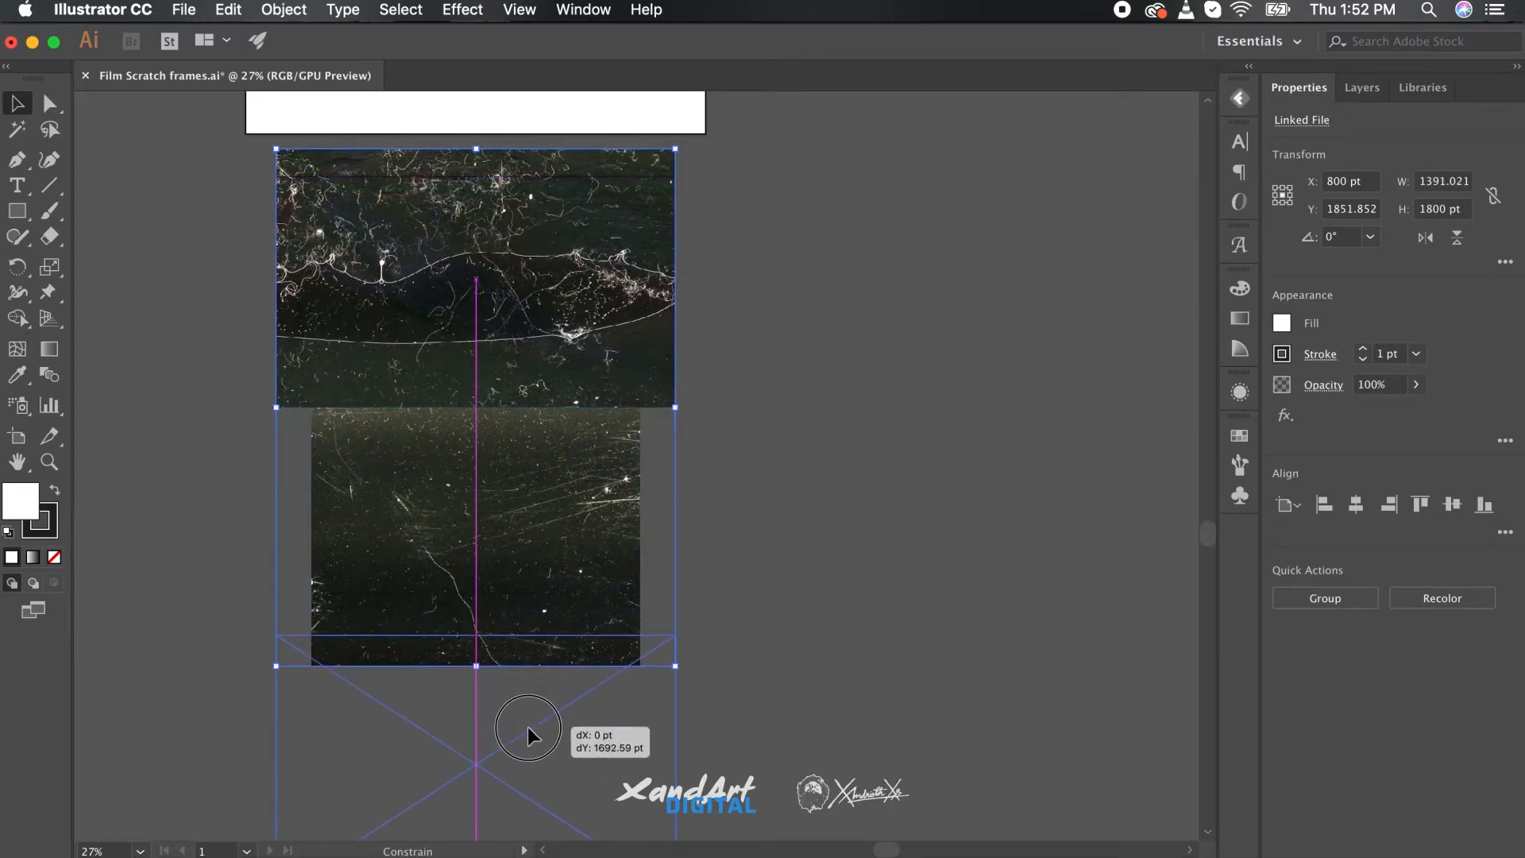
Step: Move two scratch photos down so they sit in the vertical column below the others
{"action": "left_click_drag", "start_coordinate": [528, 730], "coordinate": [544, 510]}
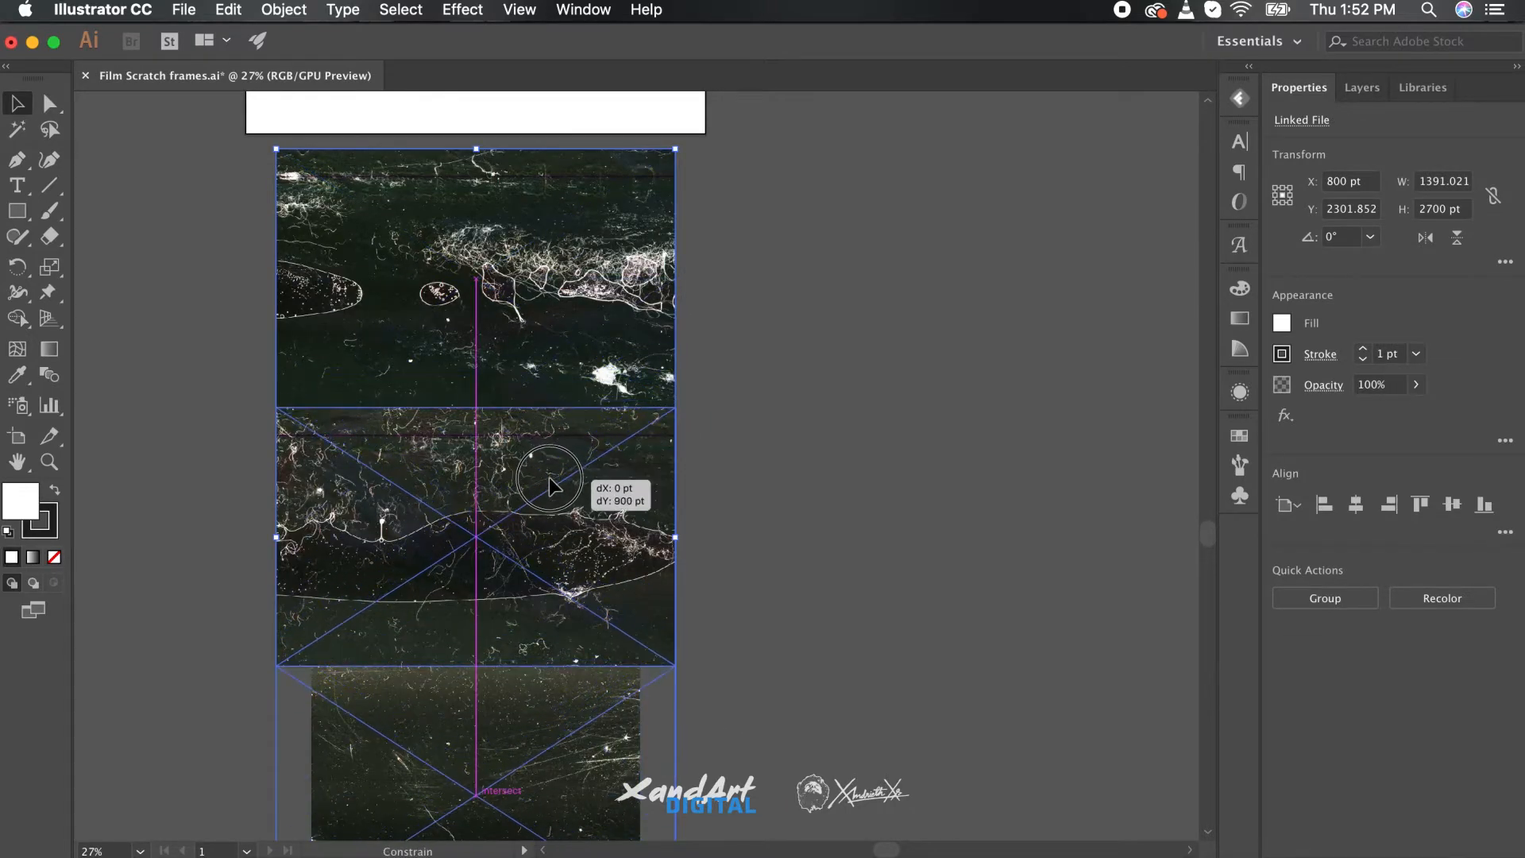
{"action": "left_click_drag", "start_coordinate": [554, 486], "coordinate": [559, 495]}
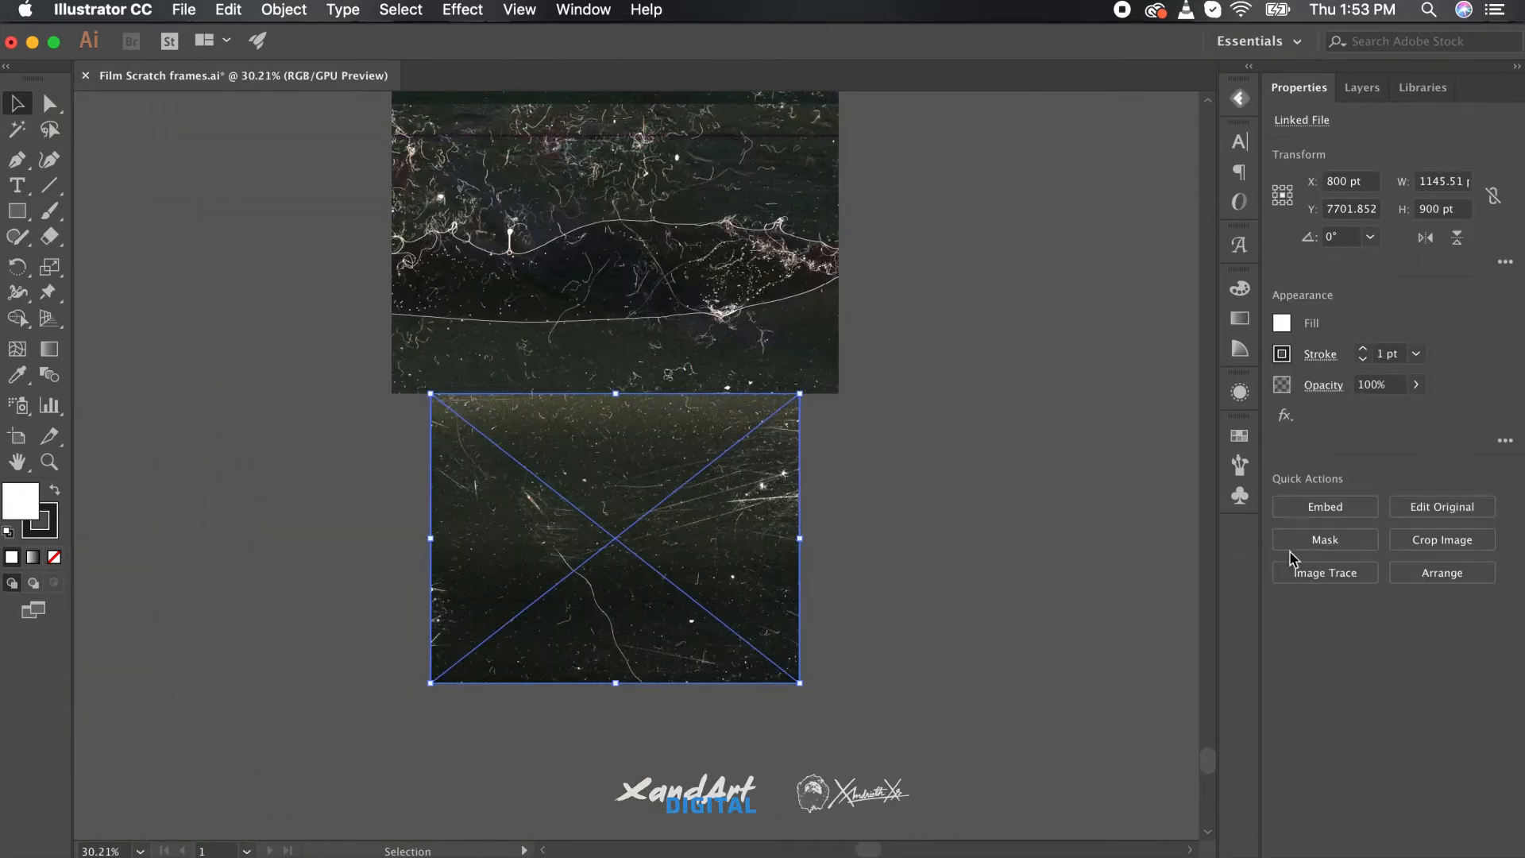
Step: Image-trace three stacked scratch photos with the Default black-and-white preset, confirming the slow-tracing warnings
{"action": "left_click", "coordinate": [1324, 572]}
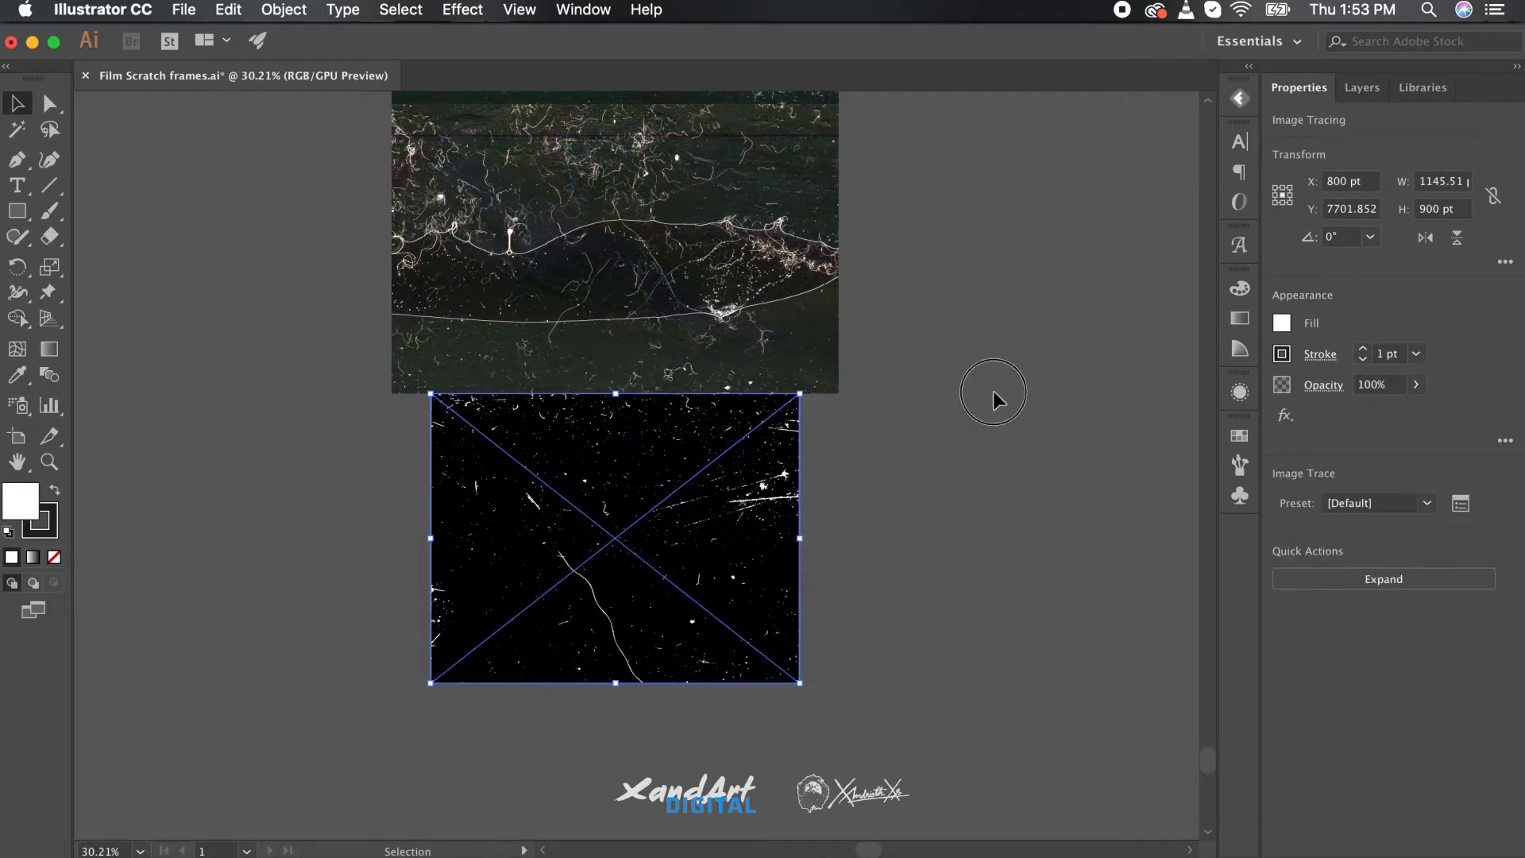
{"action": "left_click", "coordinate": [1323, 573]}
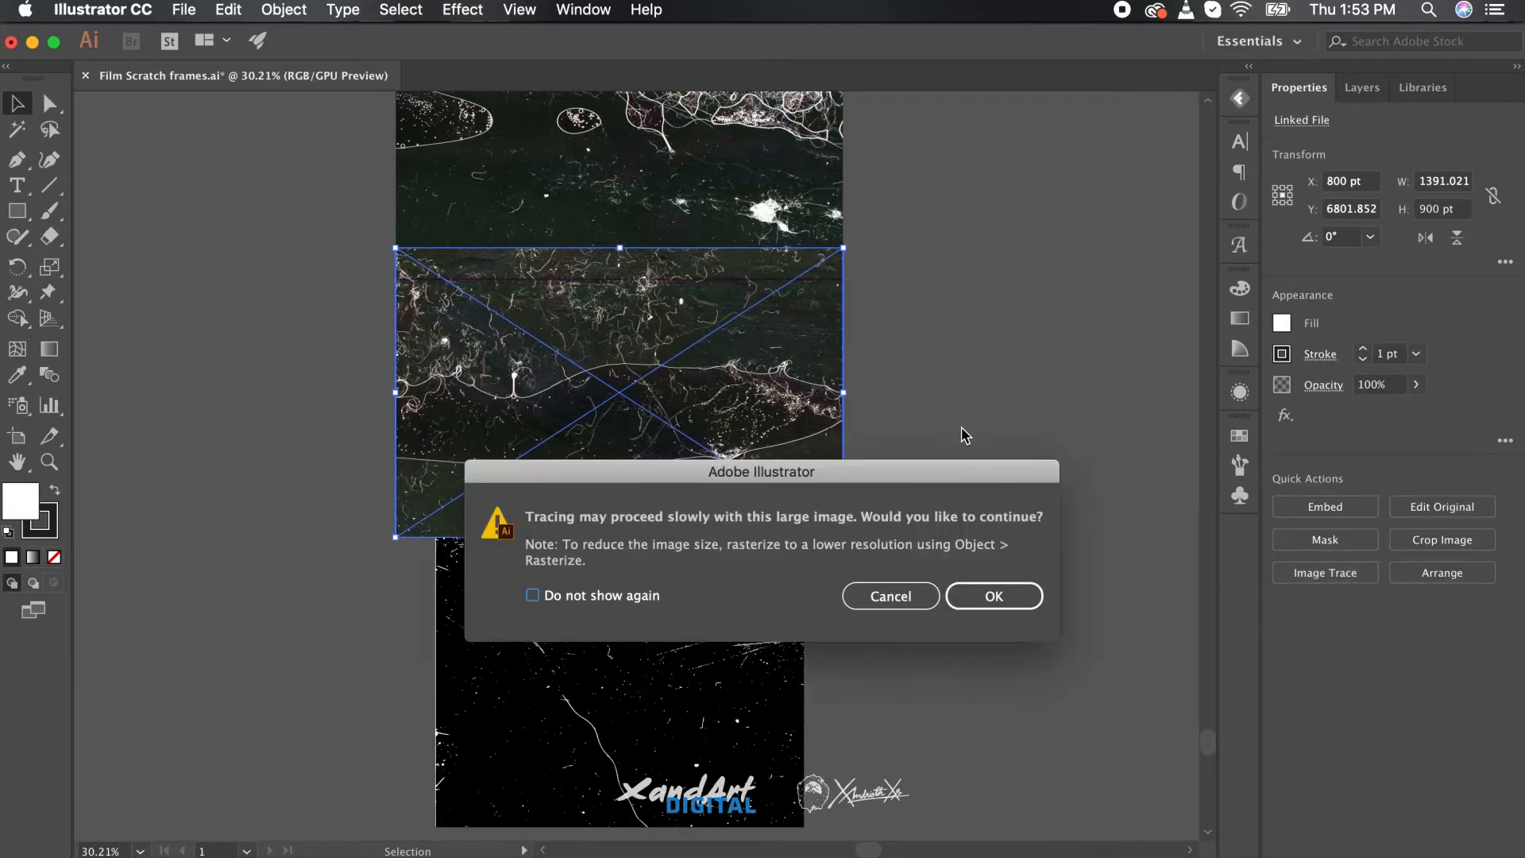
{"action": "left_click", "coordinate": [991, 596]}
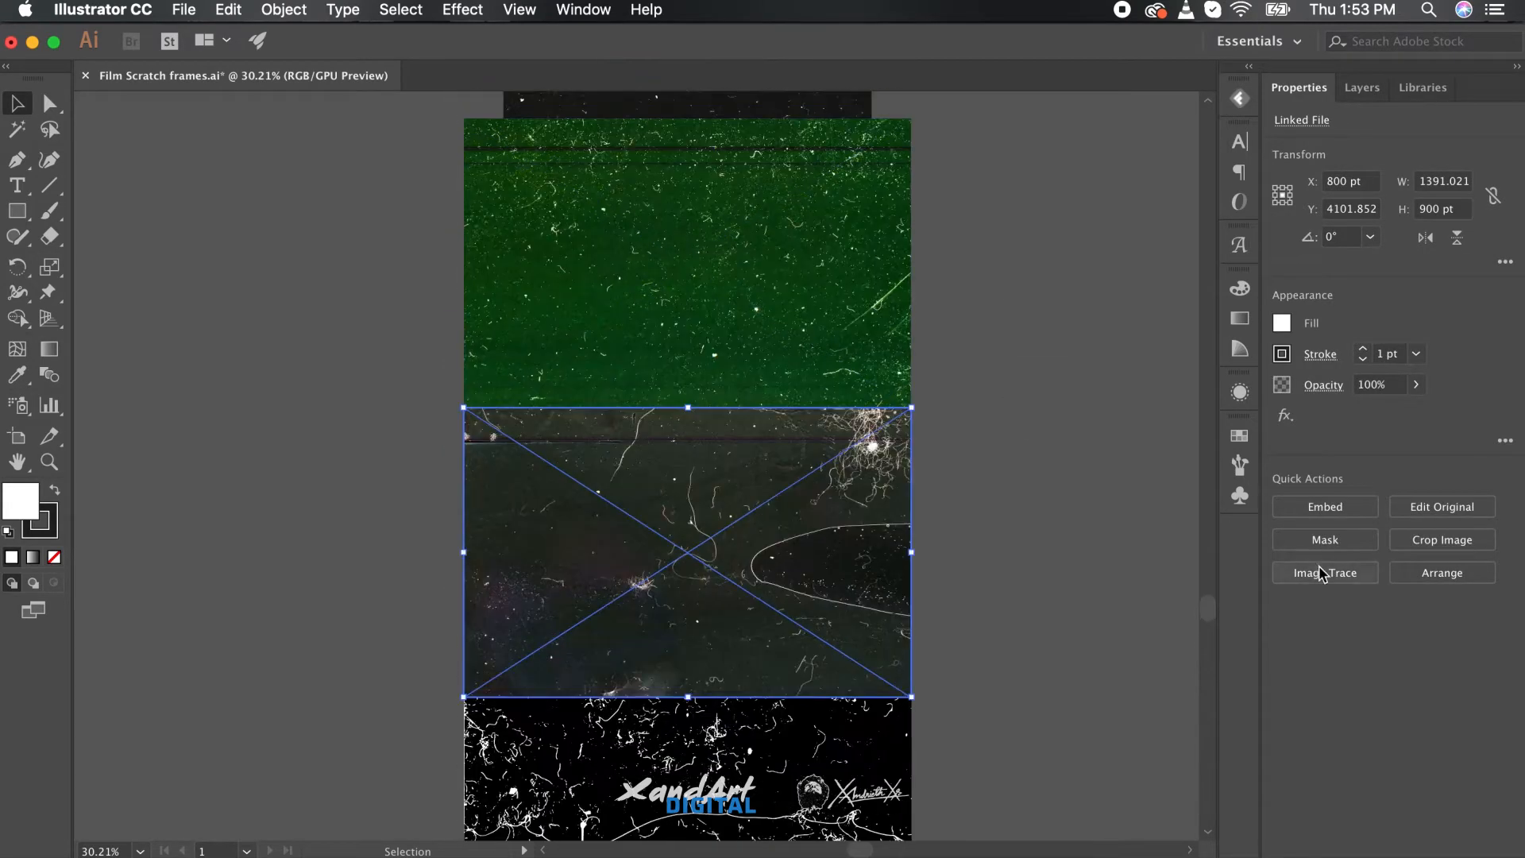
{"action": "left_click", "coordinate": [1325, 572]}
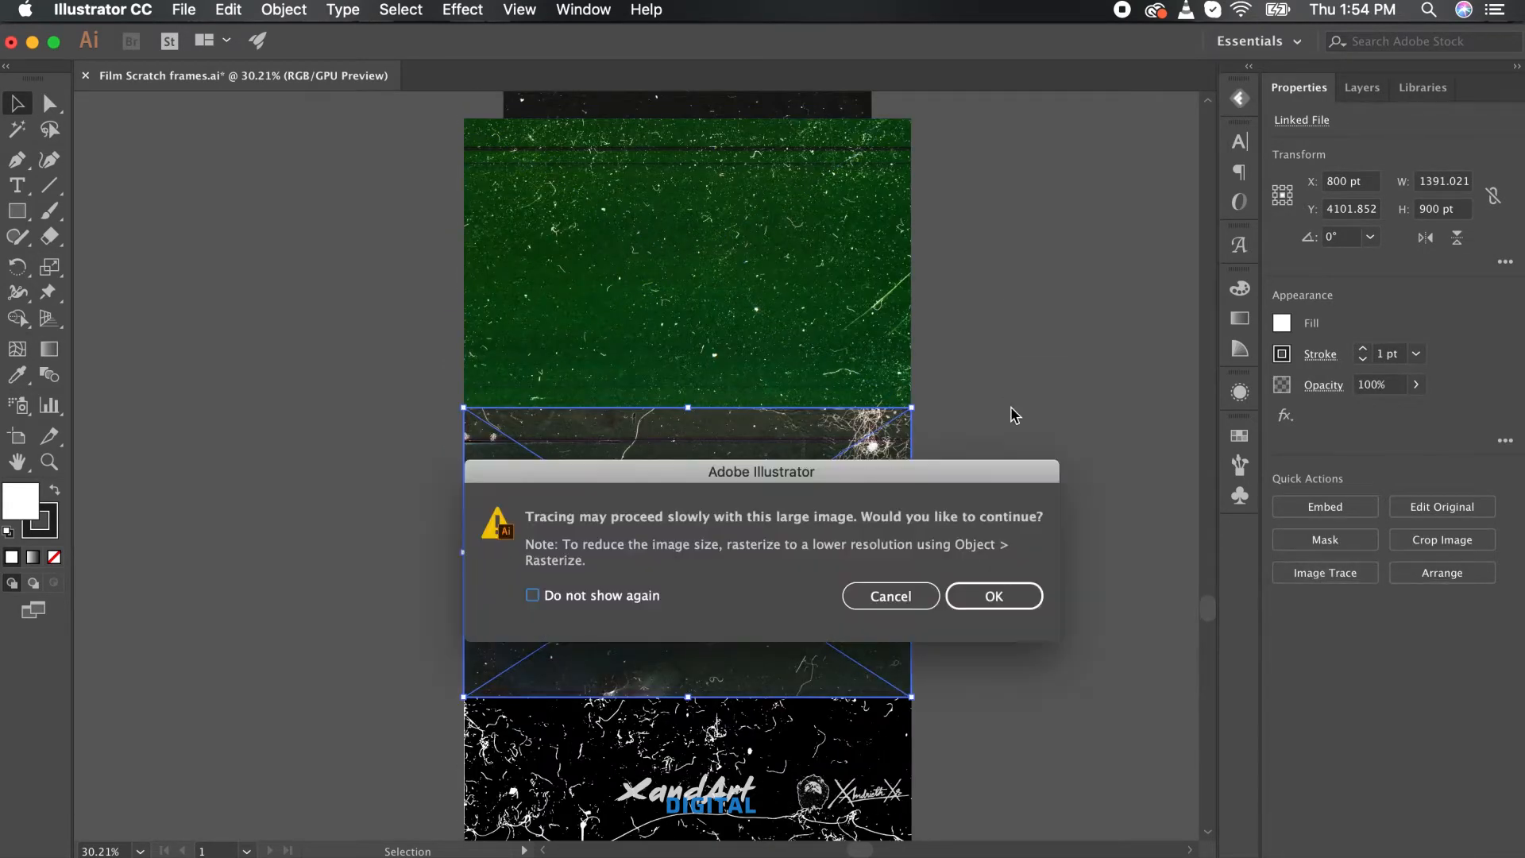
{"action": "left_click", "coordinate": [991, 596]}
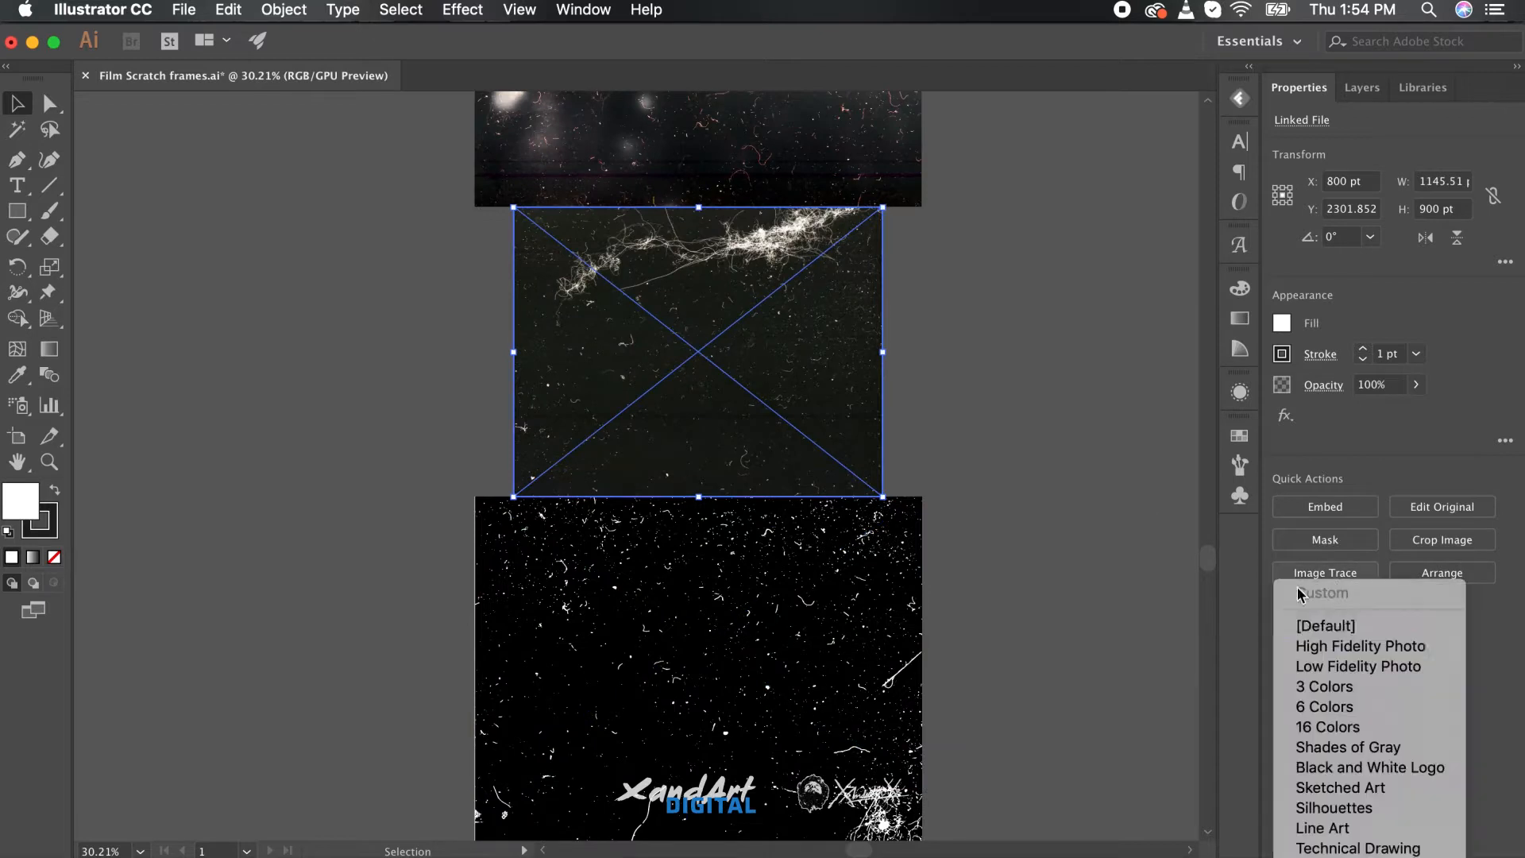
{"action": "left_click", "coordinate": [1325, 626]}
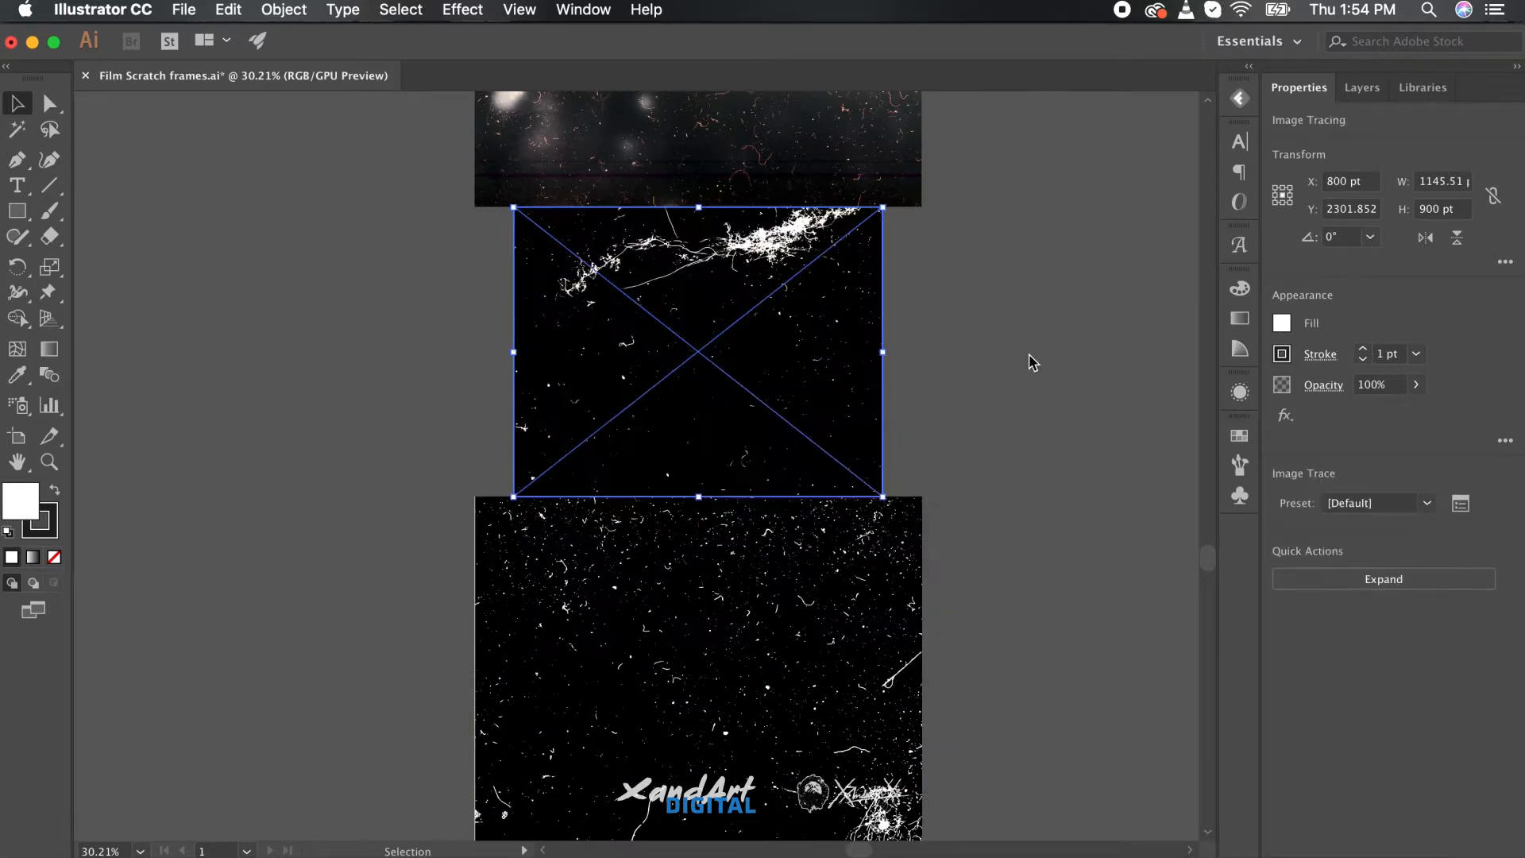
{"action": "left_click", "coordinate": [1426, 504]}
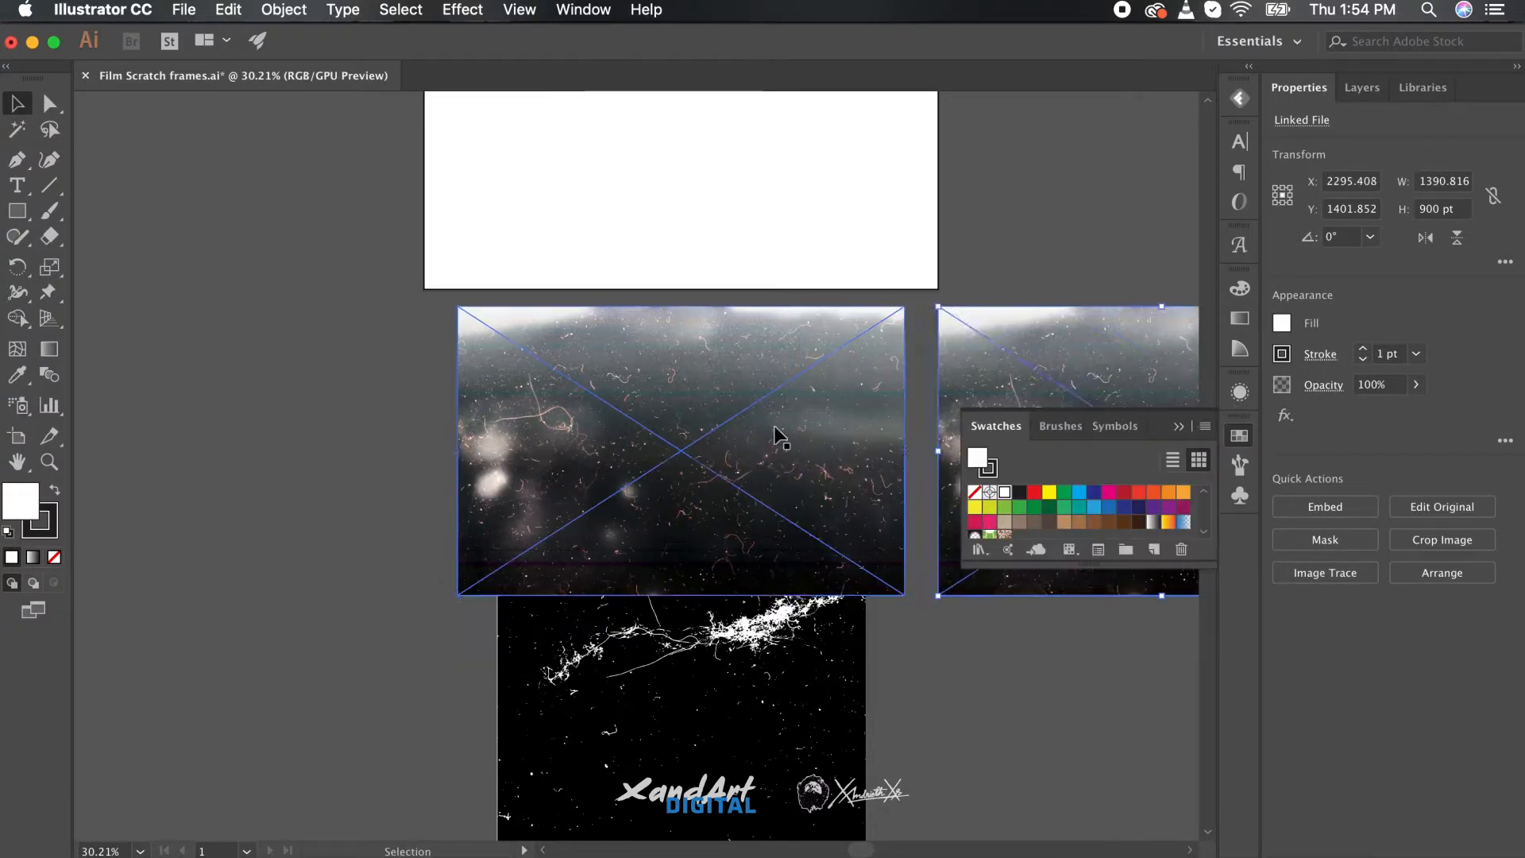
Step: Trace the bright-top-edge photo and the right-hand scratch photo into black and white
{"action": "left_click", "coordinate": [1323, 571]}
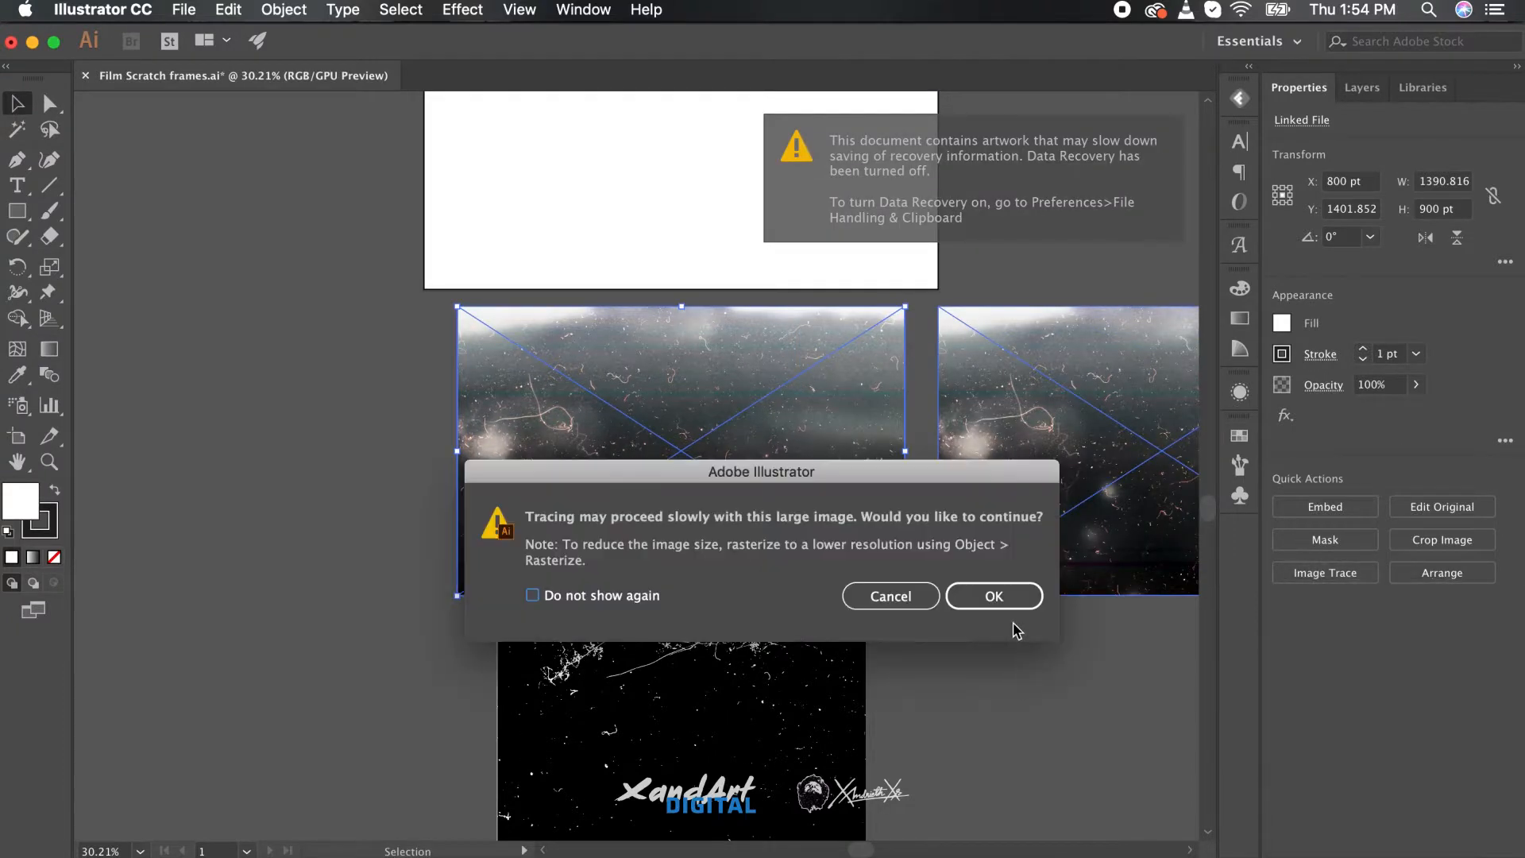
{"action": "left_click", "coordinate": [991, 596]}
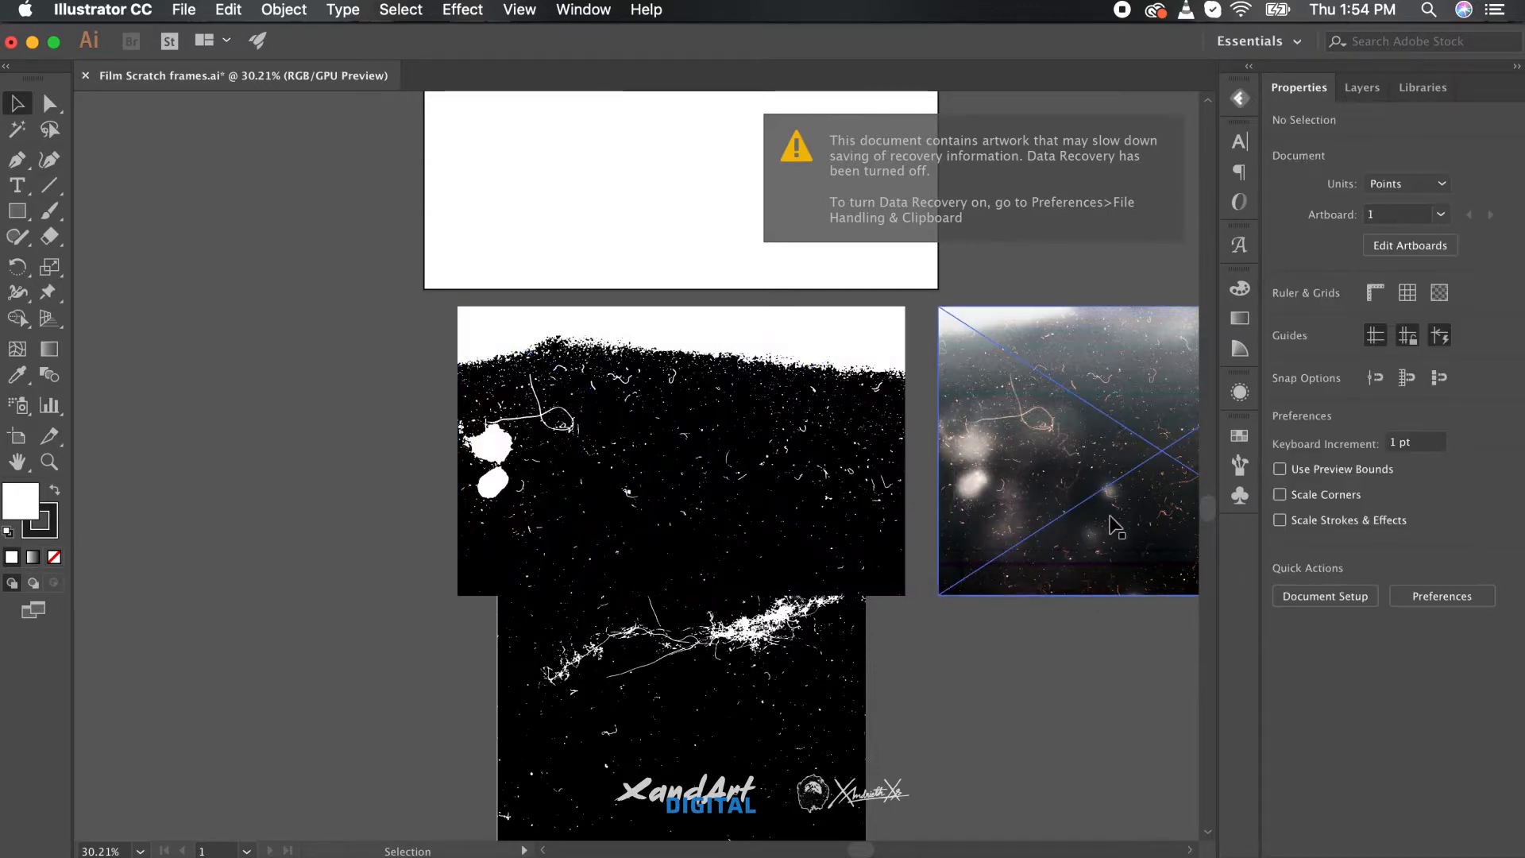
{"action": "left_click", "coordinate": [1064, 449]}
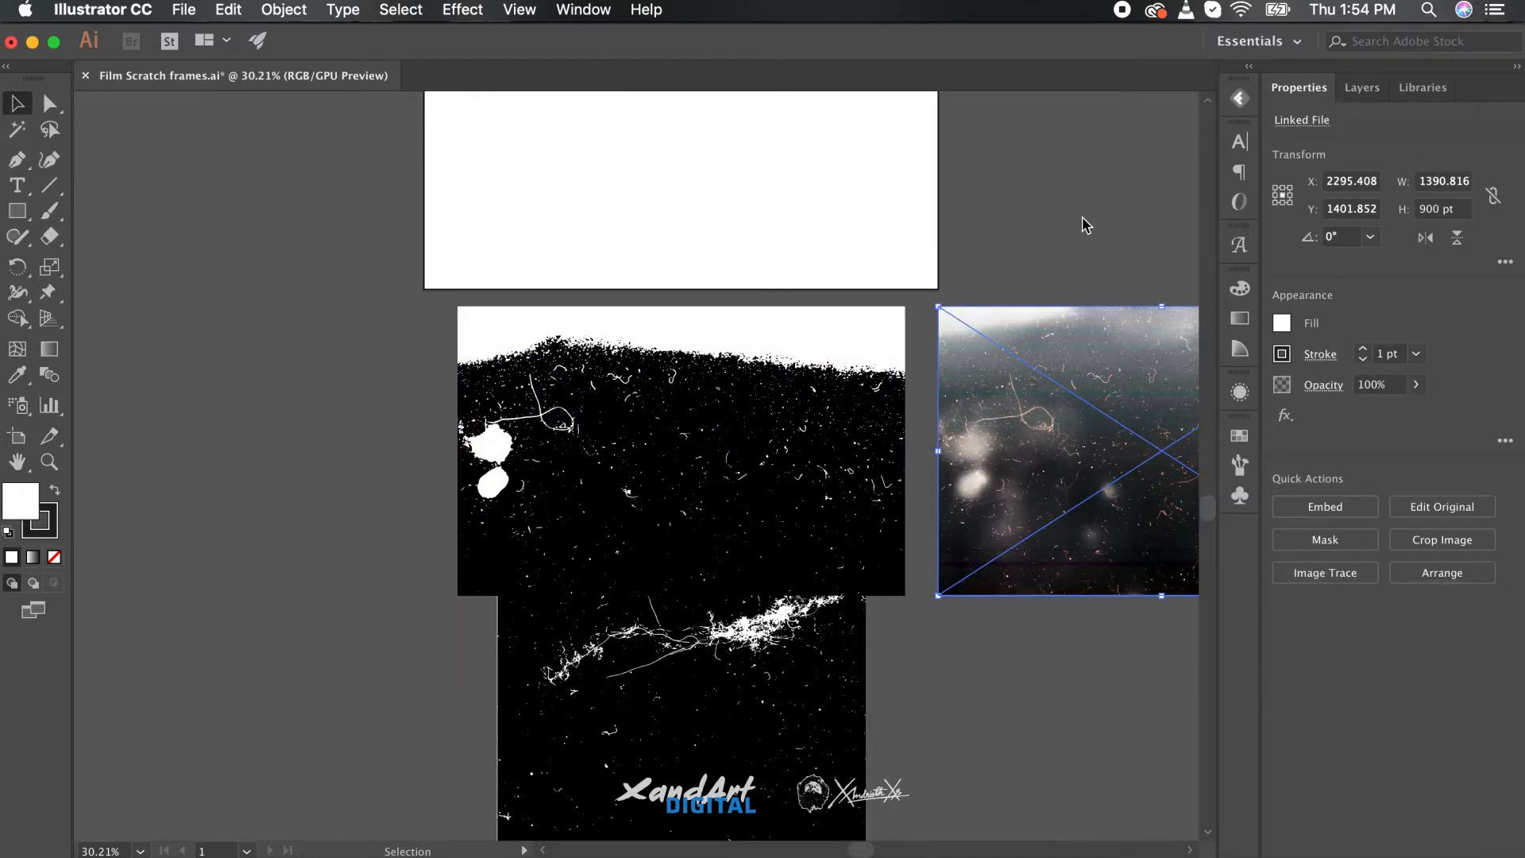
{"action": "left_click", "coordinate": [1325, 572]}
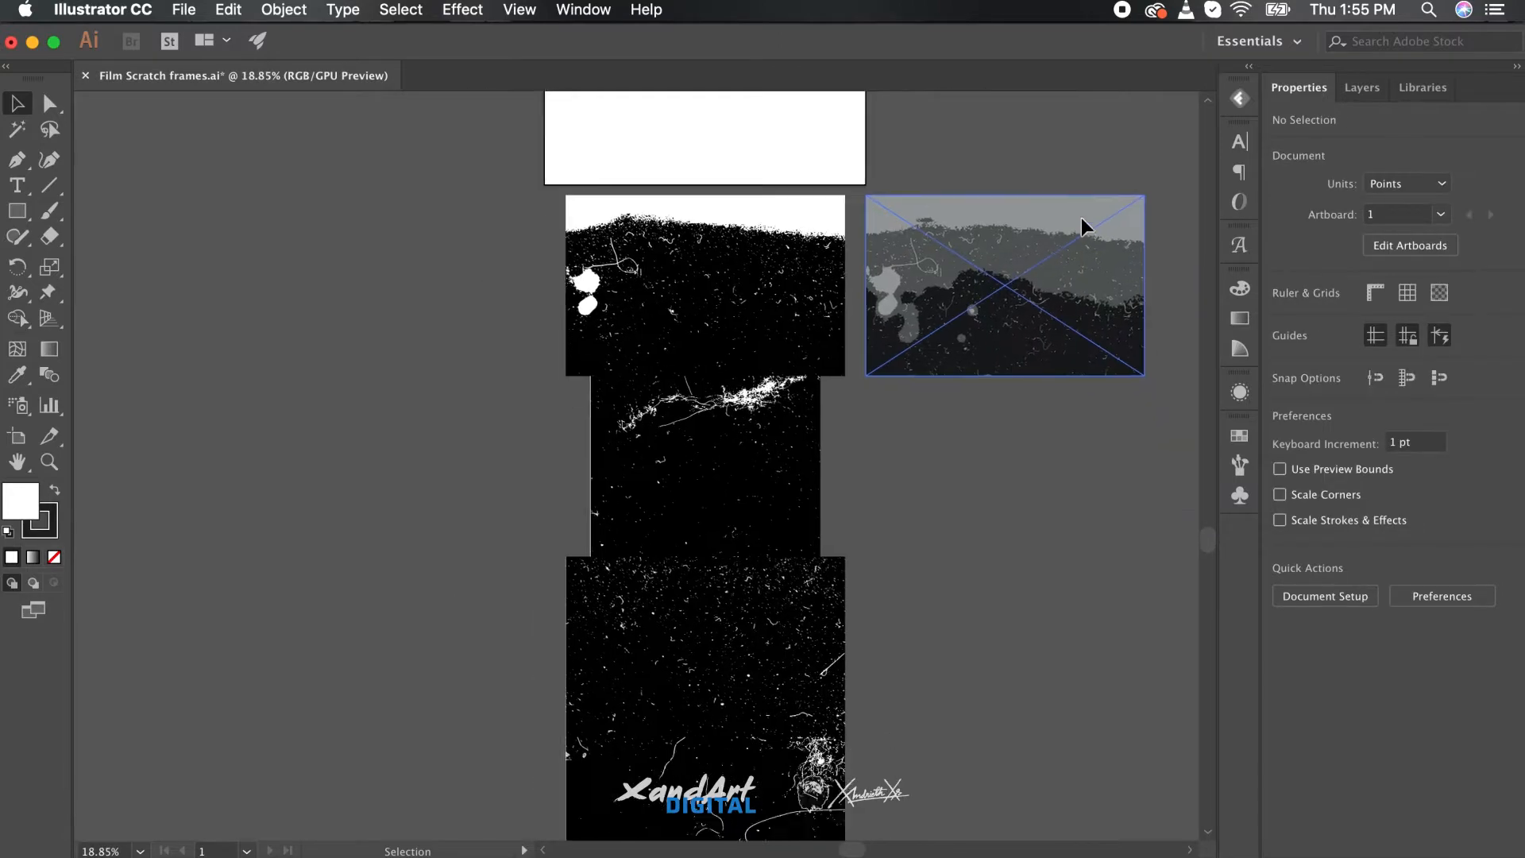
Step: Stretch the 3 Colors traced image to its artboard width and start Rearrange All artboards
{"action": "key", "text": "cmd+-"}
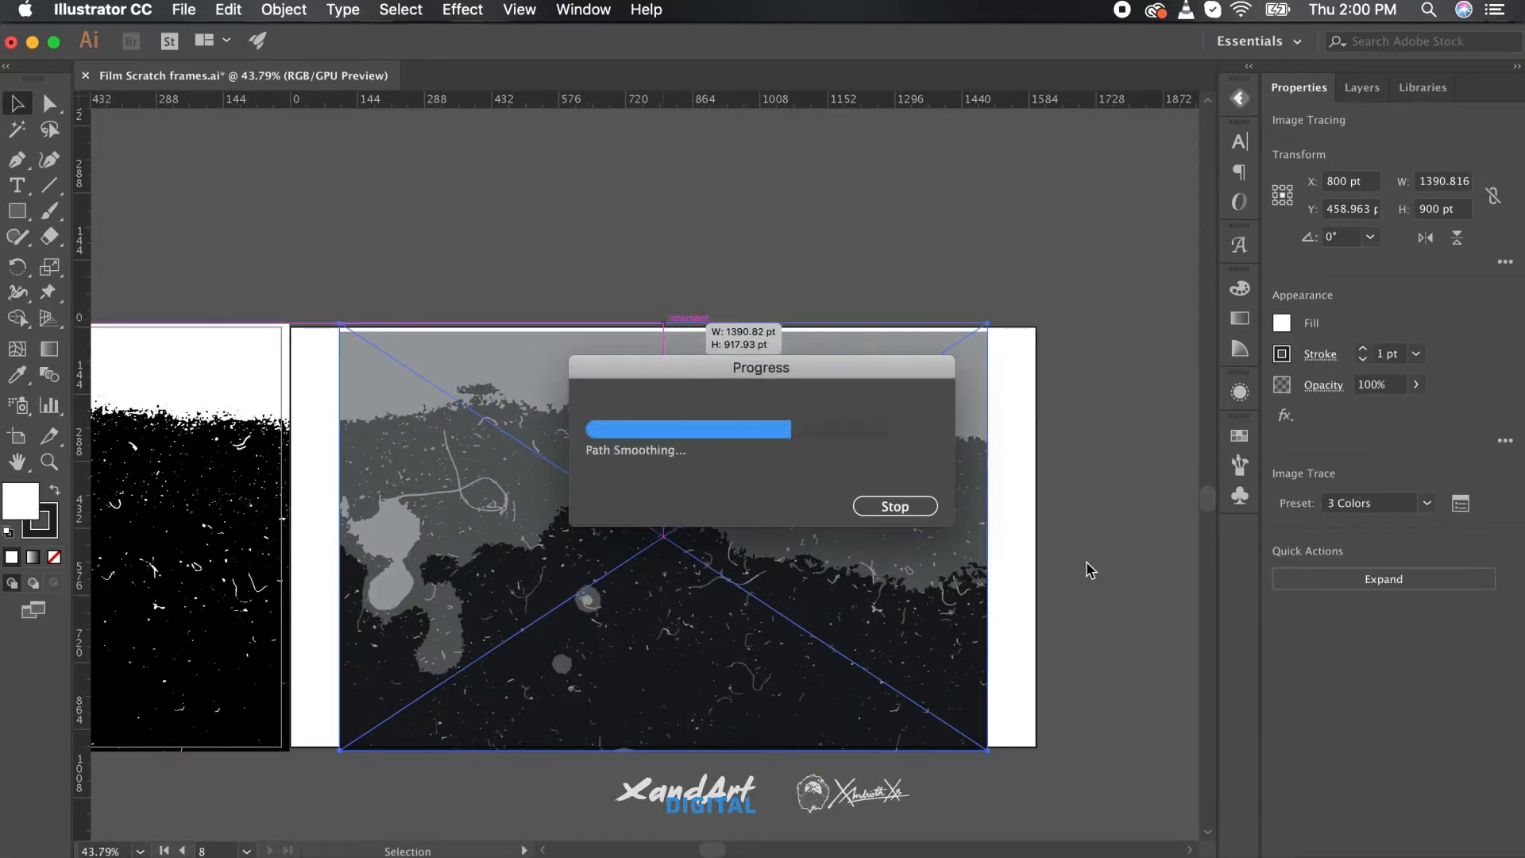
{"action": "left_click_drag", "start_coordinate": [985, 535], "coordinate": [1045, 538]}
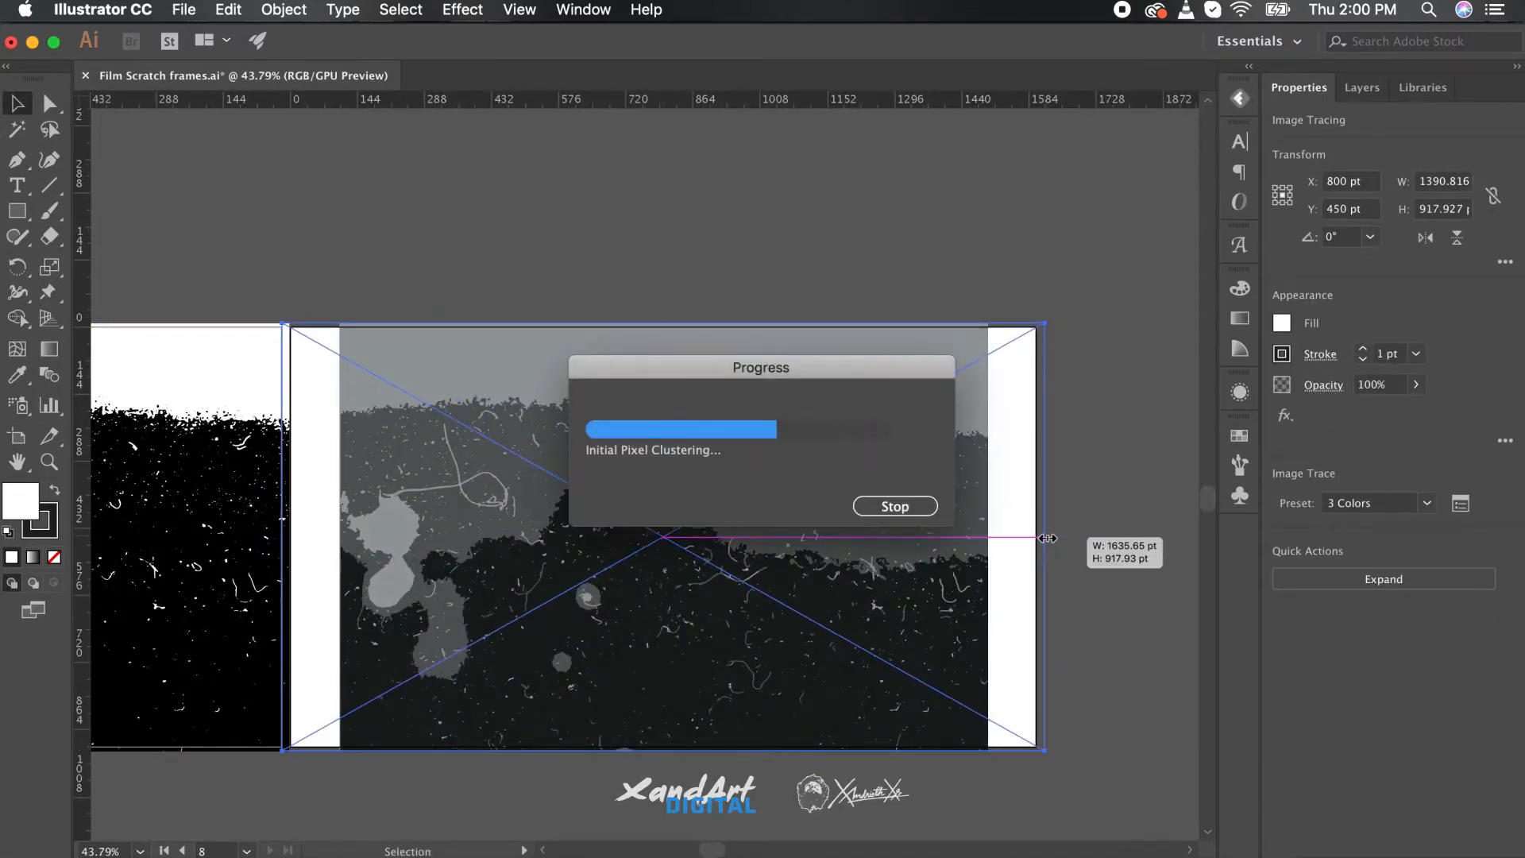
{"action": "left_click", "coordinate": [227, 10]}
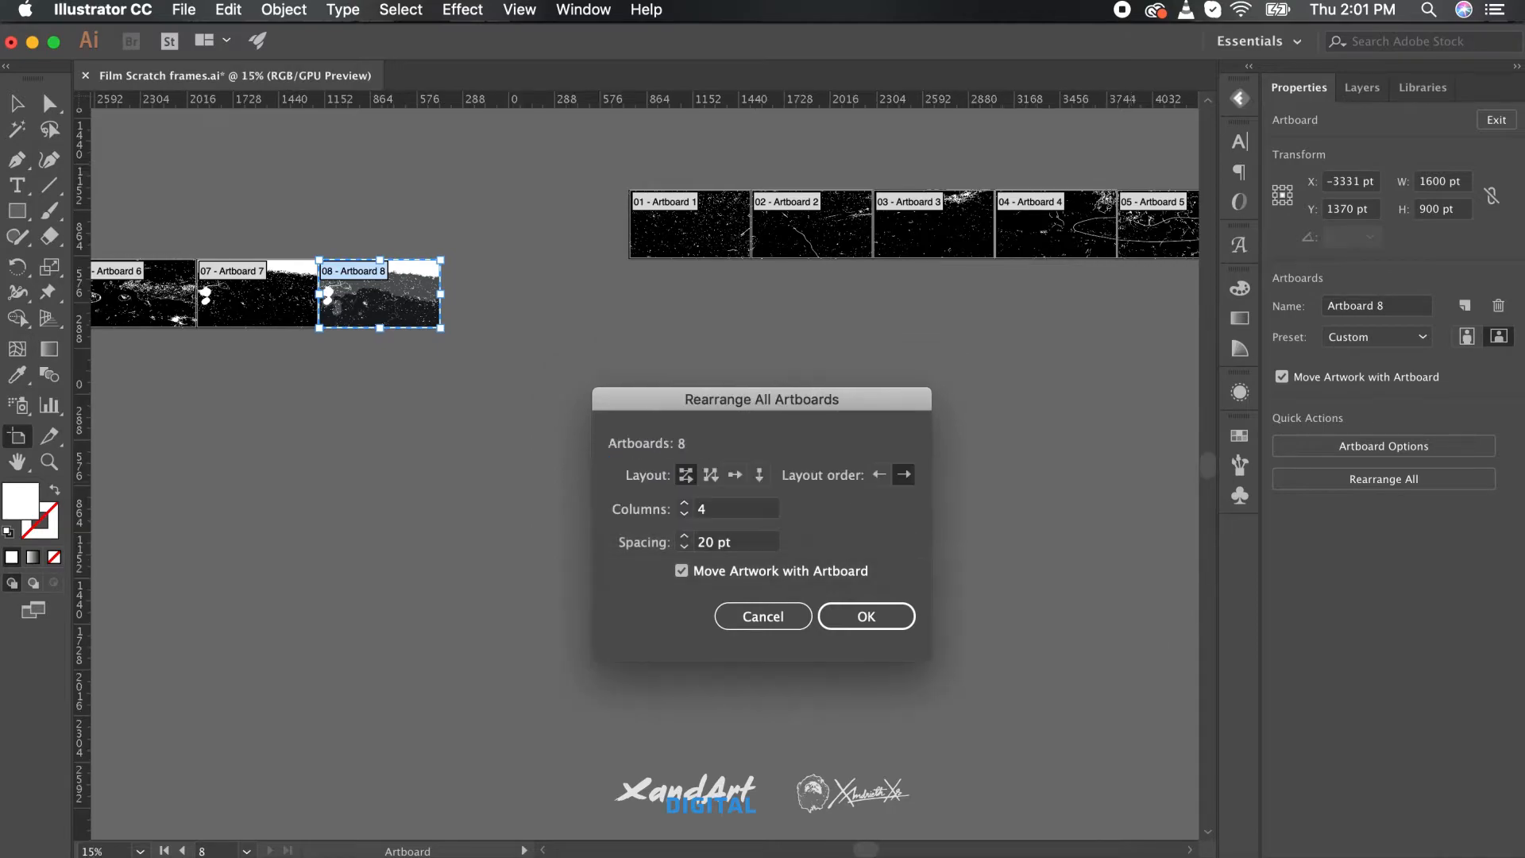
Step: Confirm the artboard rearrangement, then export all eight artboards as JPEGs and as 300 ppi PNGs
{"action": "left_click", "coordinate": [864, 616]}
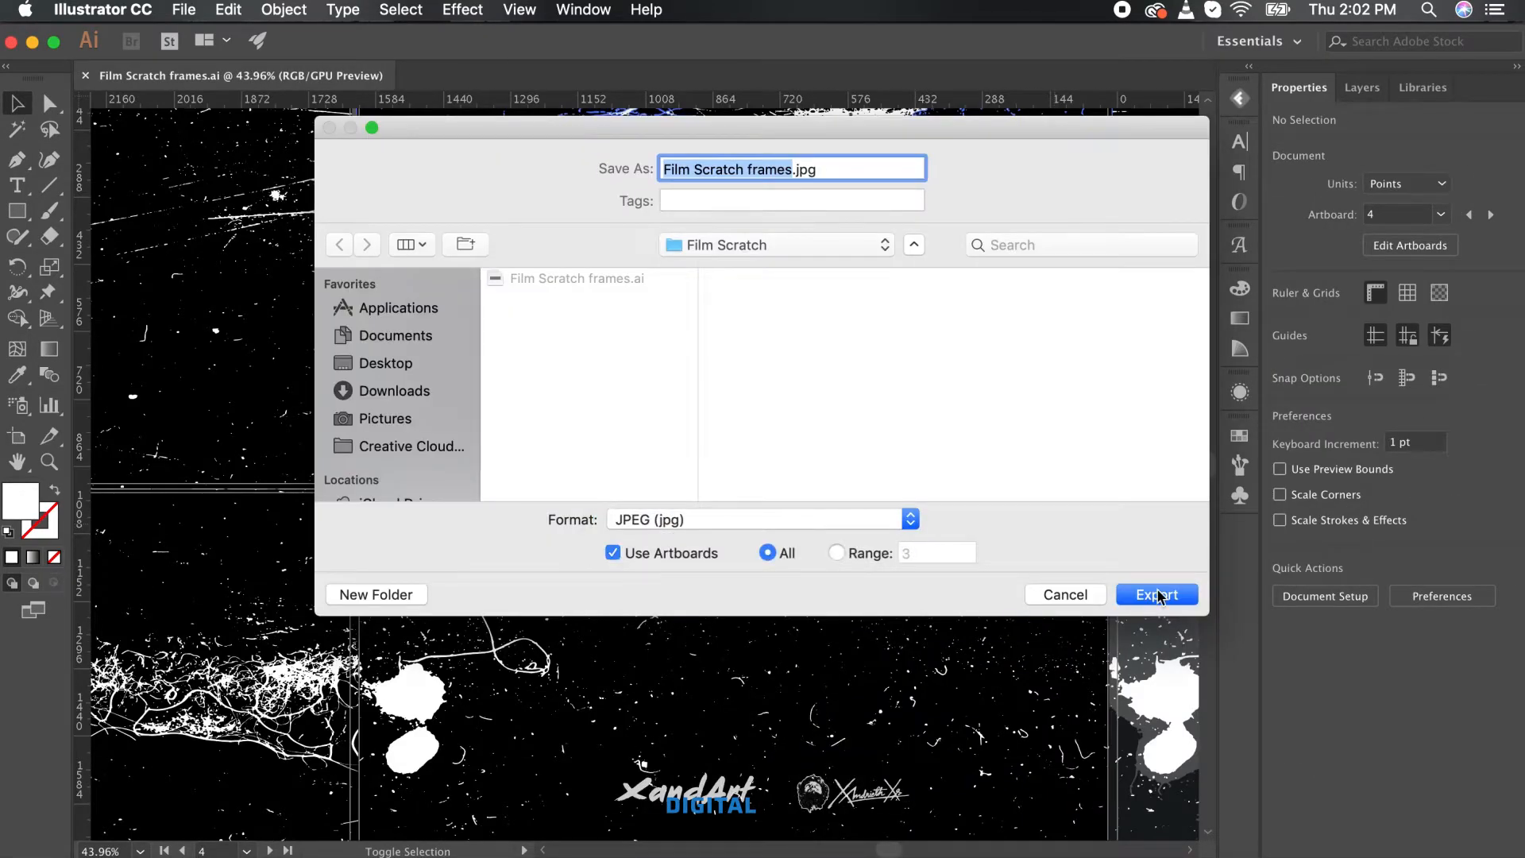
{"action": "left_click", "coordinate": [1156, 594]}
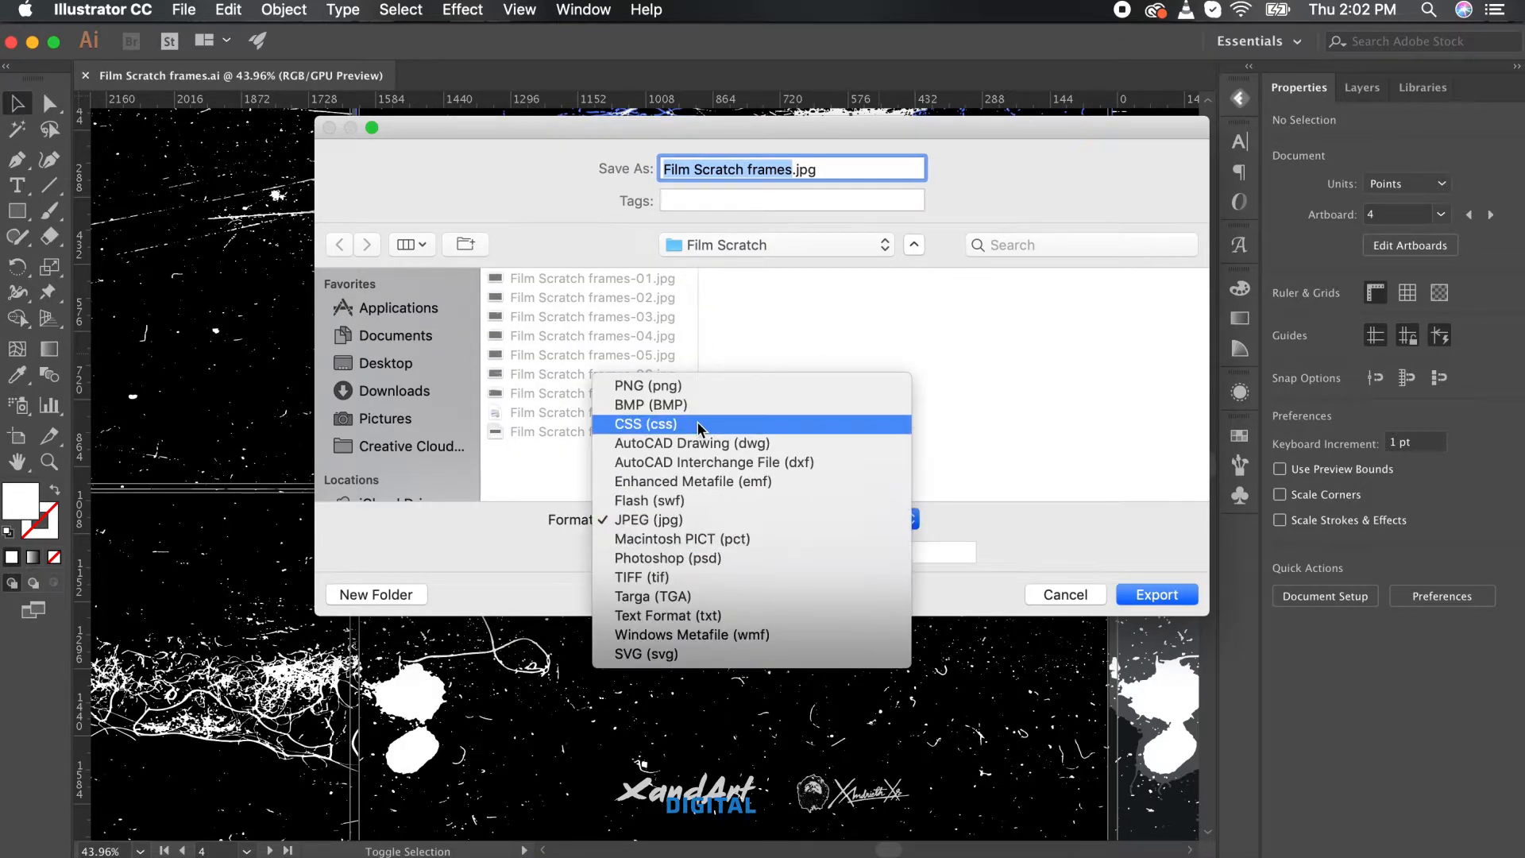
{"action": "left_click", "coordinate": [646, 384]}
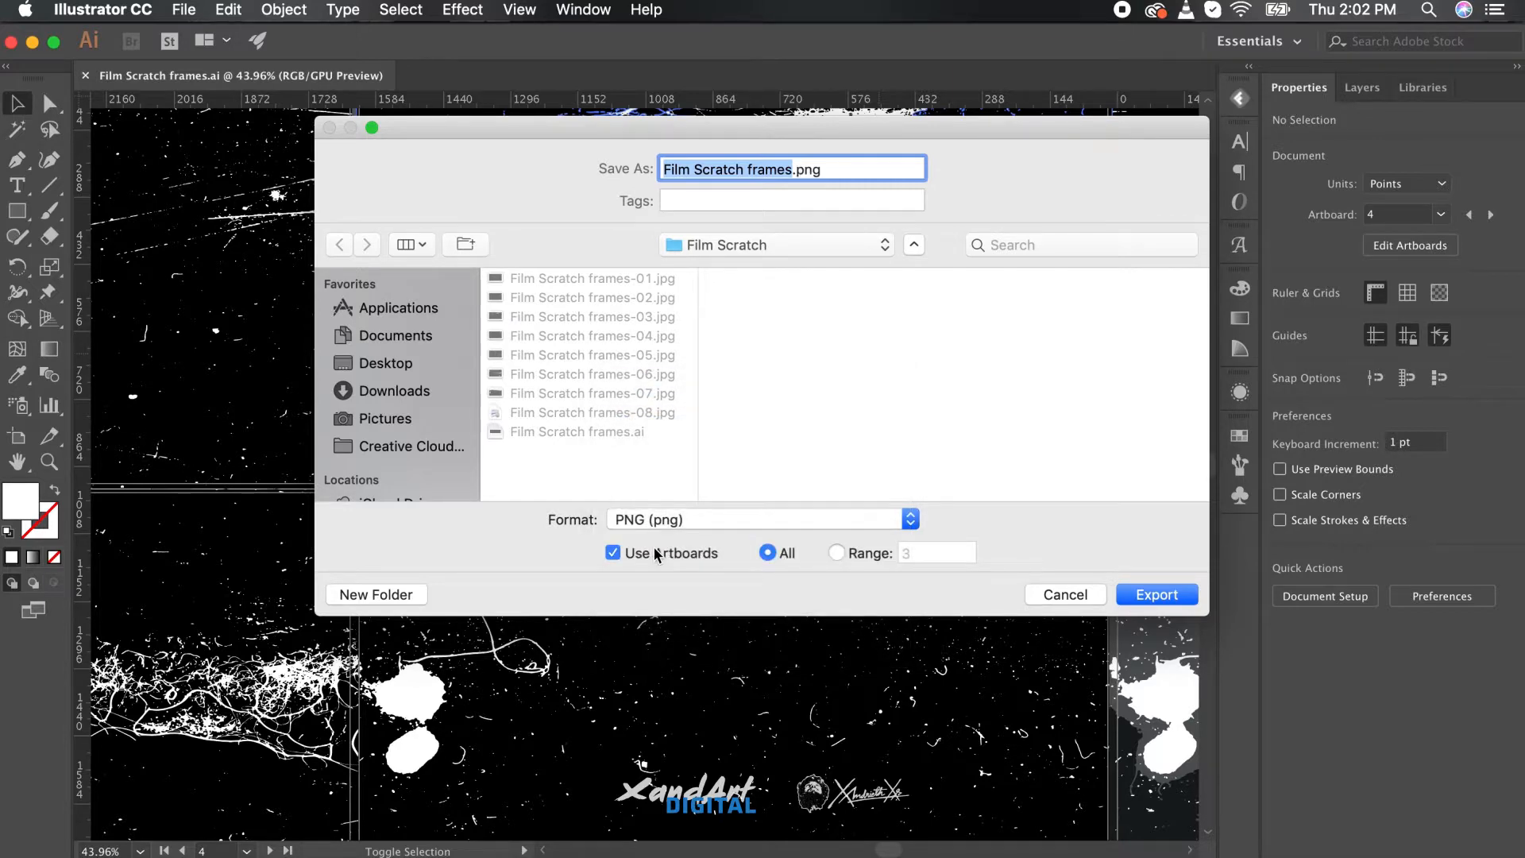
{"action": "left_click", "coordinate": [1156, 594]}
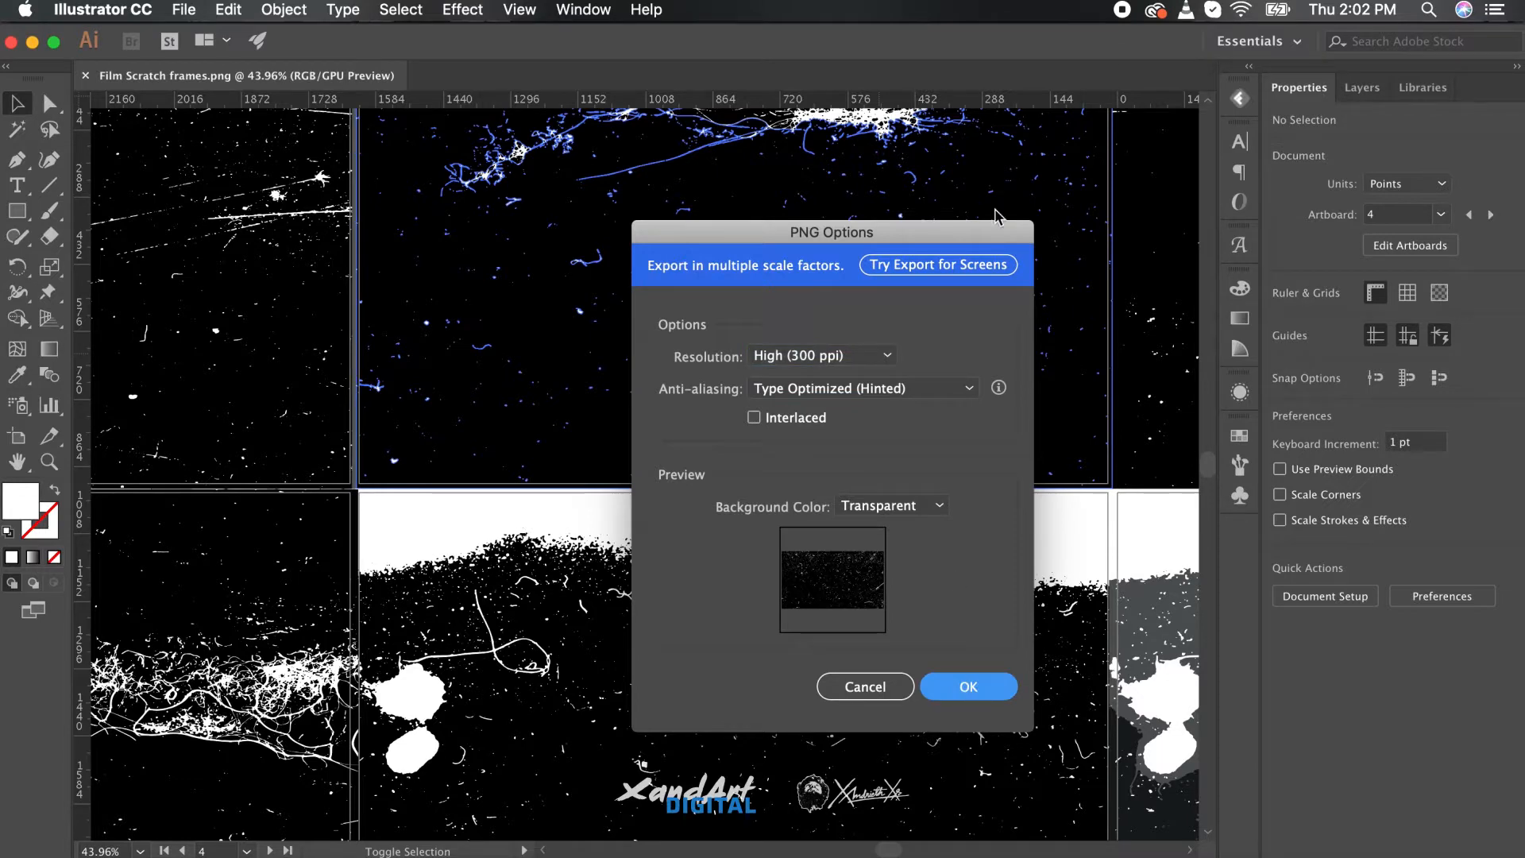
{"action": "left_click", "coordinate": [967, 686]}
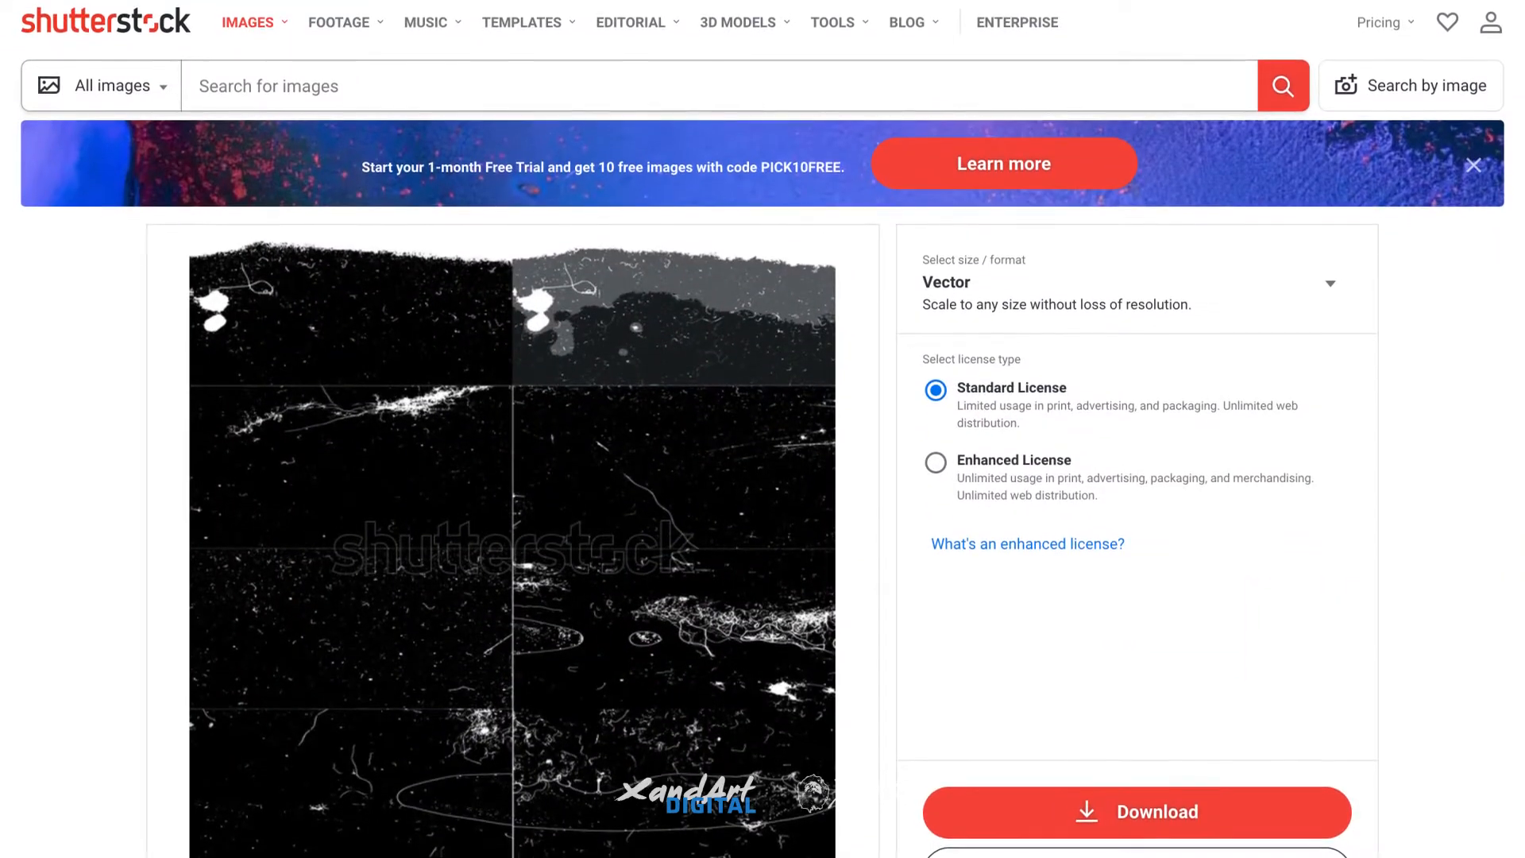
{"action": "scroll", "scroll_direction": "down", "scroll_amount": 3}
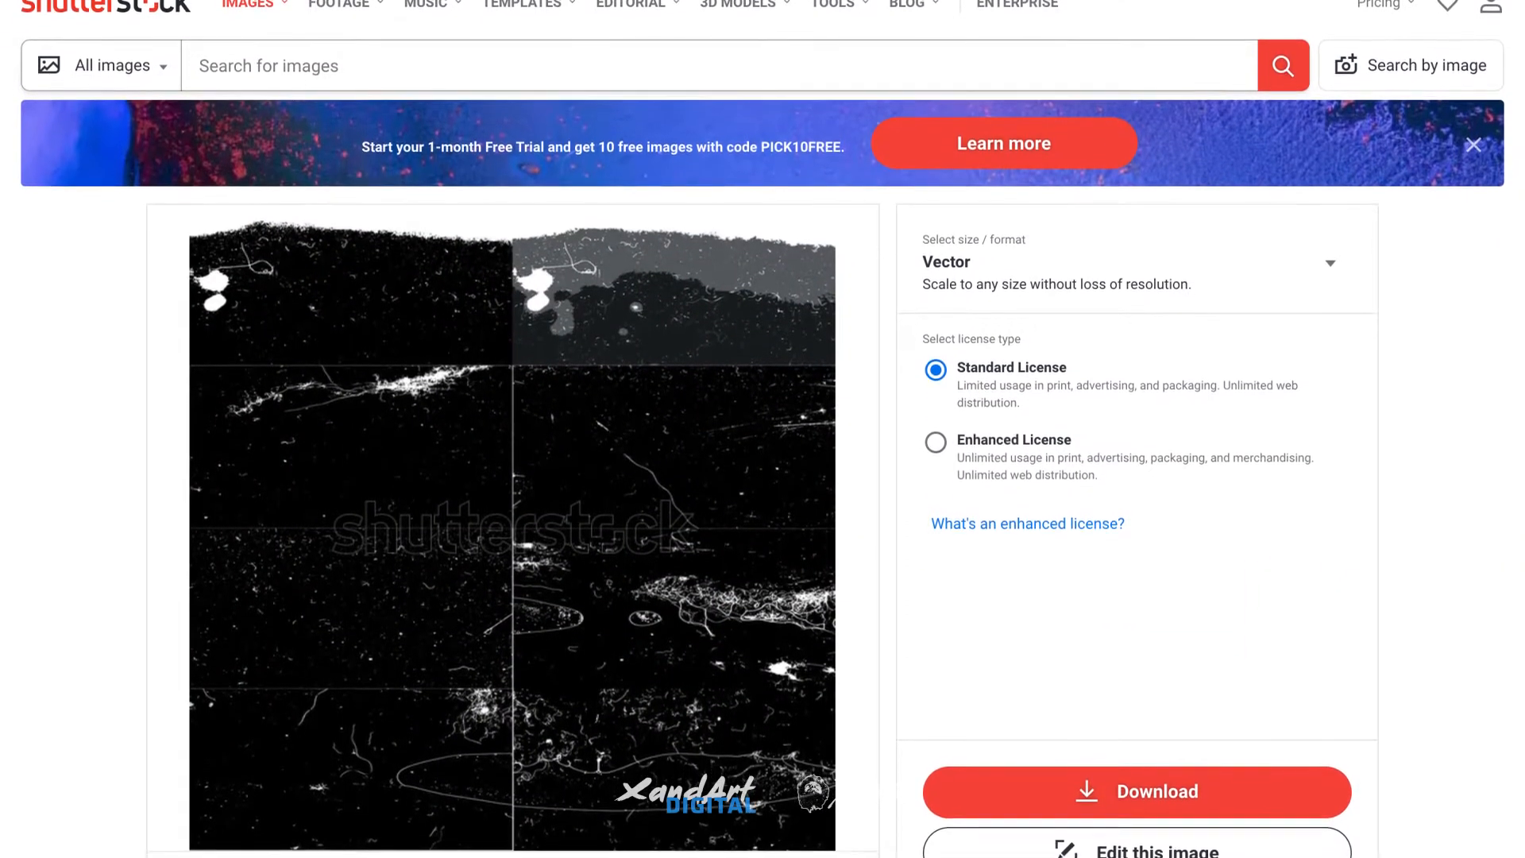
{"action": "scroll", "scroll_direction": "down", "scroll_amount": 3}
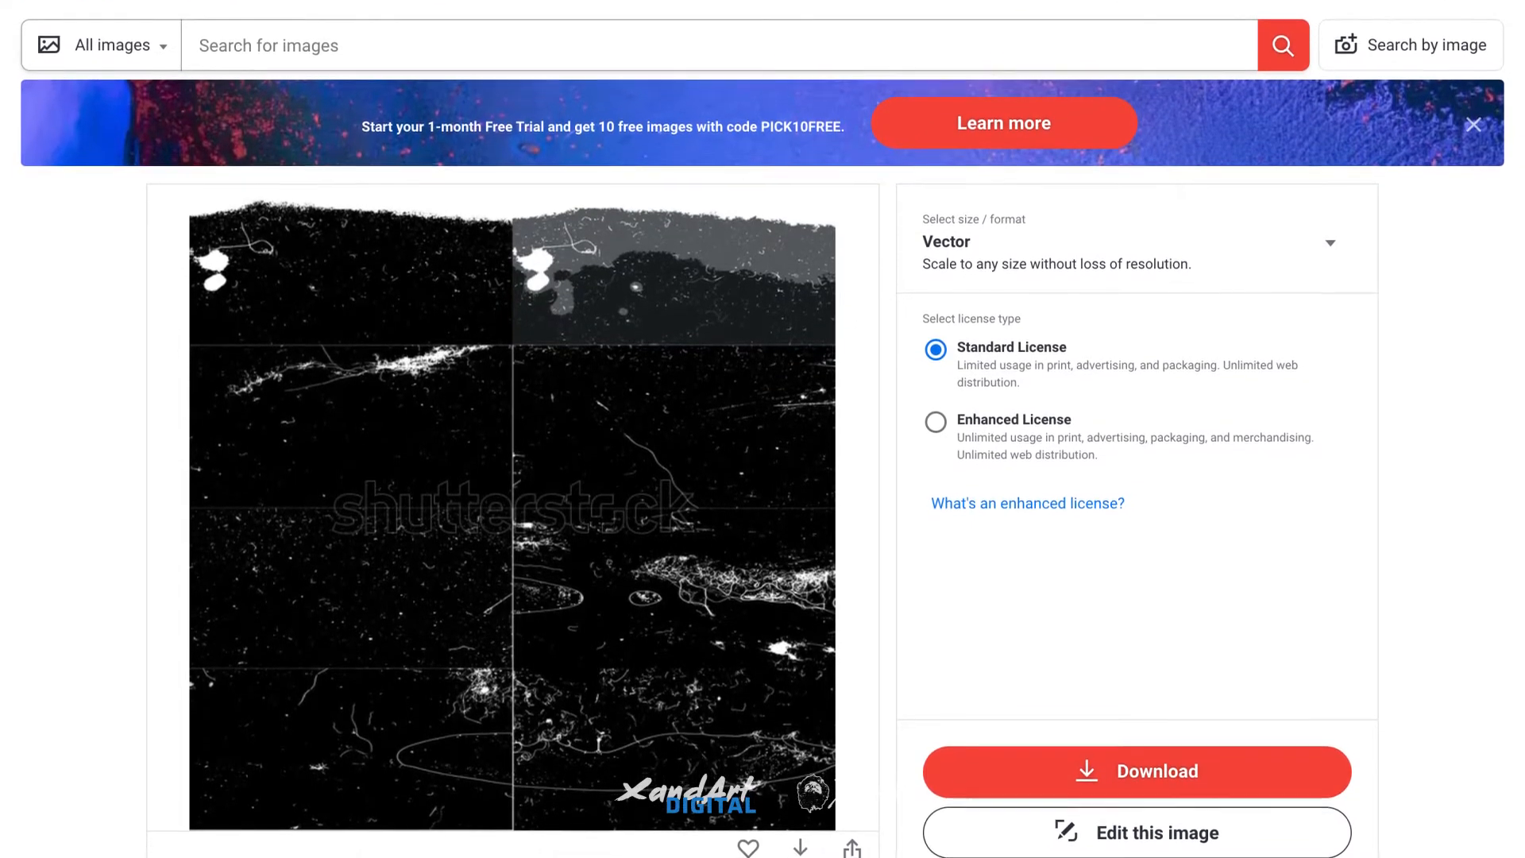
{"action": "scroll", "scroll_direction": "down", "scroll_amount": 3}
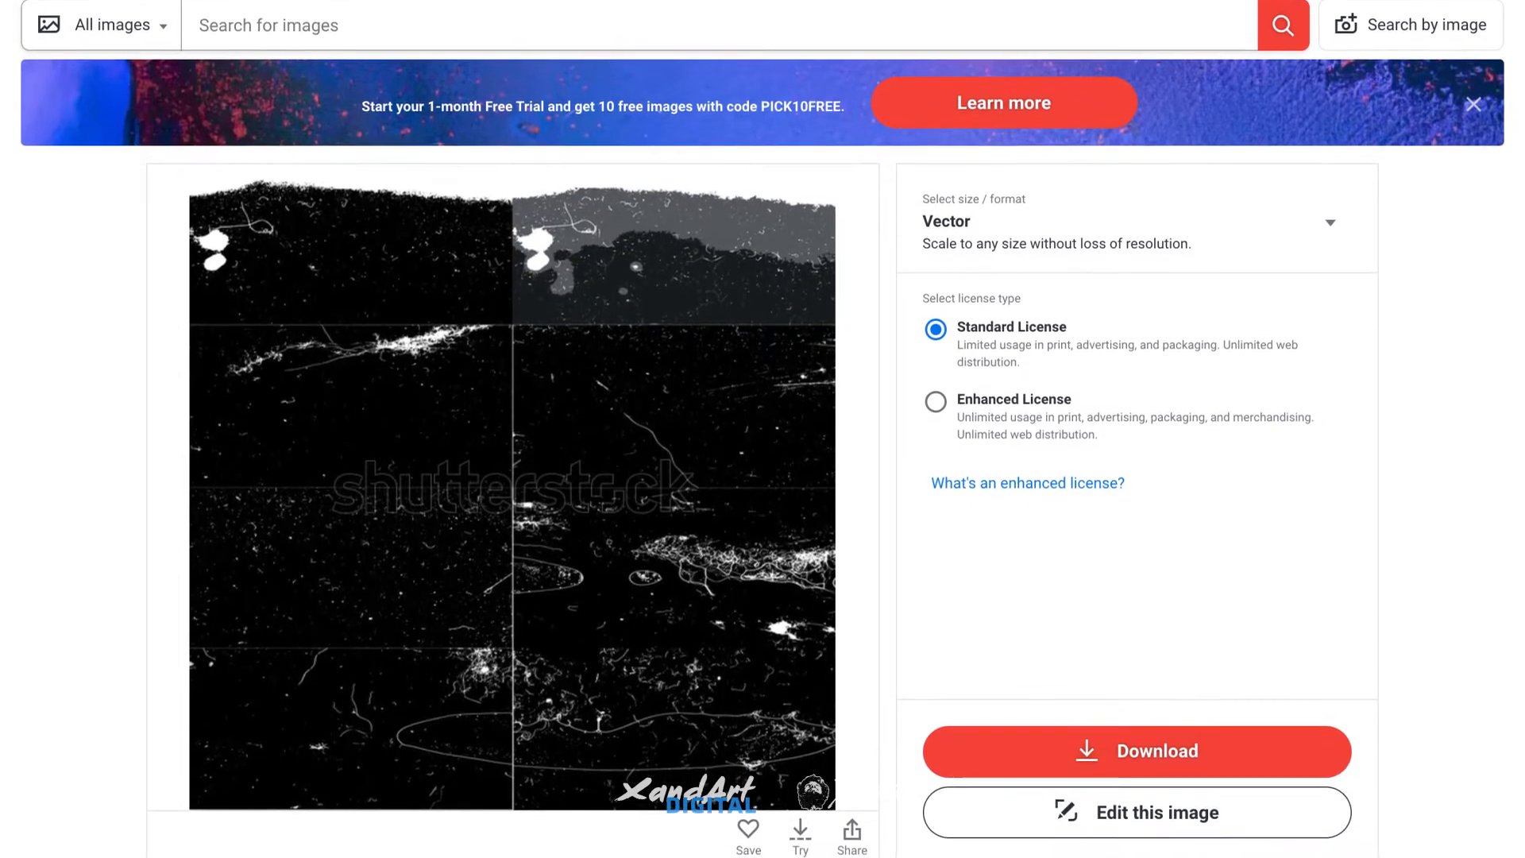
{"action": "scroll", "scroll_direction": "down", "scroll_amount": 3}
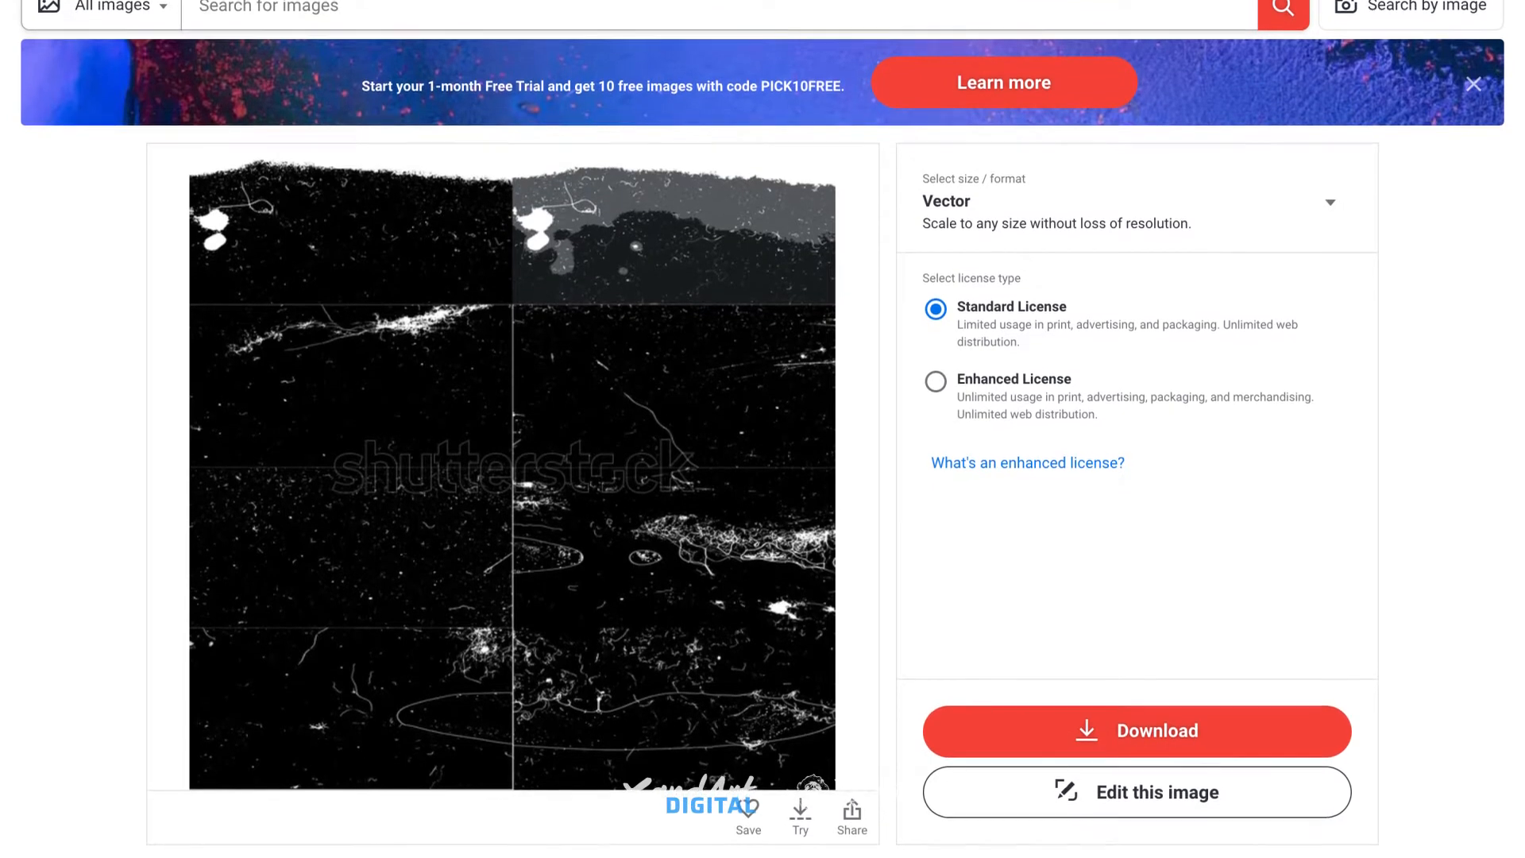
{"action": "scroll", "scroll_direction": "down", "scroll_amount": 3}
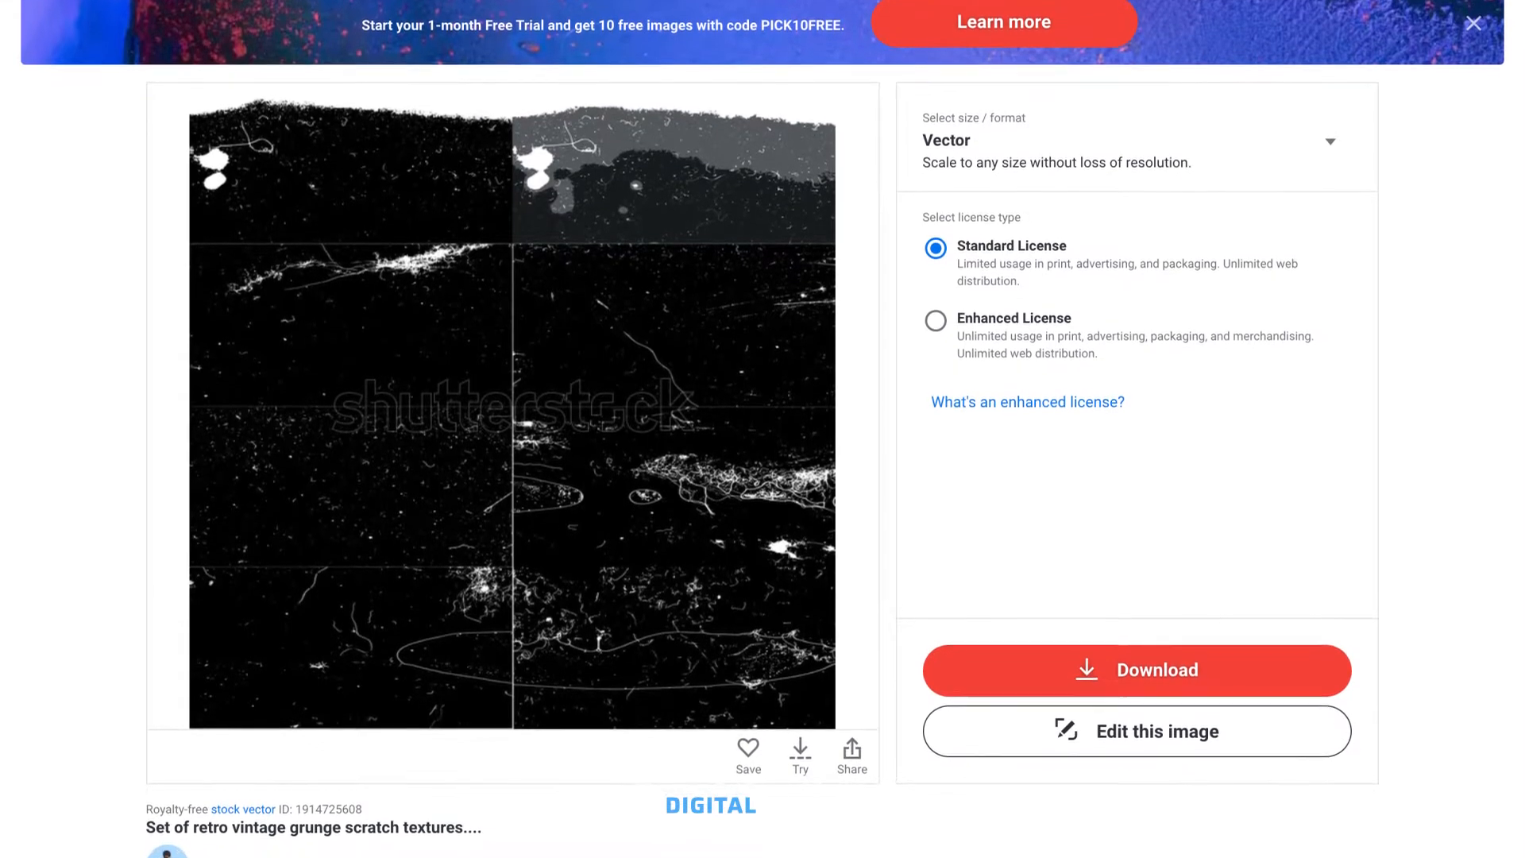
{"action": "scroll", "scroll_direction": "down", "scroll_amount": 3}
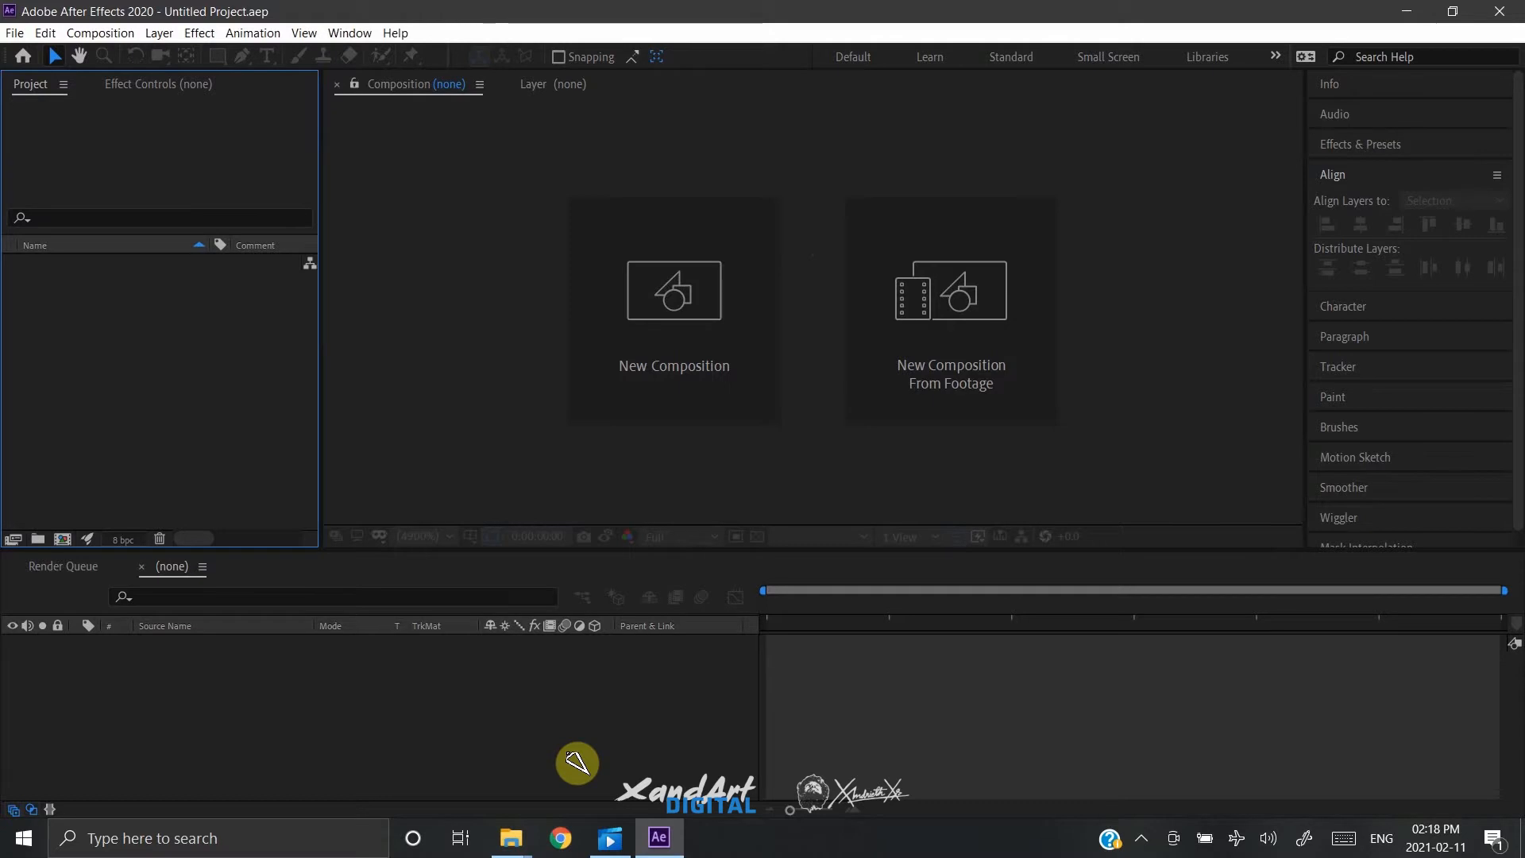
Step: Create a UHD 4K 29.97 composition renamed 'Vintage film scratch plate'
{"action": "left_click", "coordinate": [672, 289]}
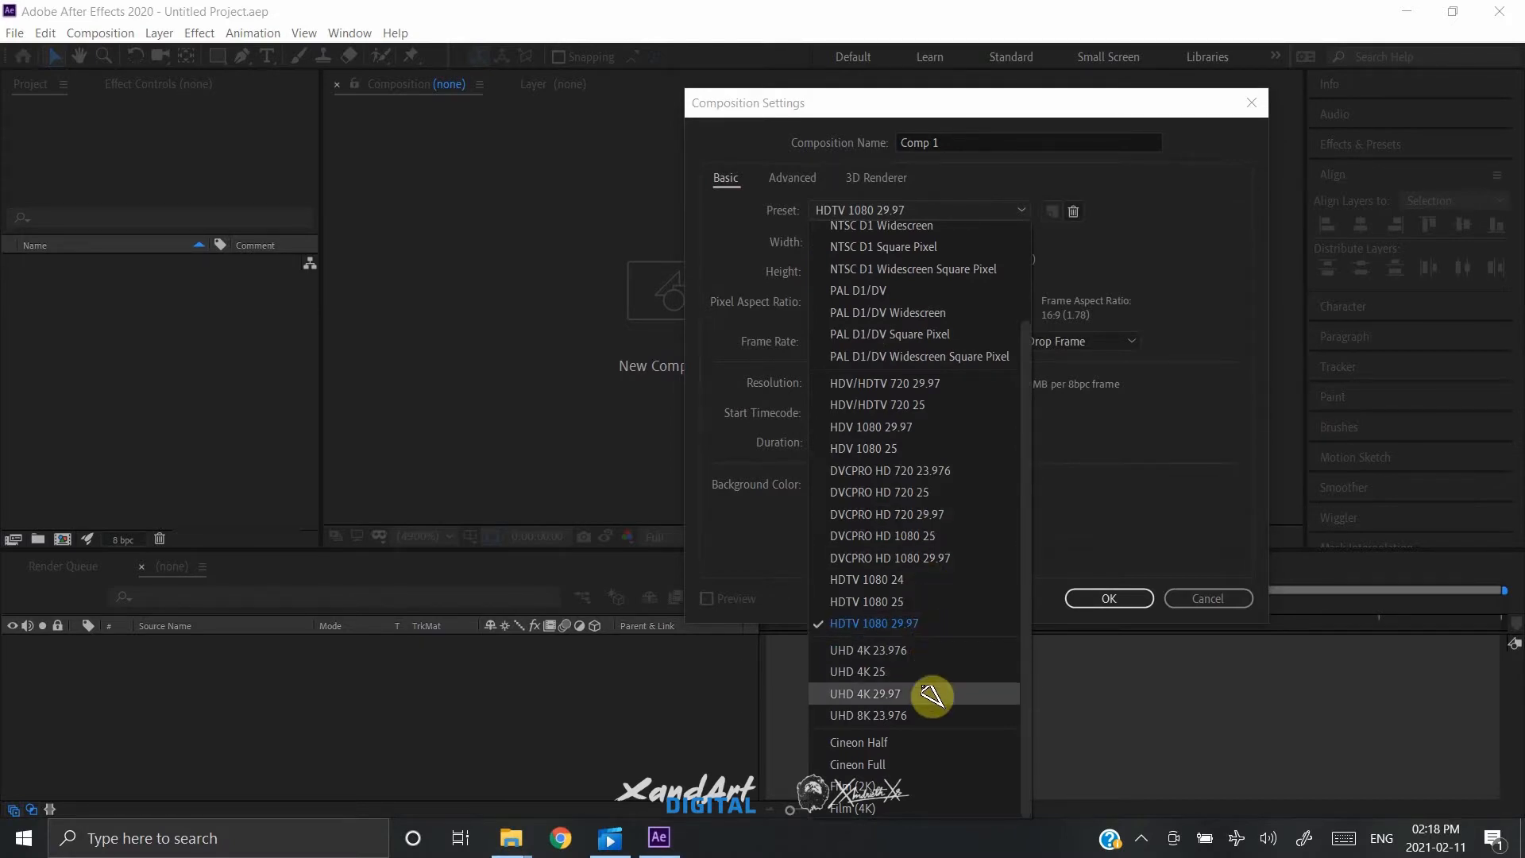
{"action": "left_click", "coordinate": [864, 694]}
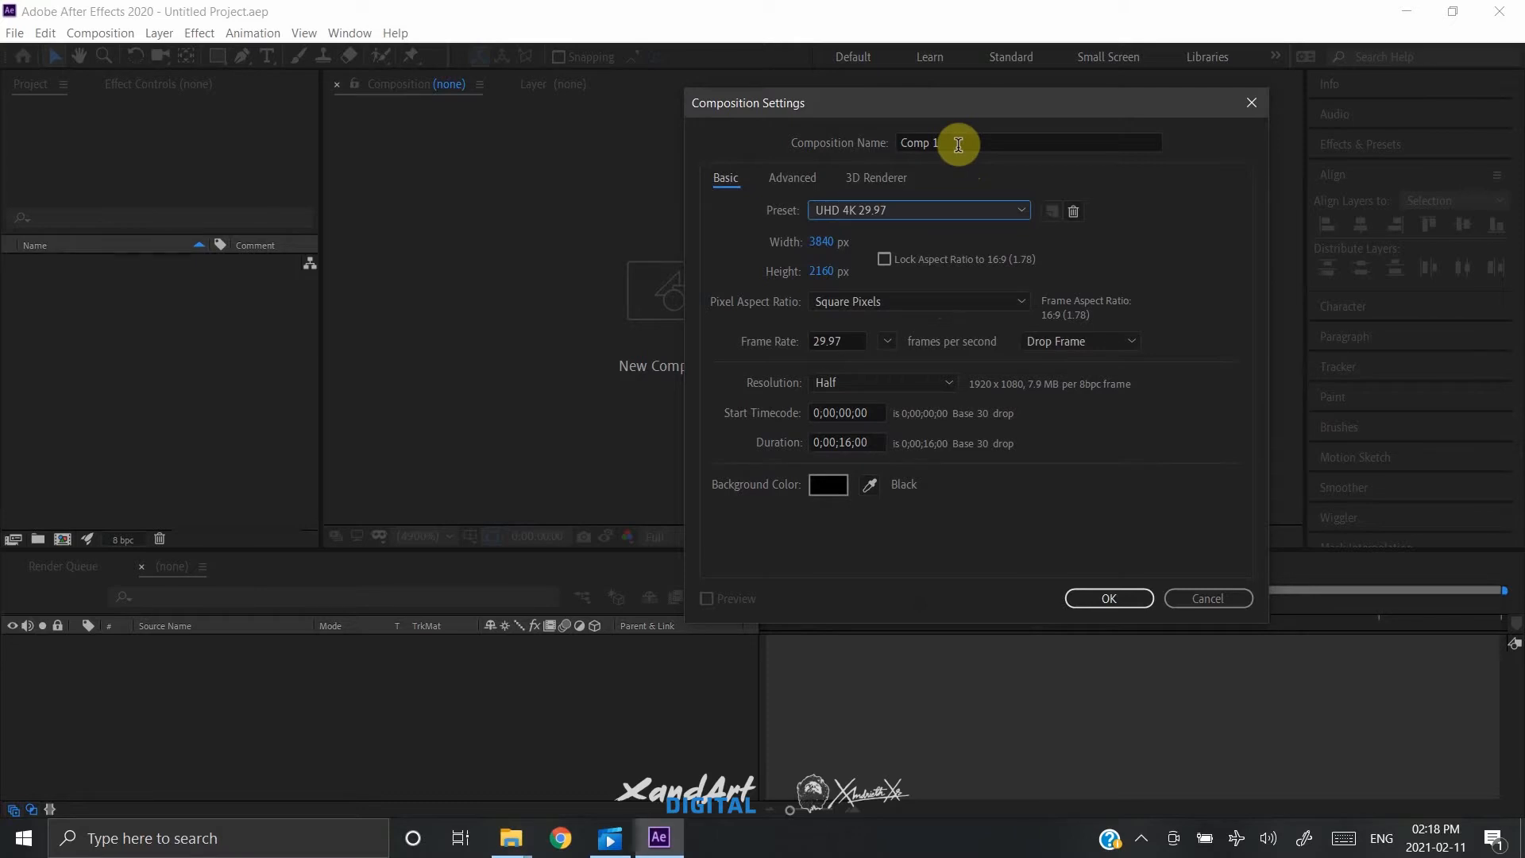
{"action": "left_click", "coordinate": [1026, 141]}
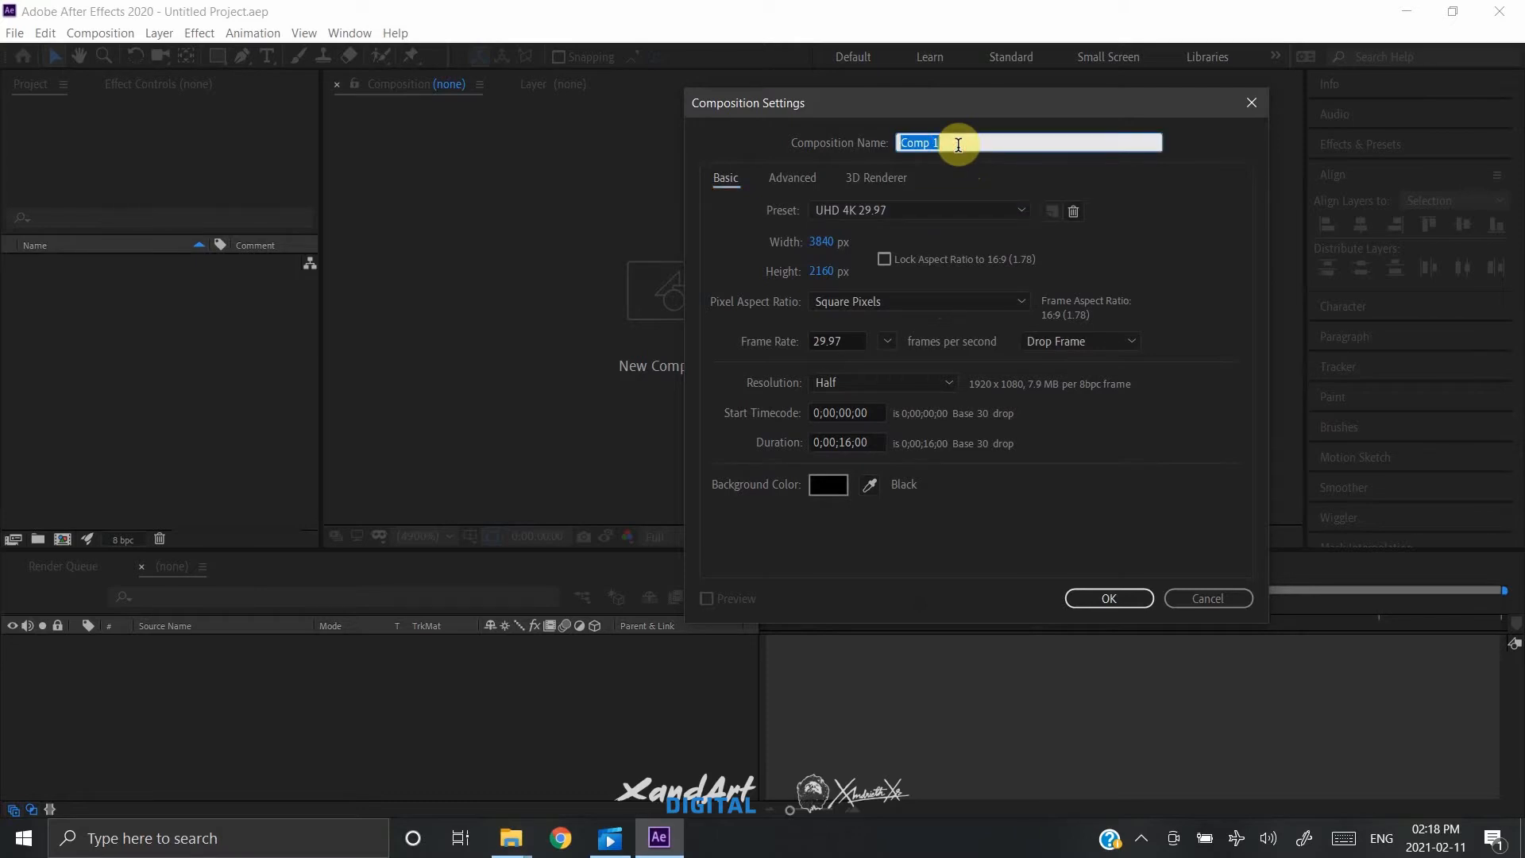
{"action": "type", "text": "Vinta"}
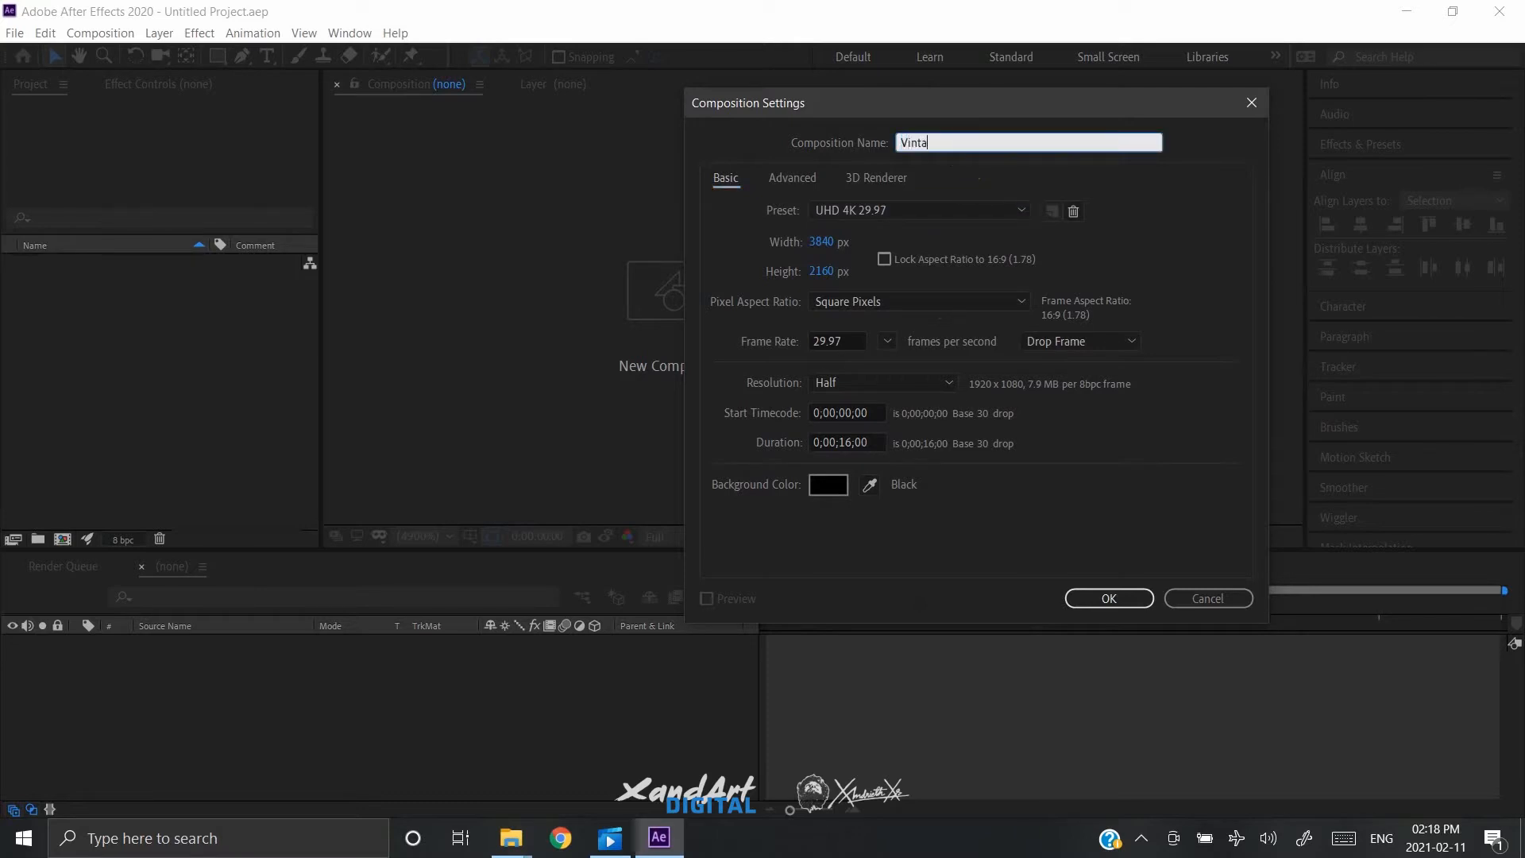
{"action": "type", "text": "ge film sct"}
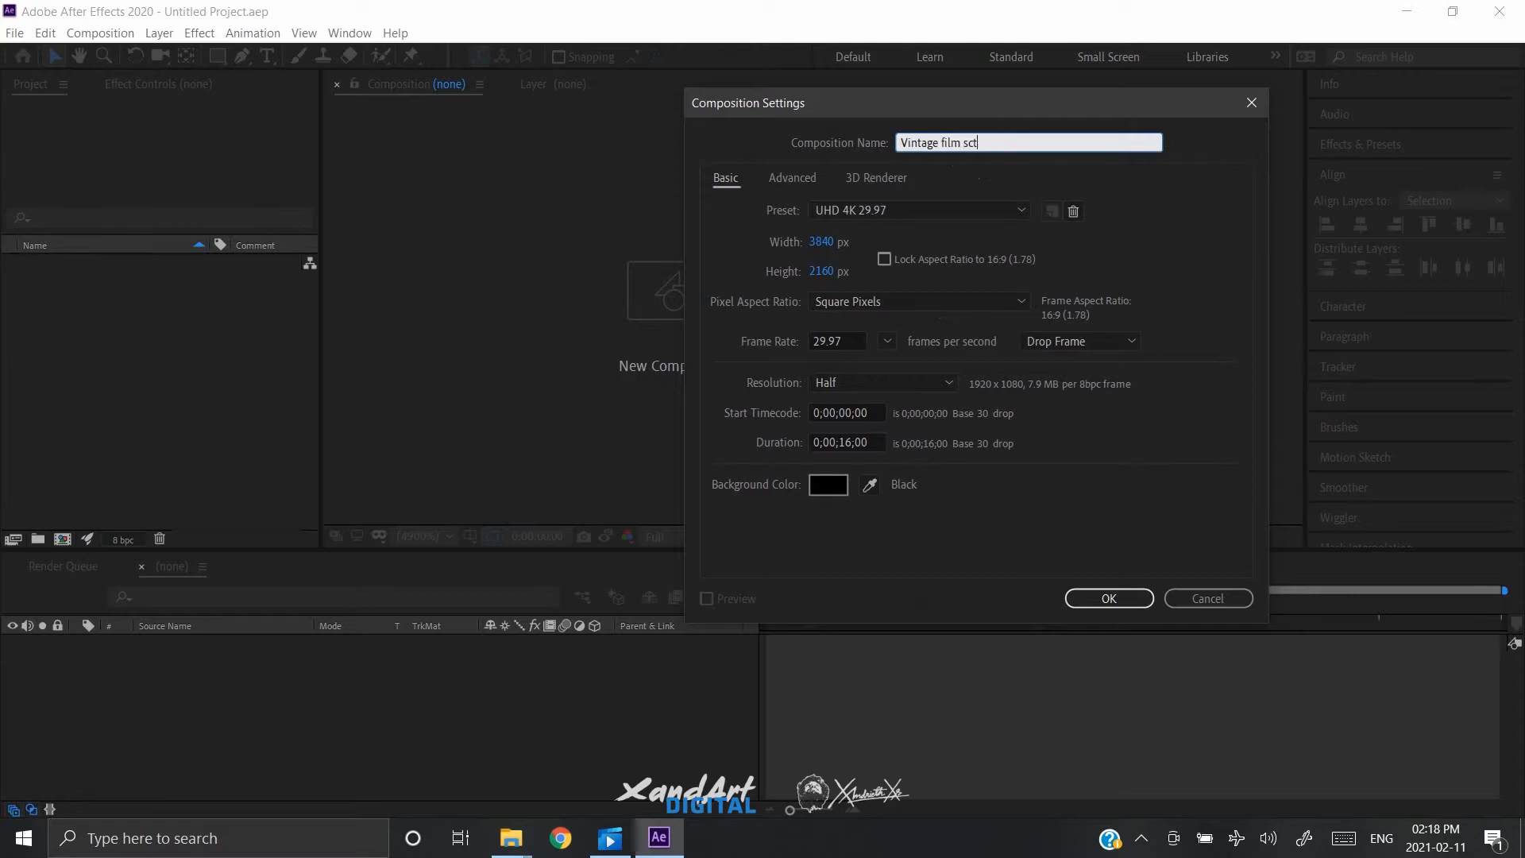
{"action": "type", "text": "rac"}
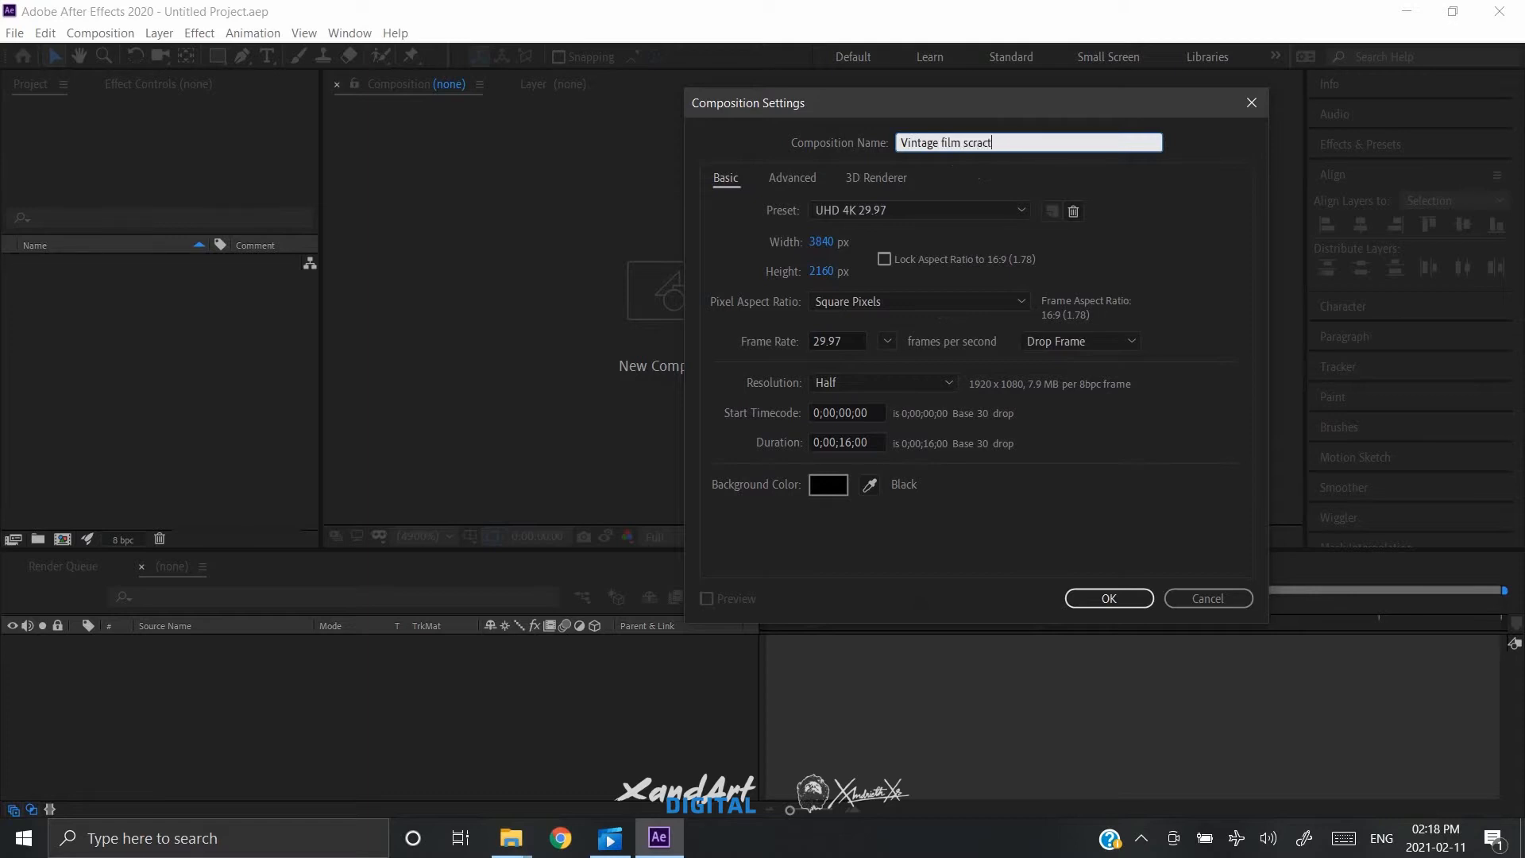
{"action": "key", "text": "Backspace"}
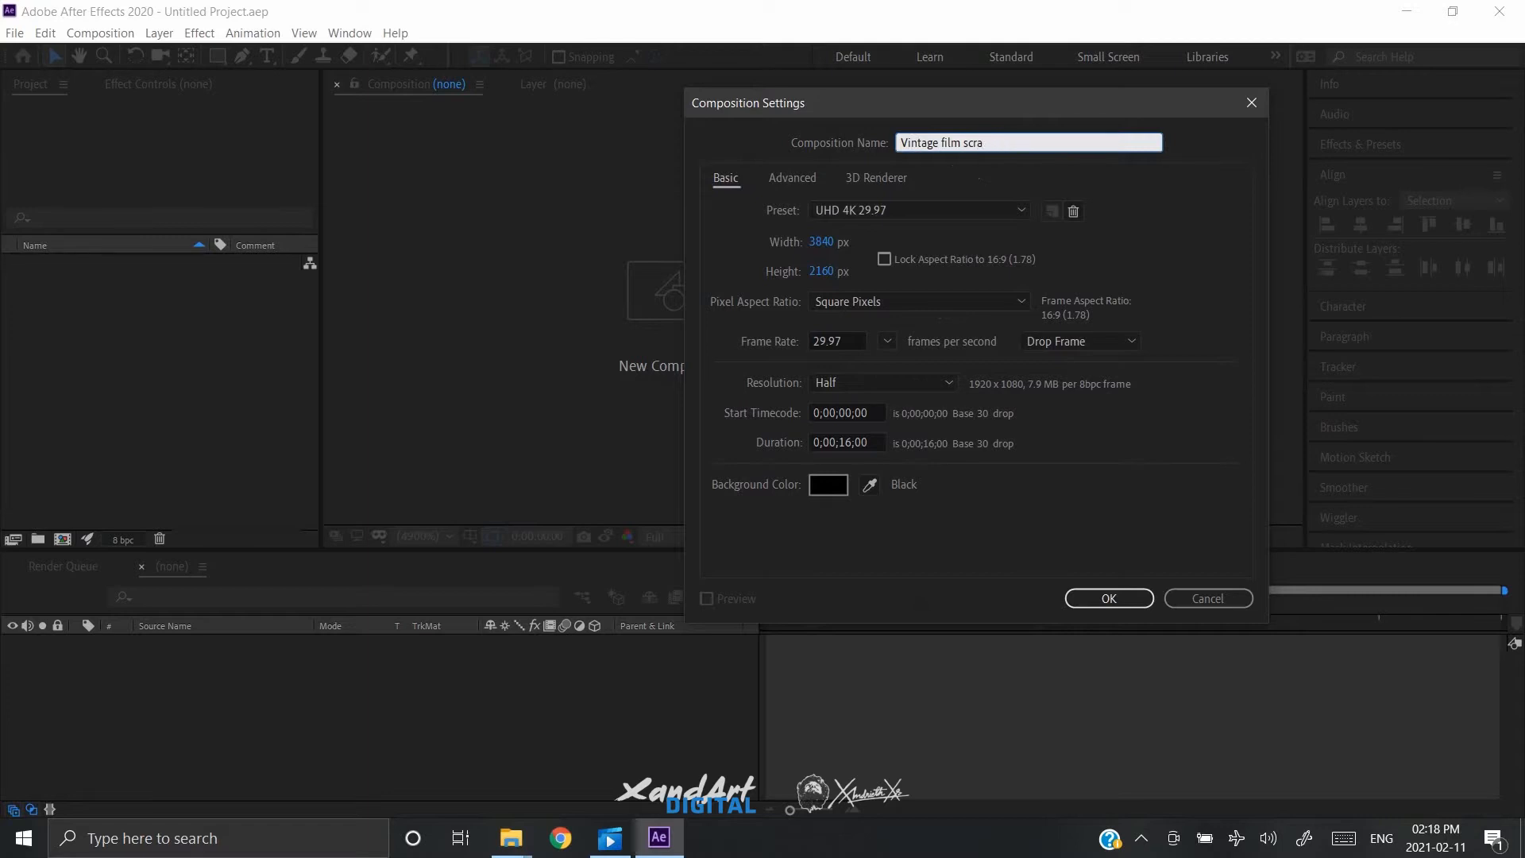
{"action": "type", "text": "tch plate"}
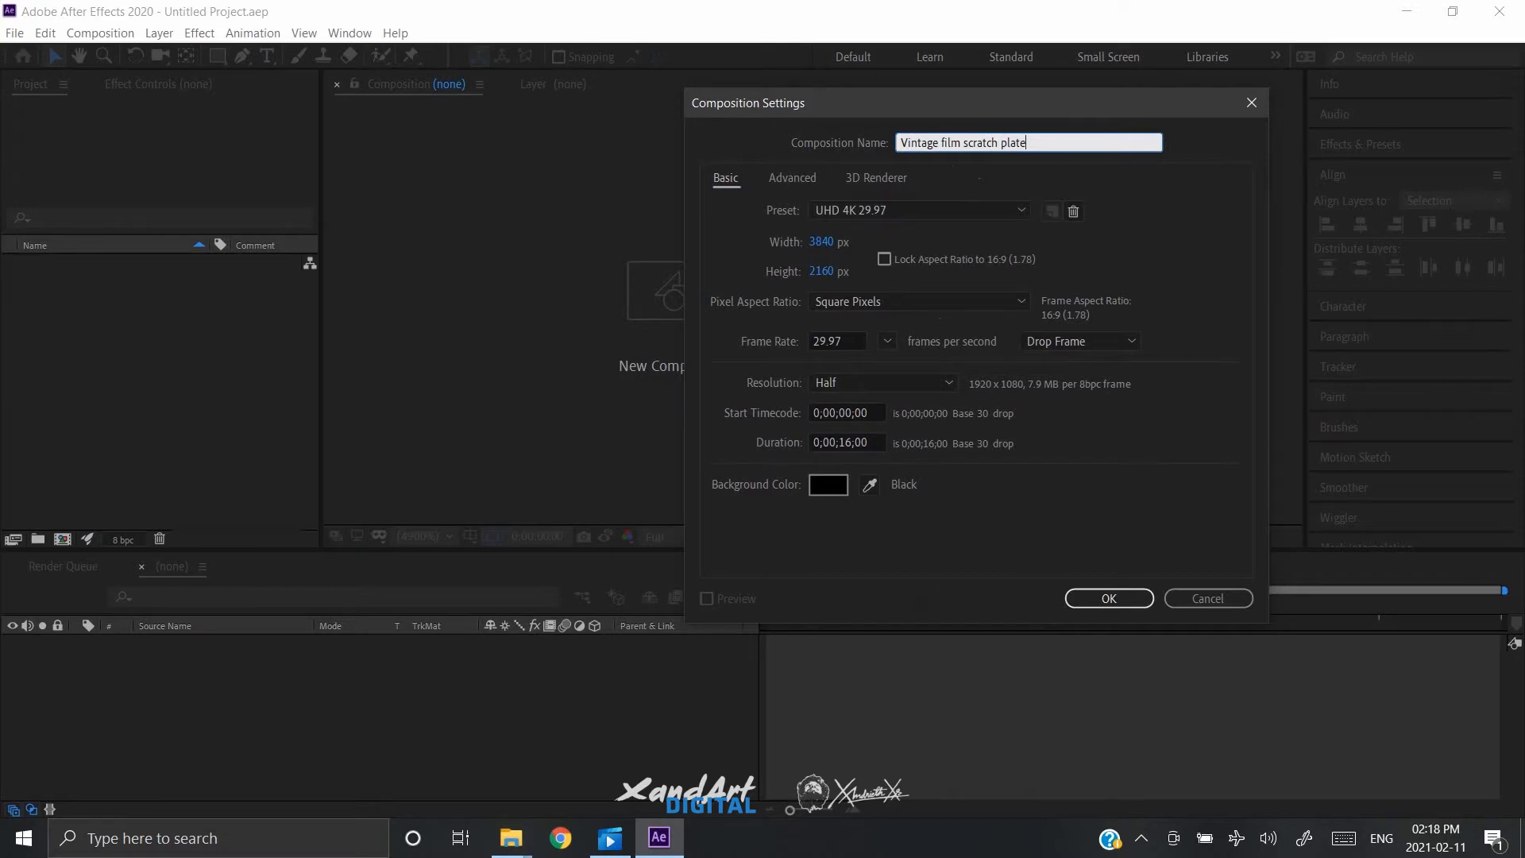
{"action": "left_click", "coordinate": [1107, 598]}
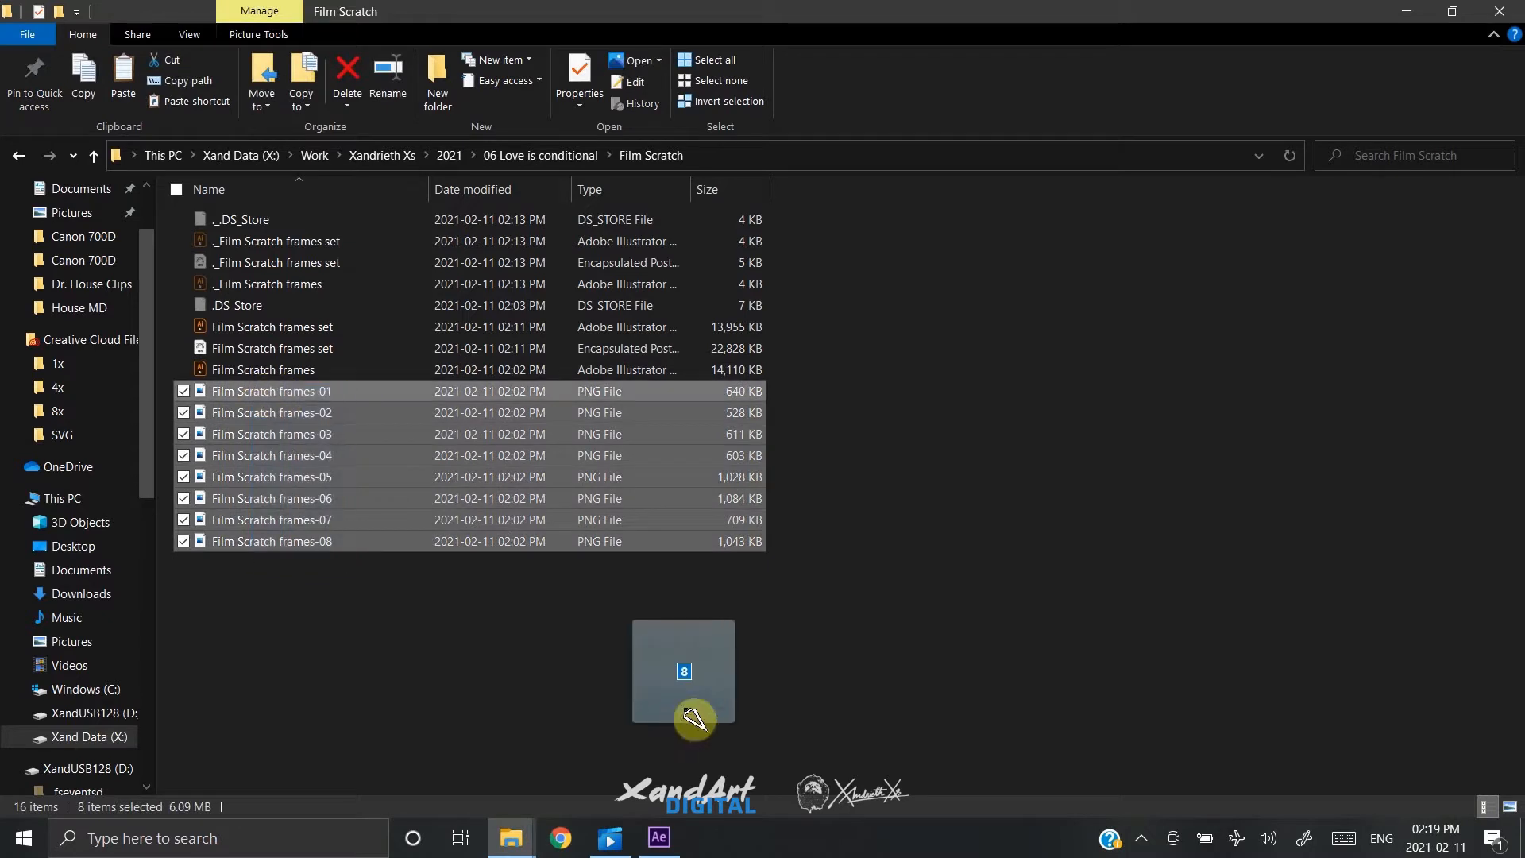
Step: Select the eight Film Scratch frame PNGs in Explorer for import
{"action": "left_click", "coordinate": [658, 838]}
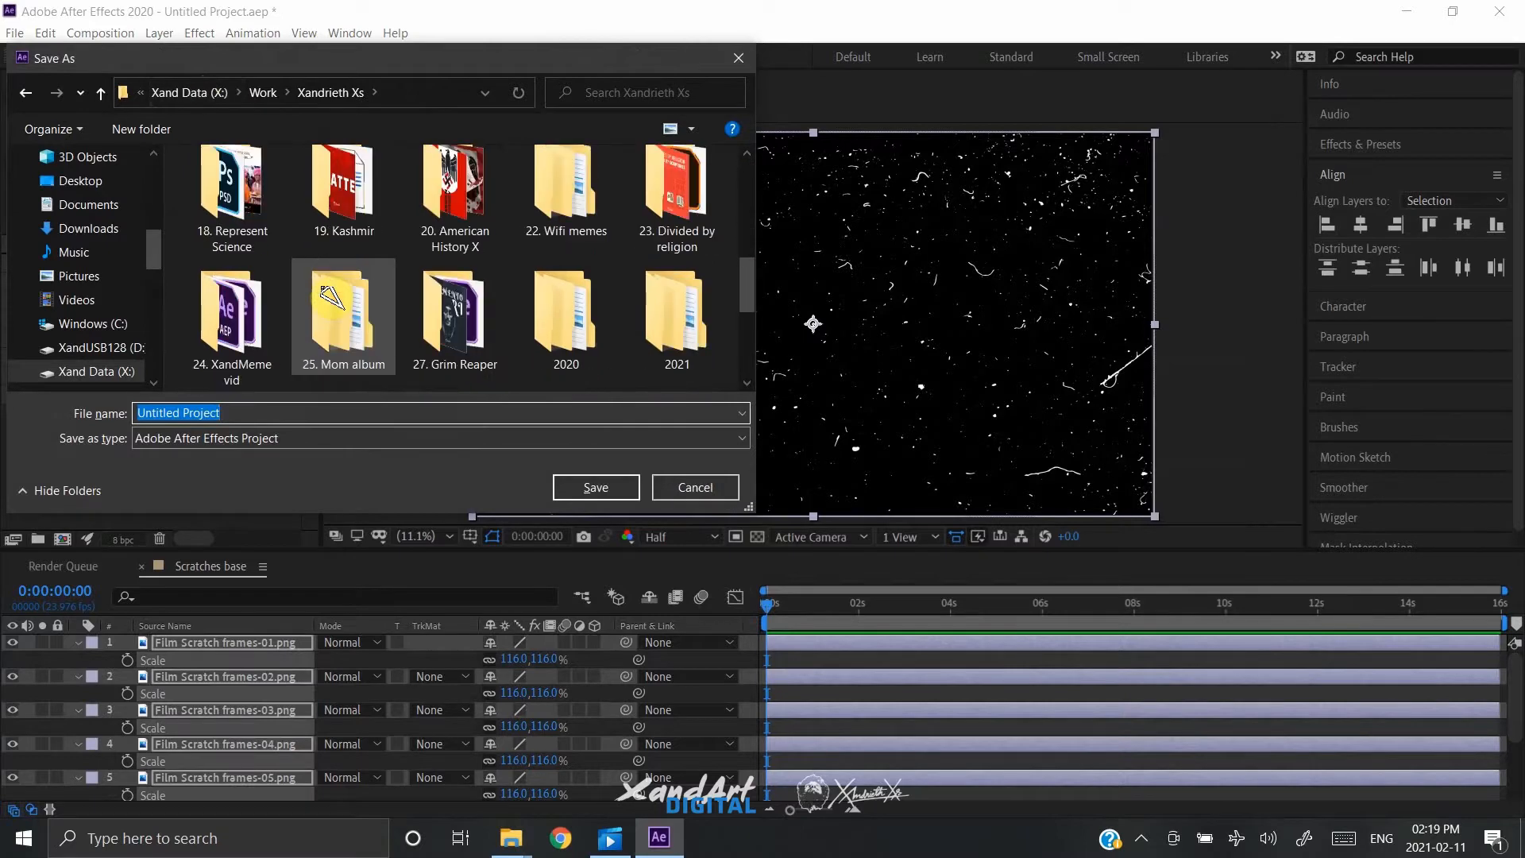
Step: Save the project as 'Vintage film scratch.aep' in the Film Scratch folder
{"action": "double_click", "coordinate": [675, 311]}
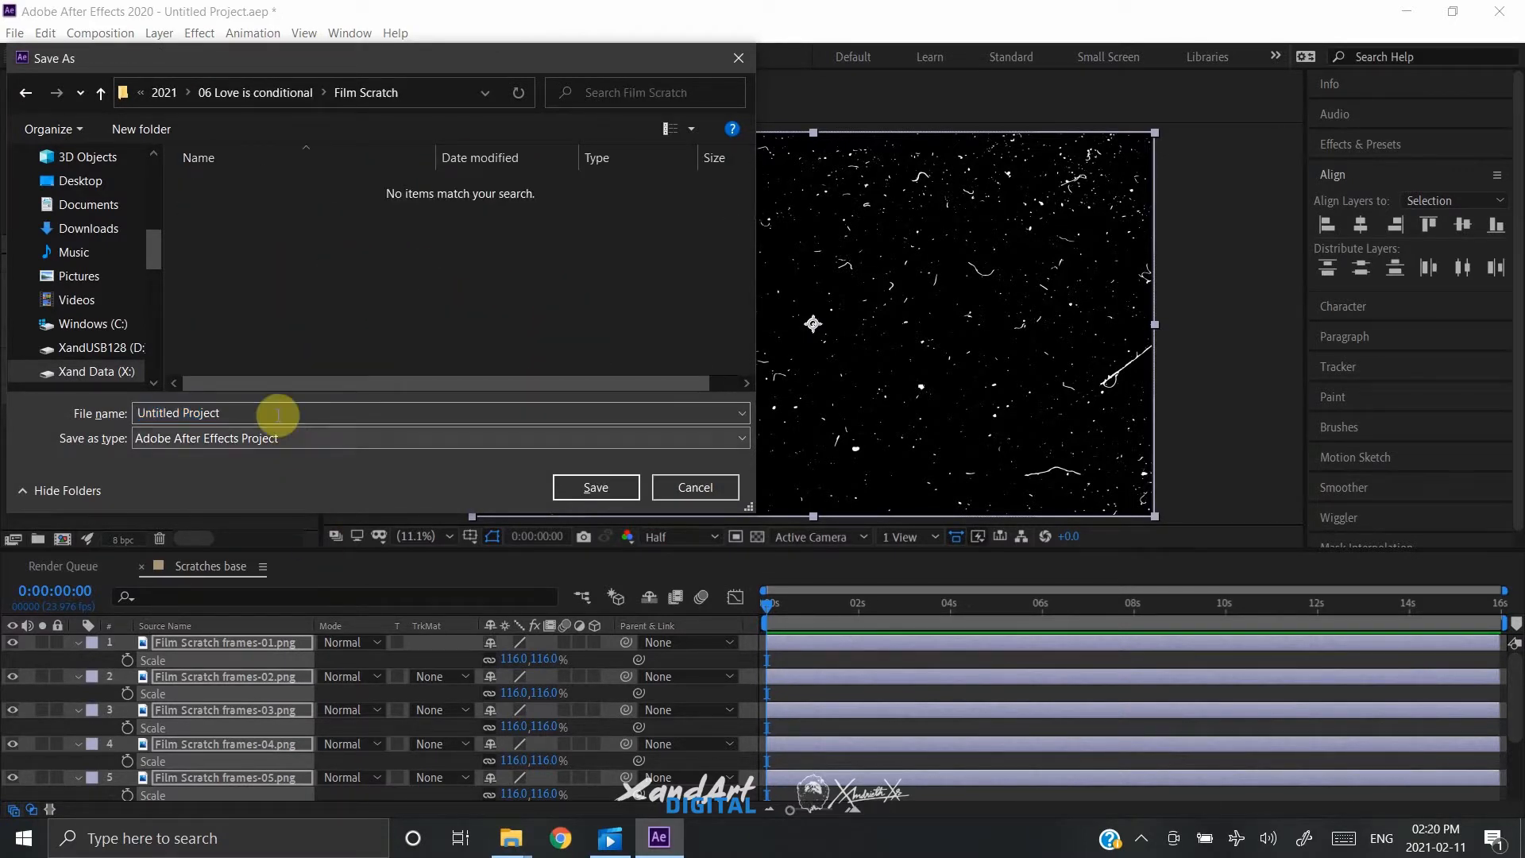
{"action": "type", "text": "Vintage film scratch"}
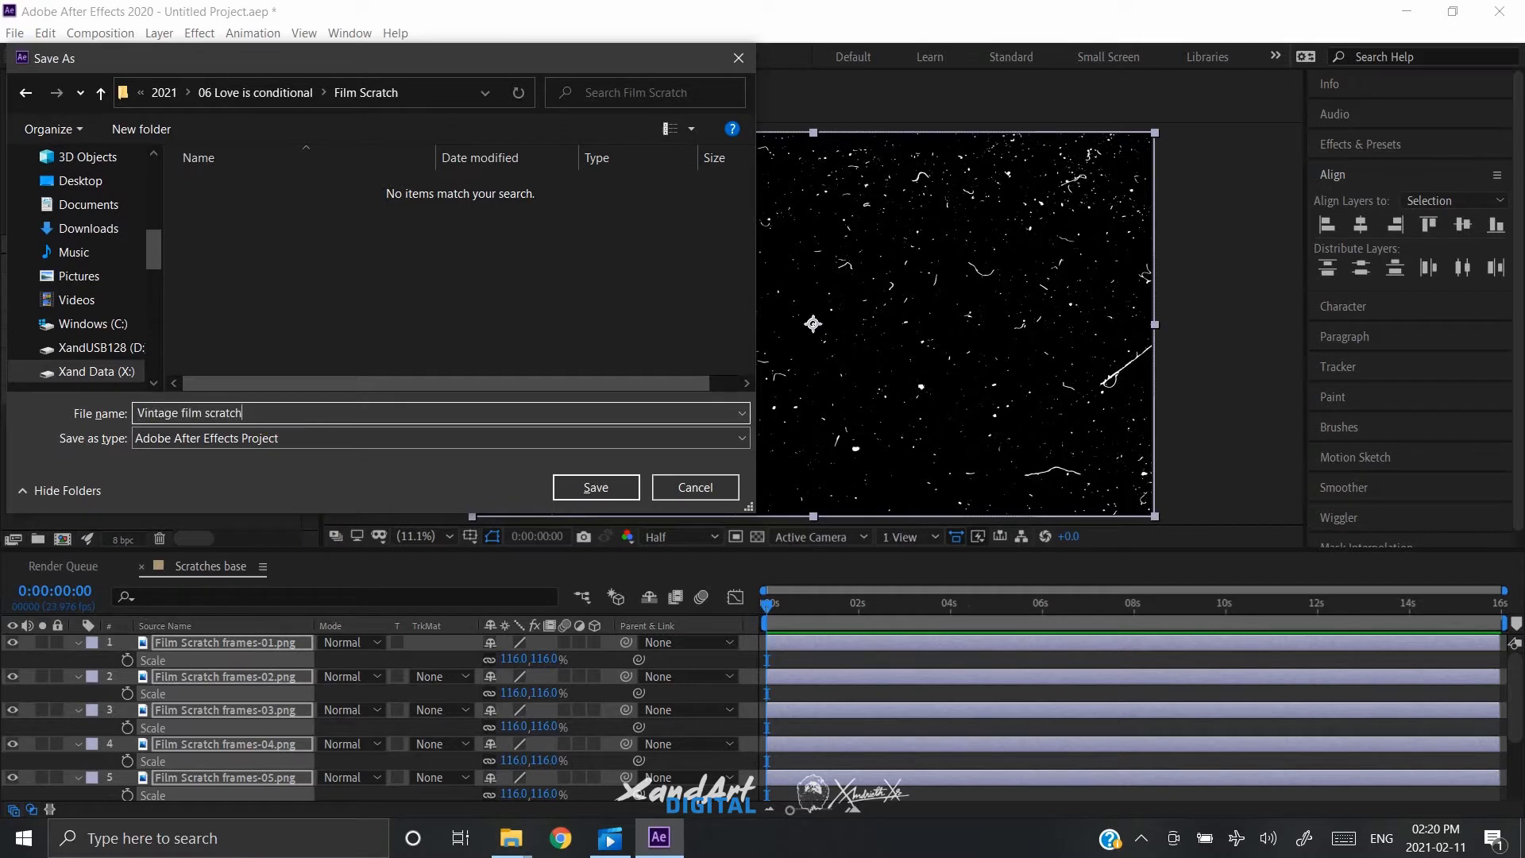
{"action": "left_click", "coordinate": [594, 486]}
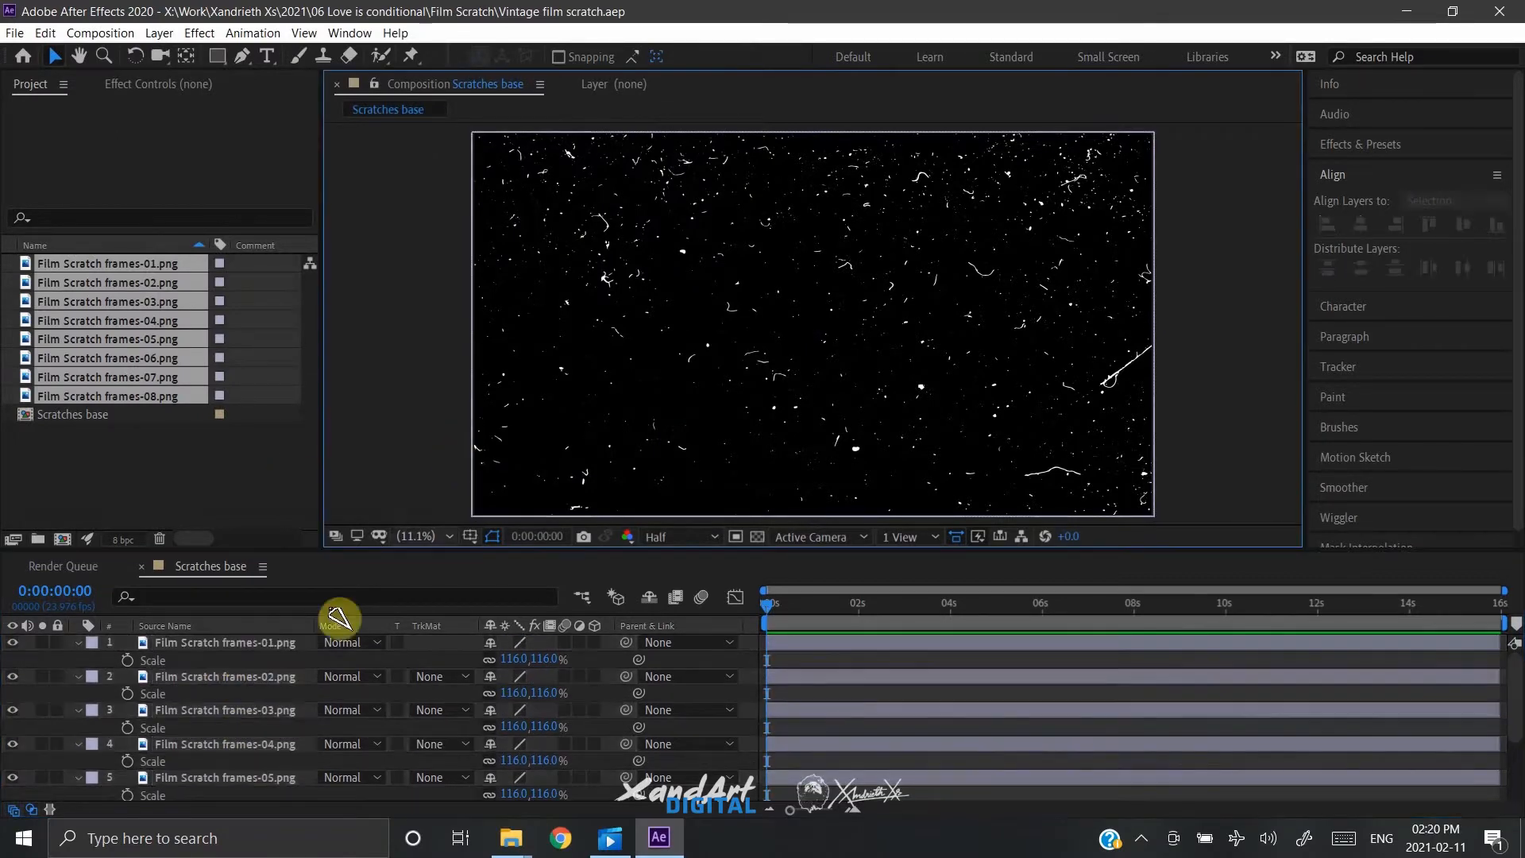
Step: Trim the frame layers to brief clips and stagger them sequentially in the timeline
{"action": "left_click", "coordinate": [224, 642]}
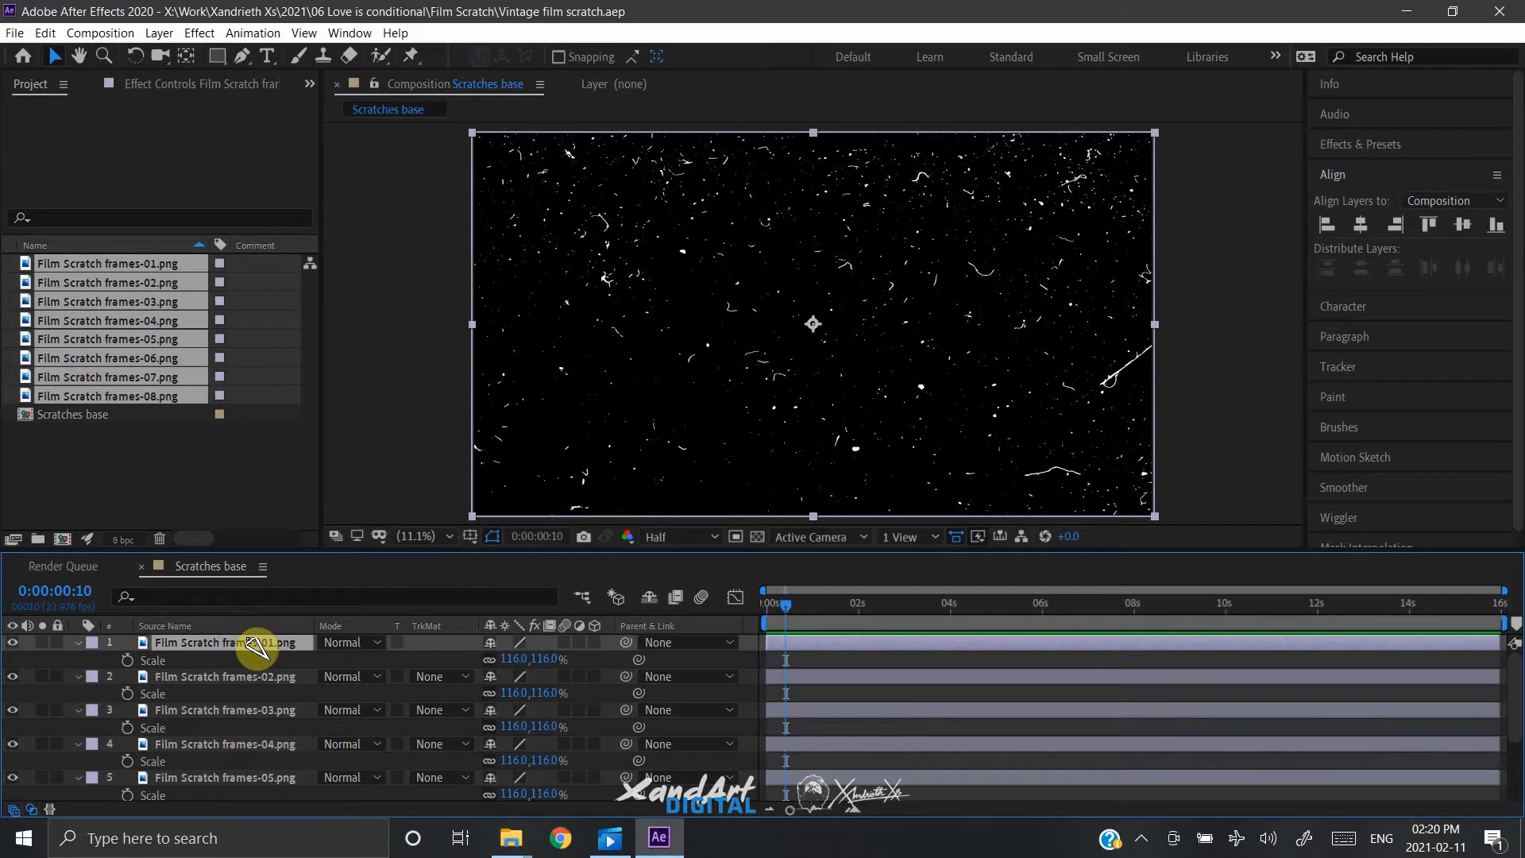
{"action": "left_click", "coordinate": [224, 676]}
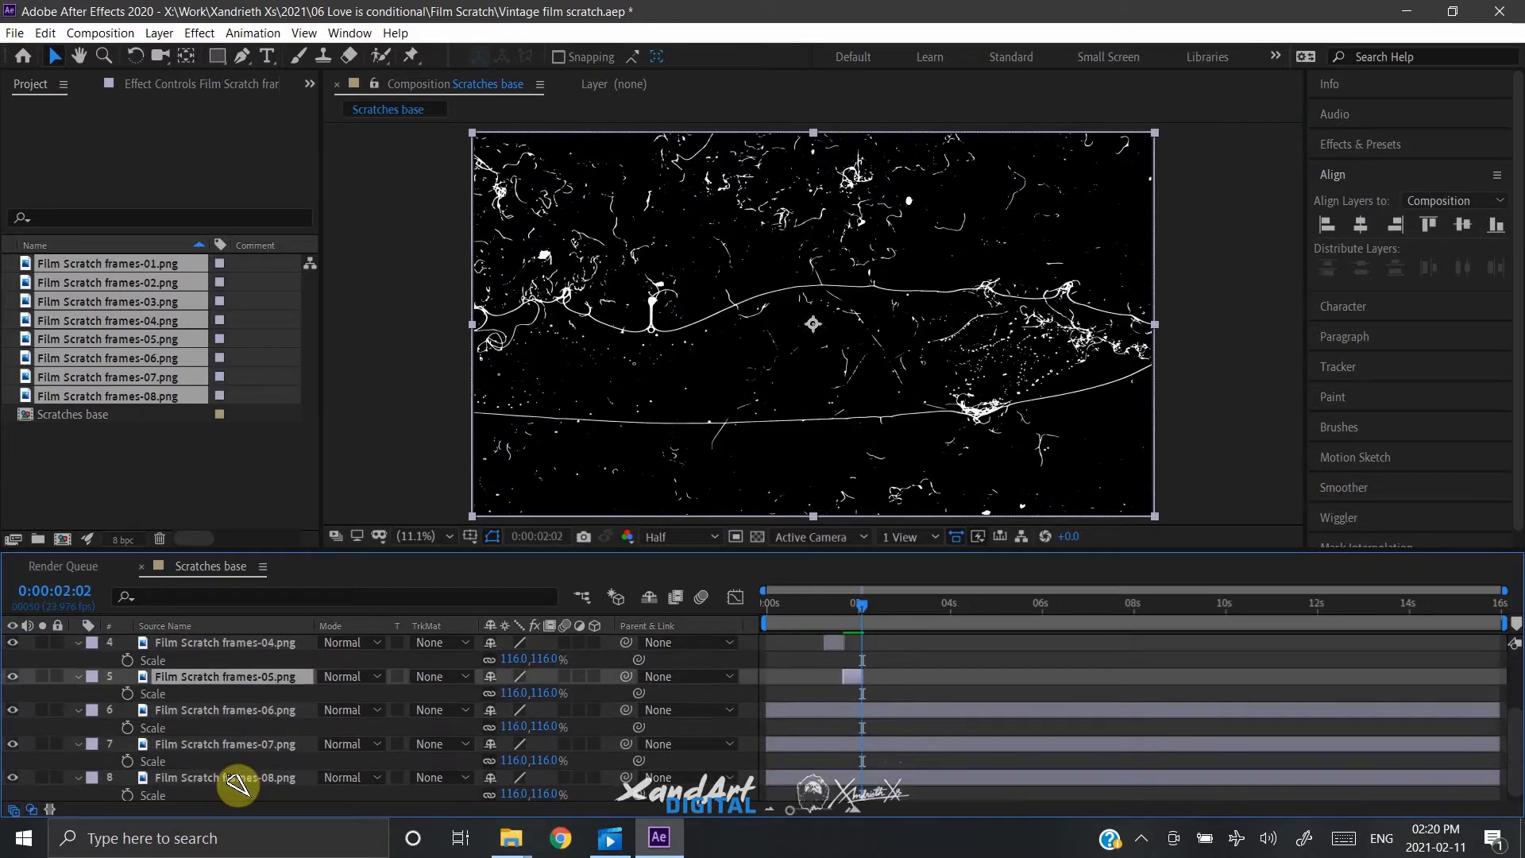
{"action": "left_click", "coordinate": [226, 707]}
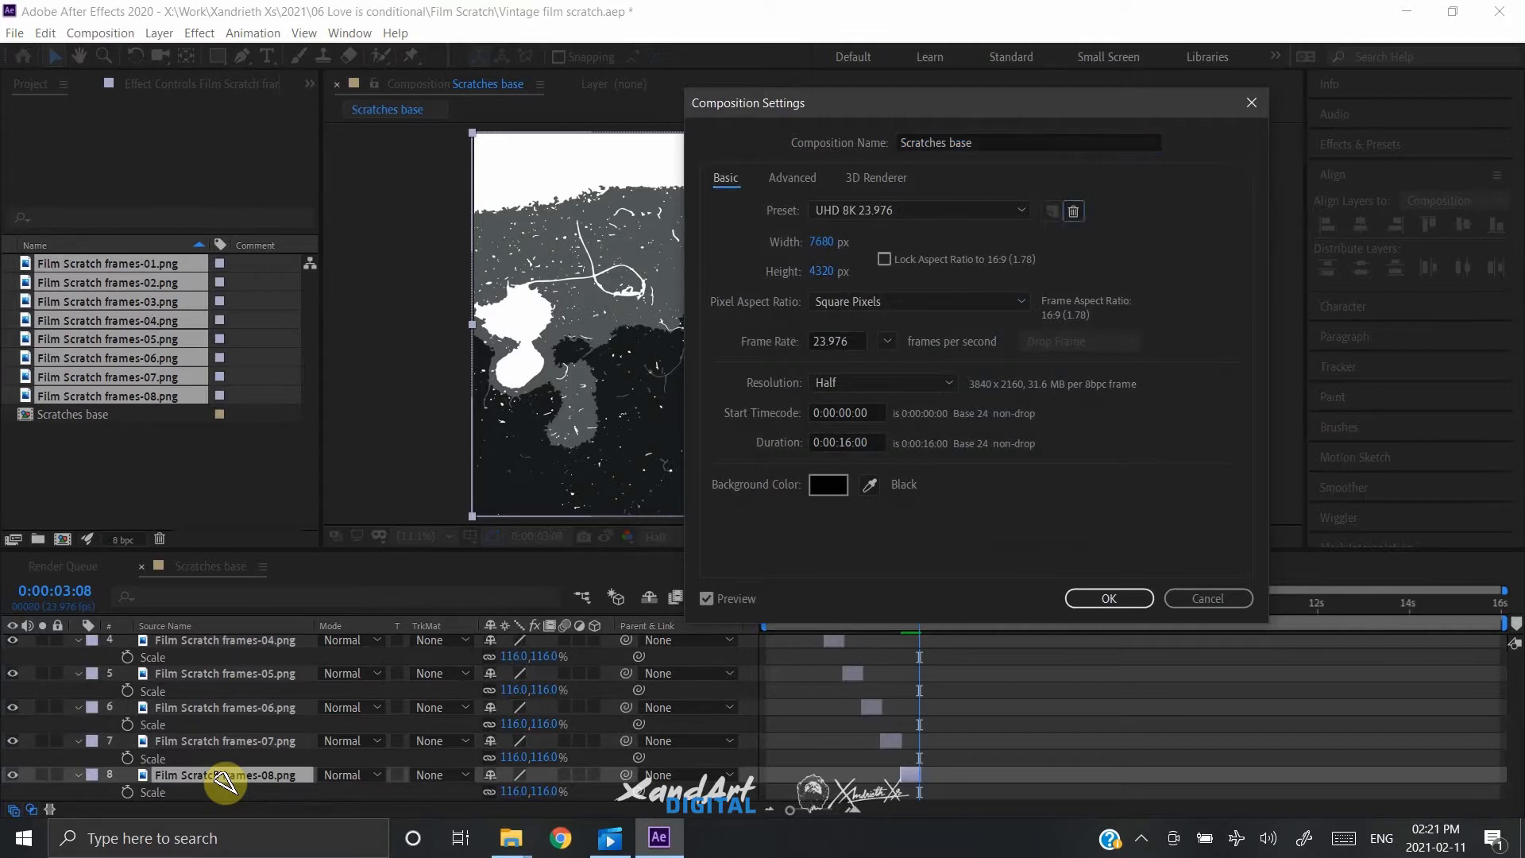
Step: Set the Scratches base composition duration to 0:00:03:08
{"action": "left_click", "coordinate": [847, 444]}
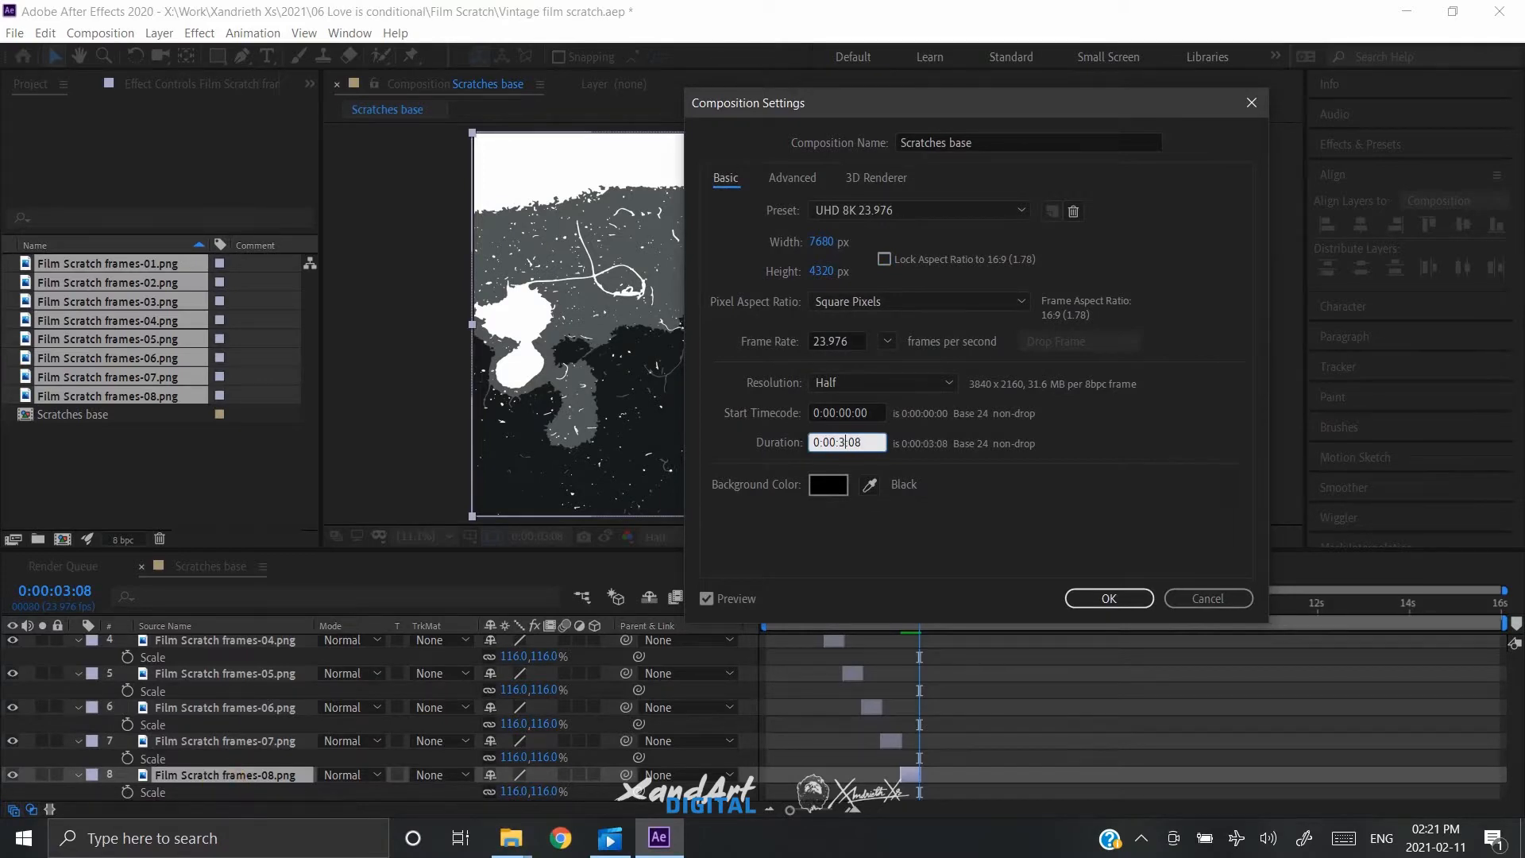
{"action": "left_click", "coordinate": [1107, 598]}
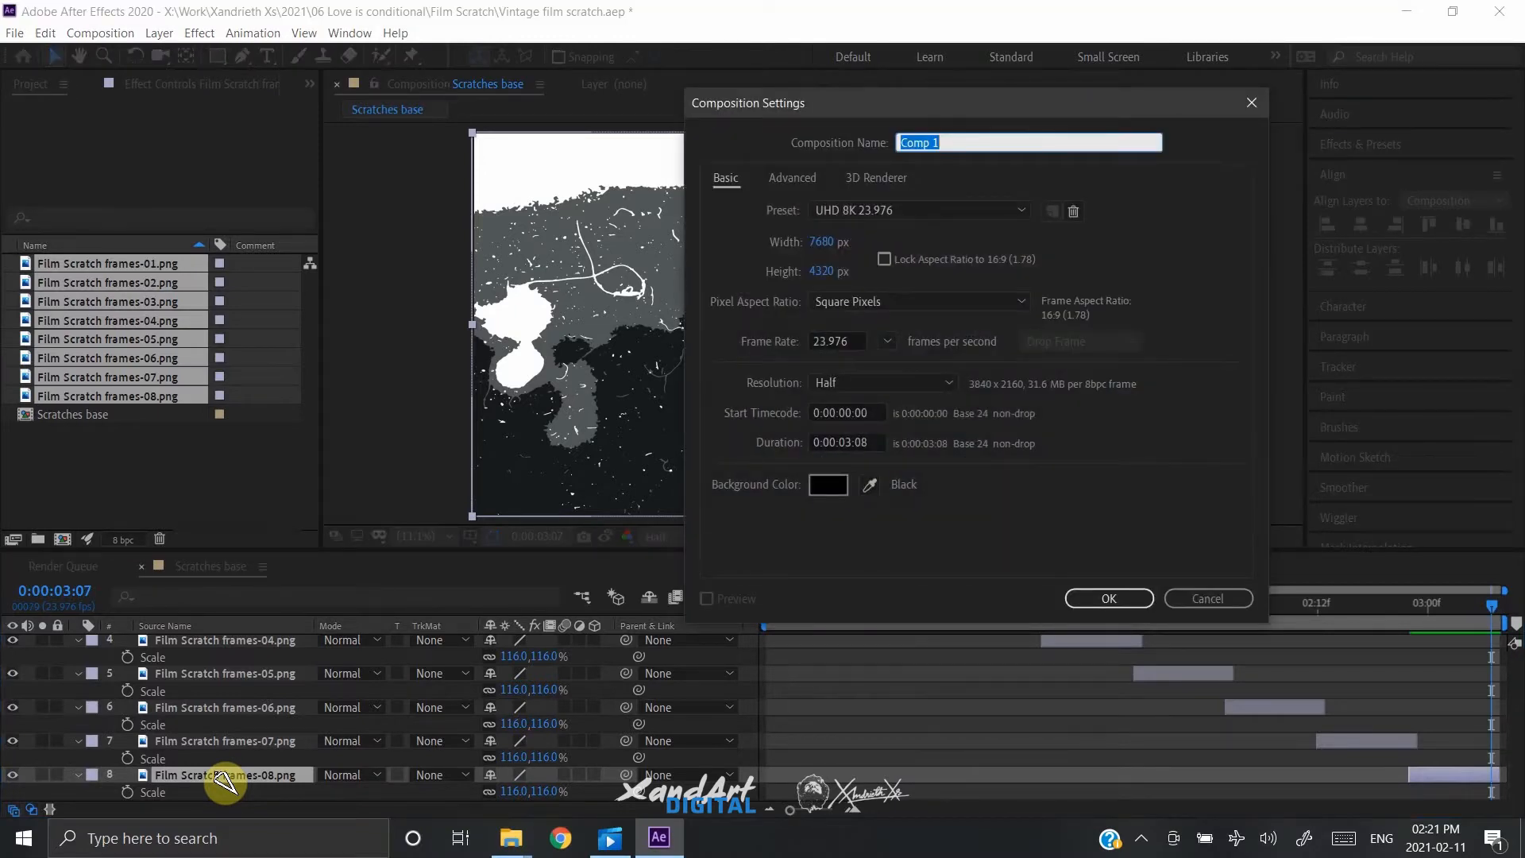
Step: Name the new composition 'Vintage film scratches', set its duration, and create it
{"action": "type", "text": "Vintage film scract"}
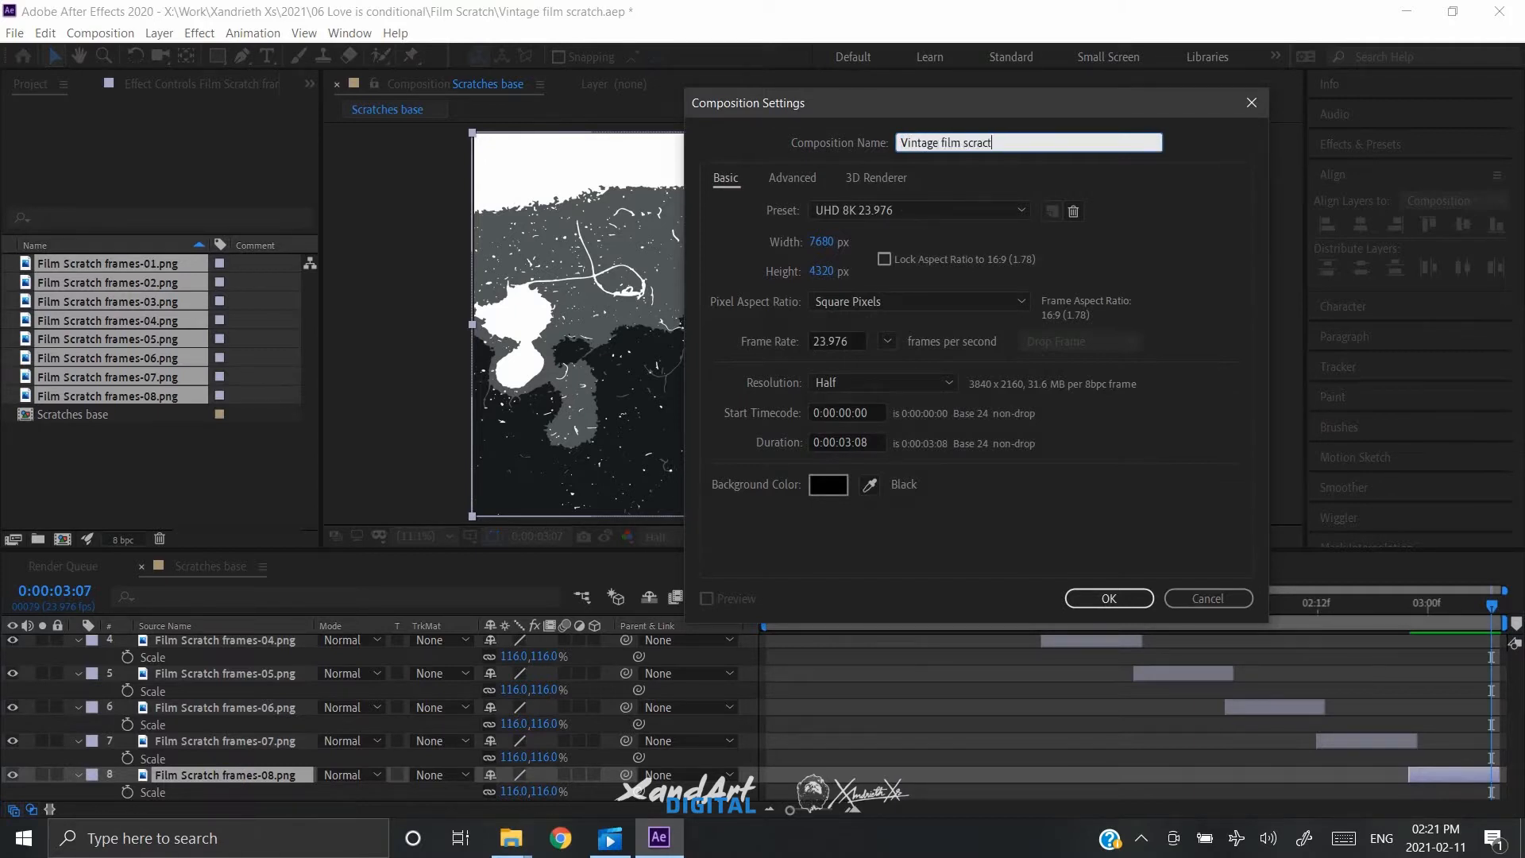
{"action": "key", "text": "backspace"}
{"action": "type", "text": "tches"}
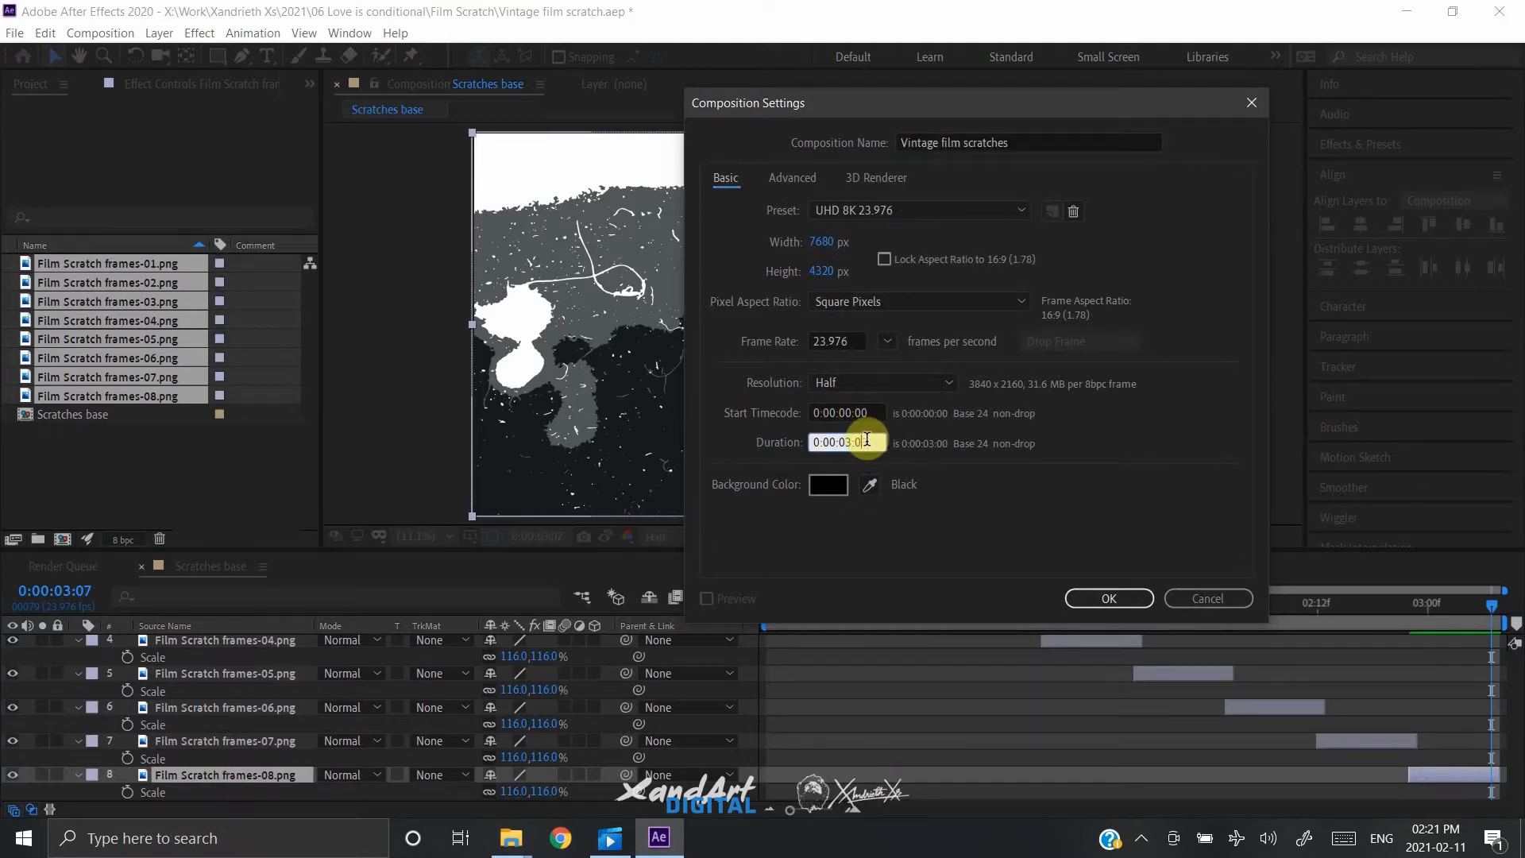
{"action": "type", "text": "0:00:00:01"}
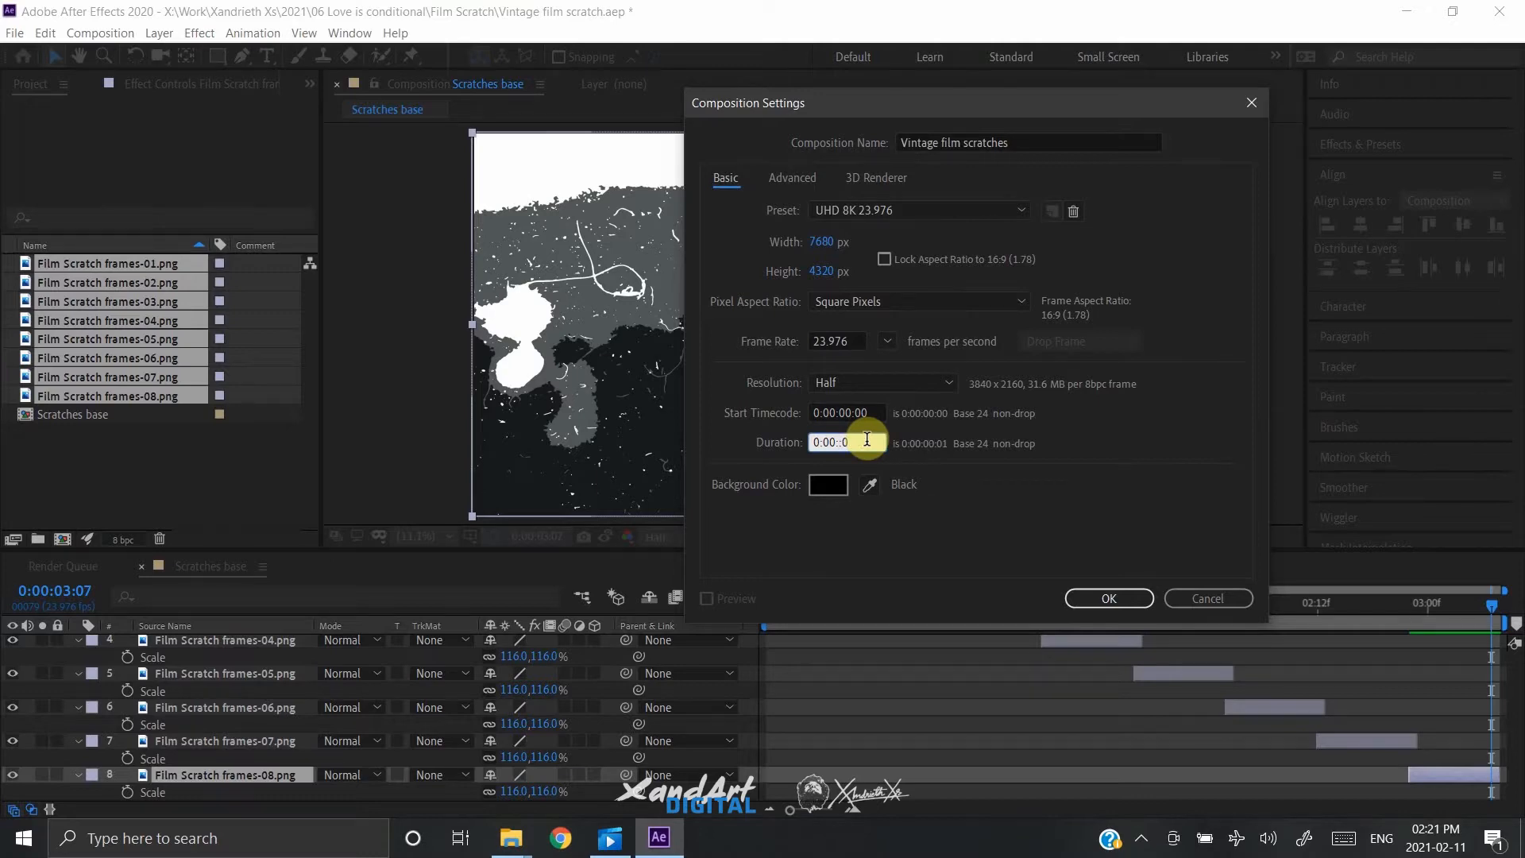
{"action": "left_click", "coordinate": [1107, 599]}
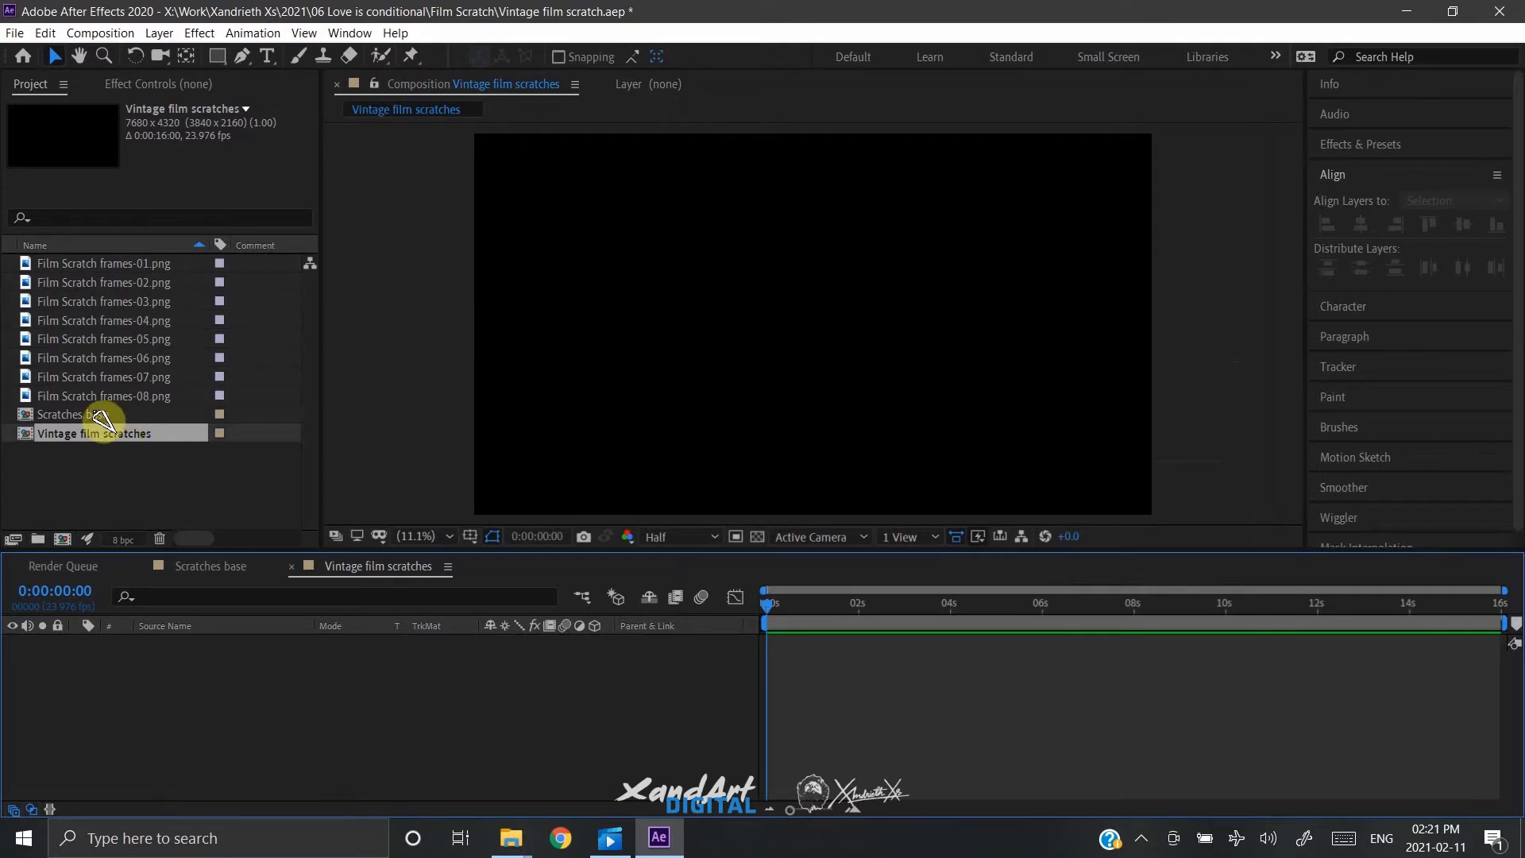
Step: Add Scratches base to the timeline and edit its Time Stretch value
{"action": "left_click", "coordinate": [75, 414]}
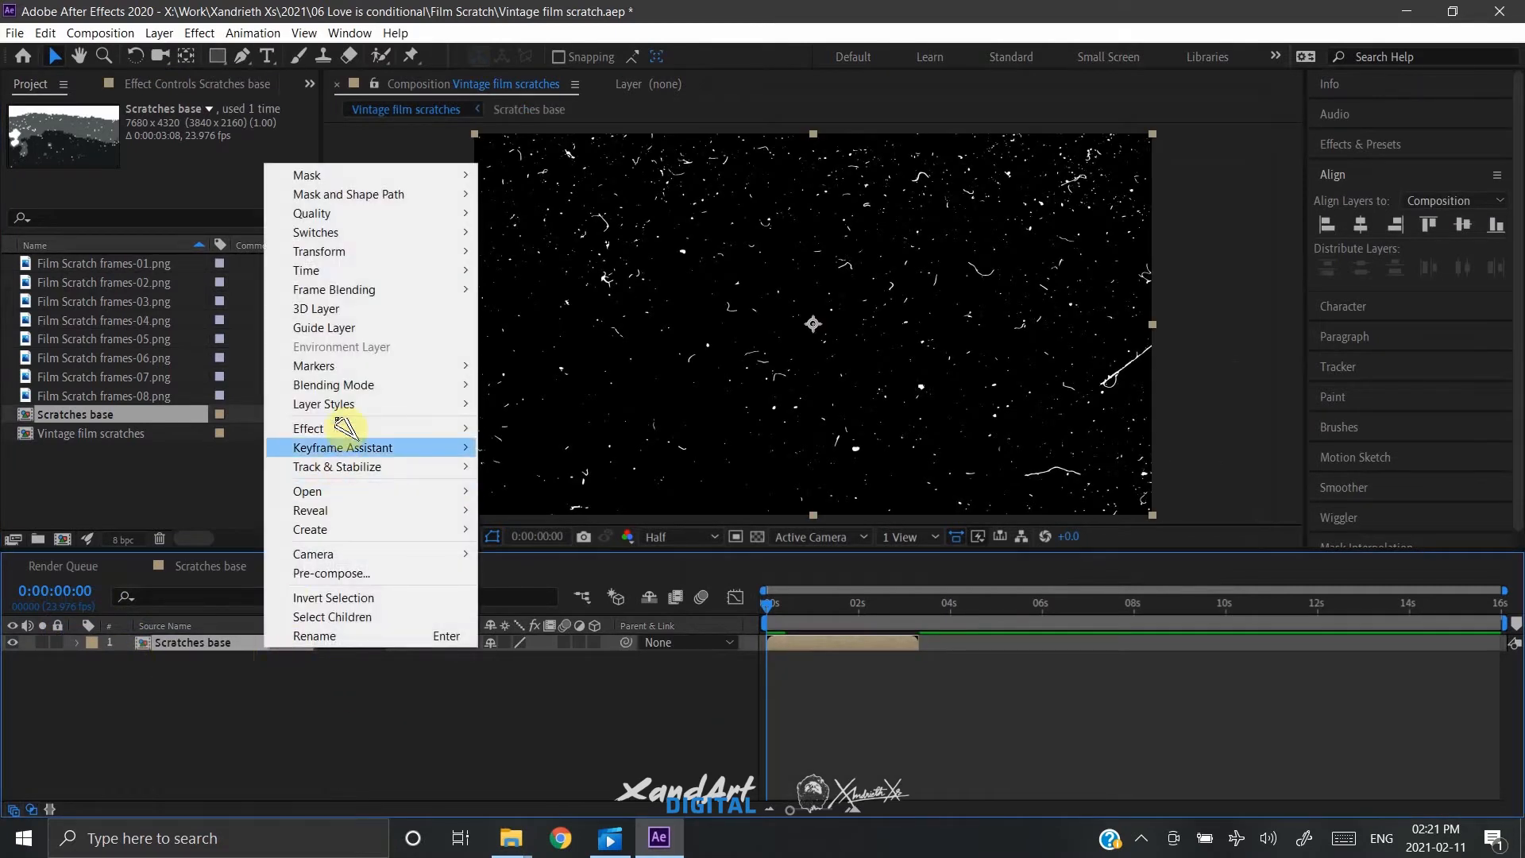
{"action": "mouse_move", "coordinate": [306, 270]}
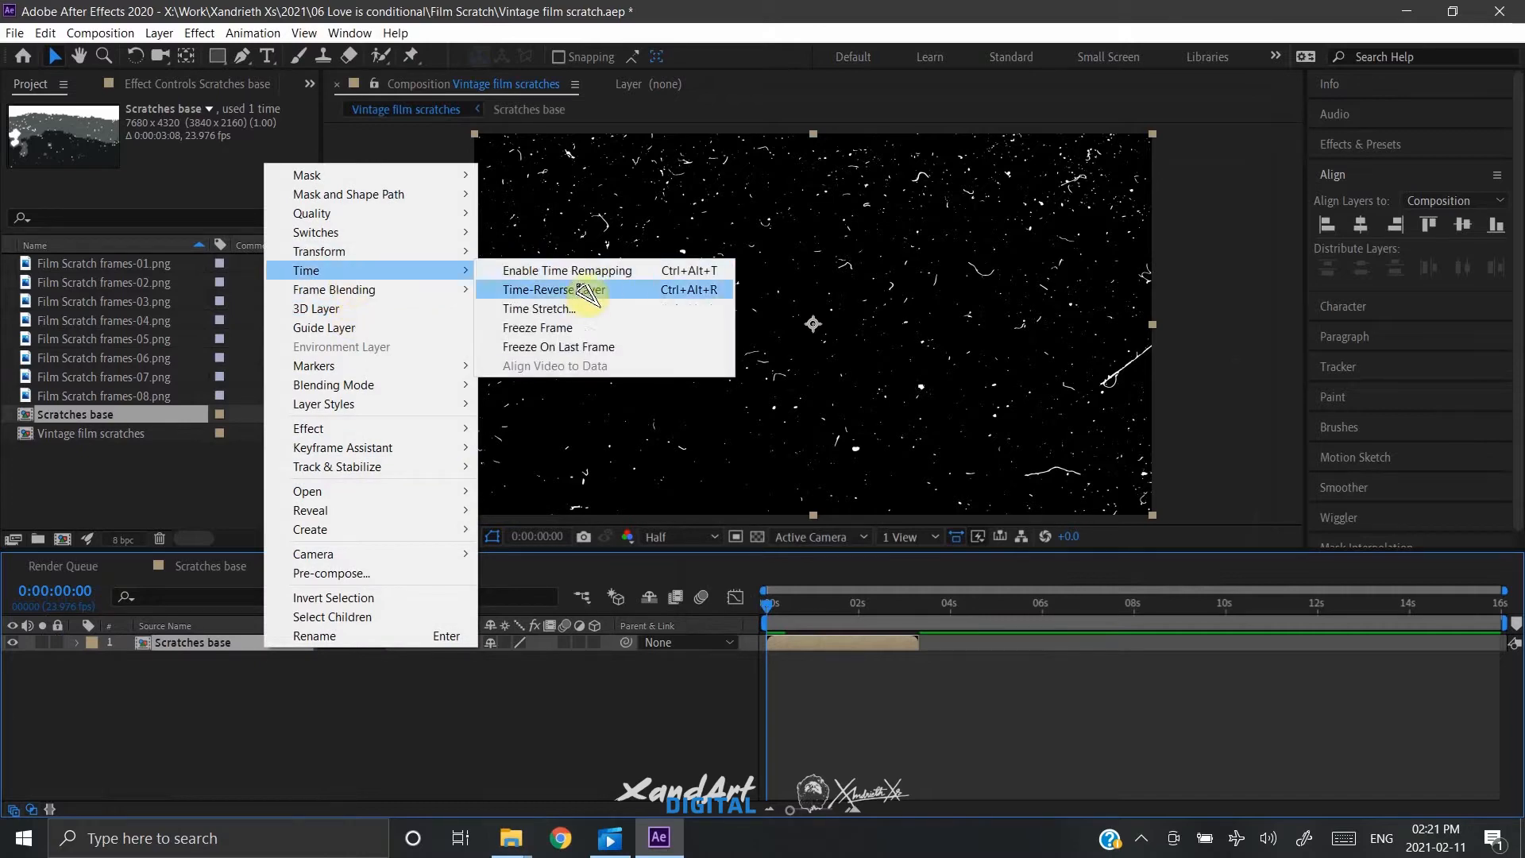
{"action": "left_click", "coordinate": [534, 309]}
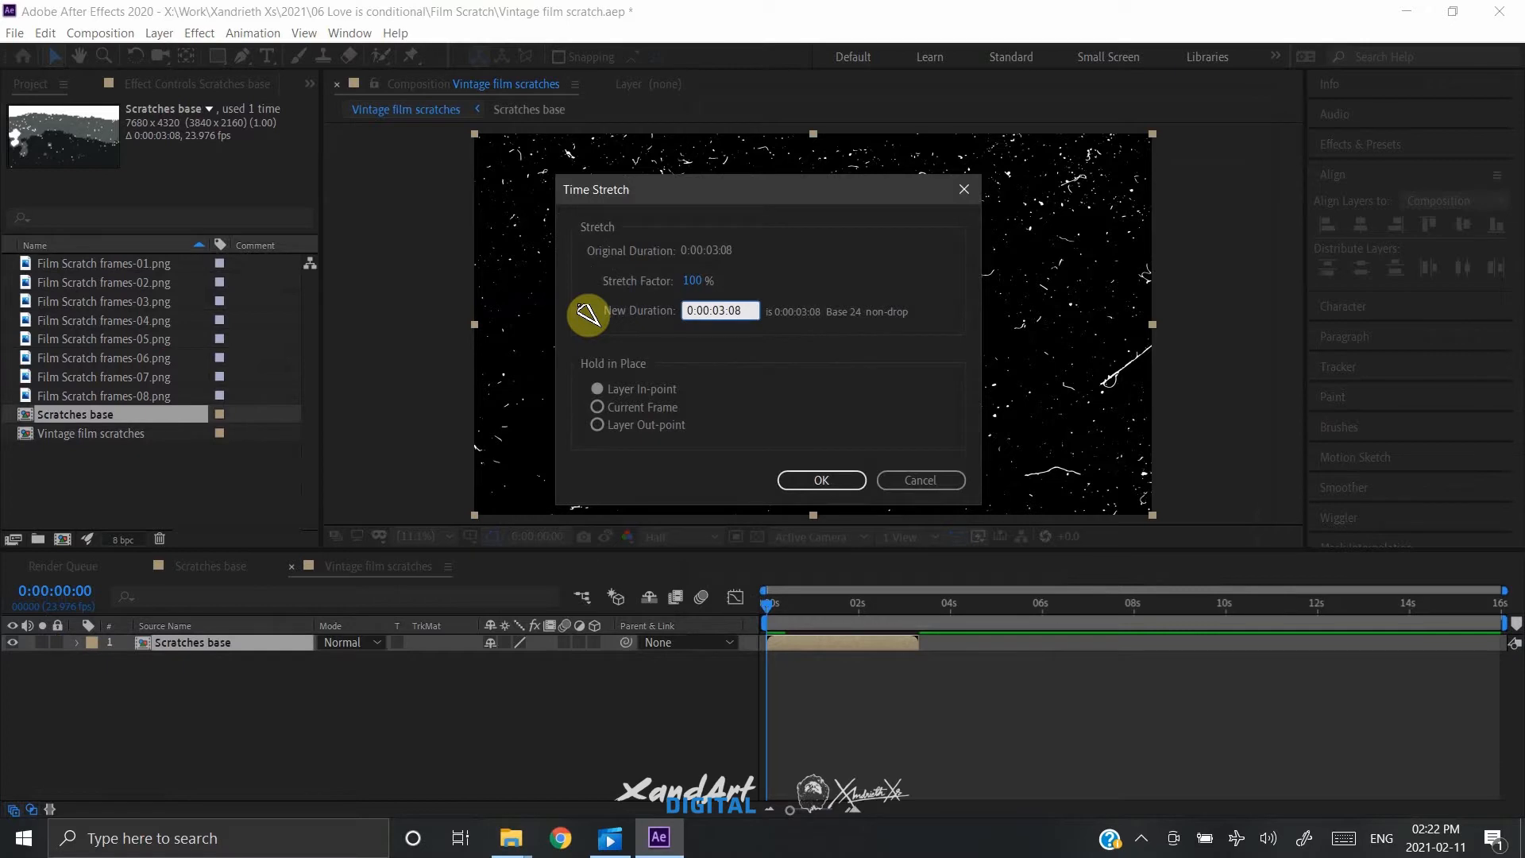
{"action": "type", "text": "0"}
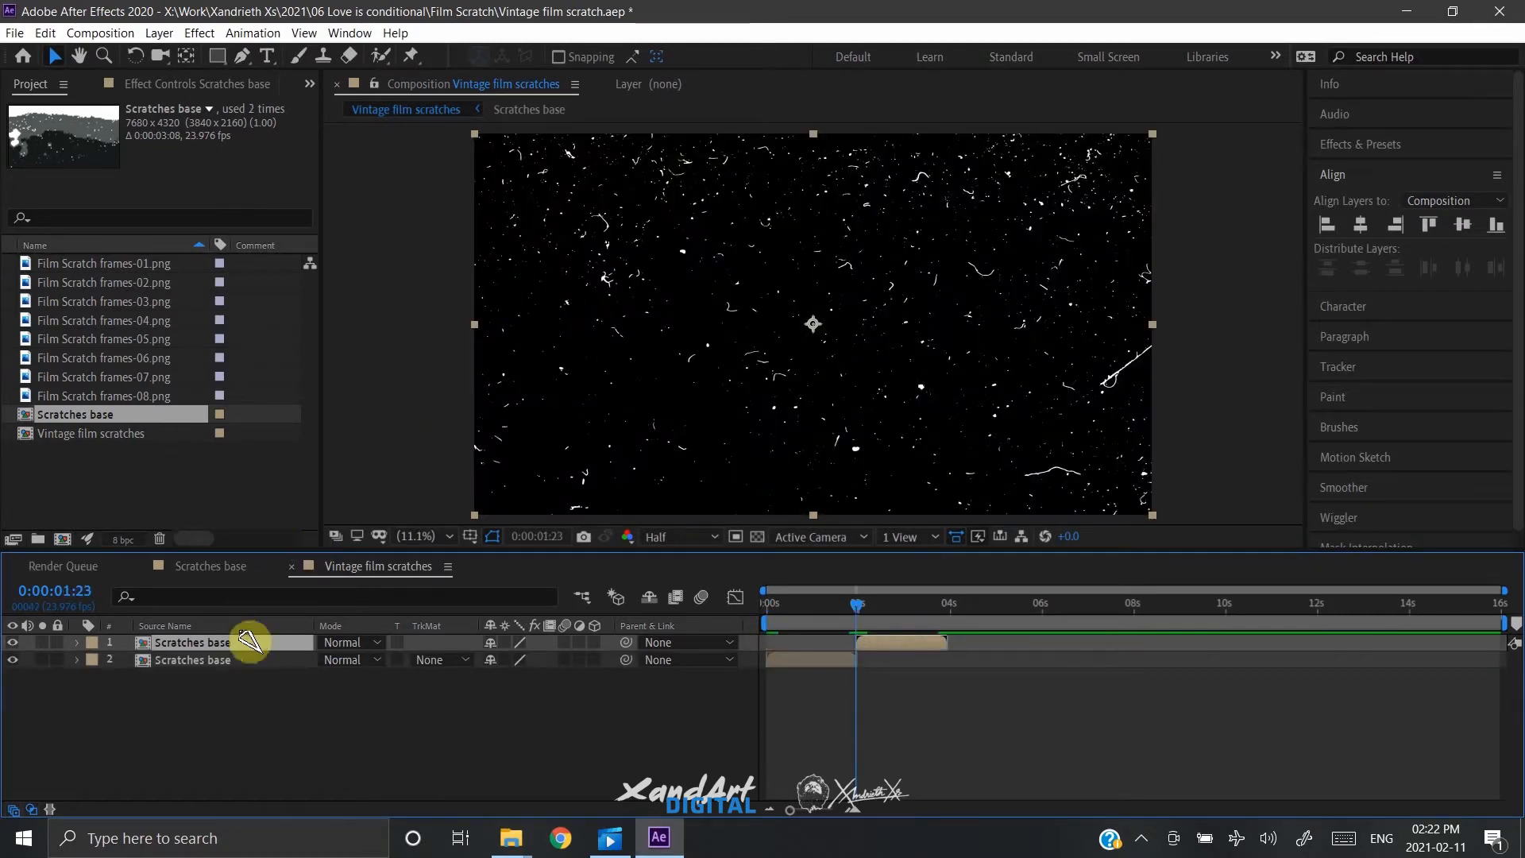
Step: Flip the top Scratches base copy horizontally and vertically, and mirror the newest copy horizontally
{"action": "right_click", "coordinate": [192, 642]}
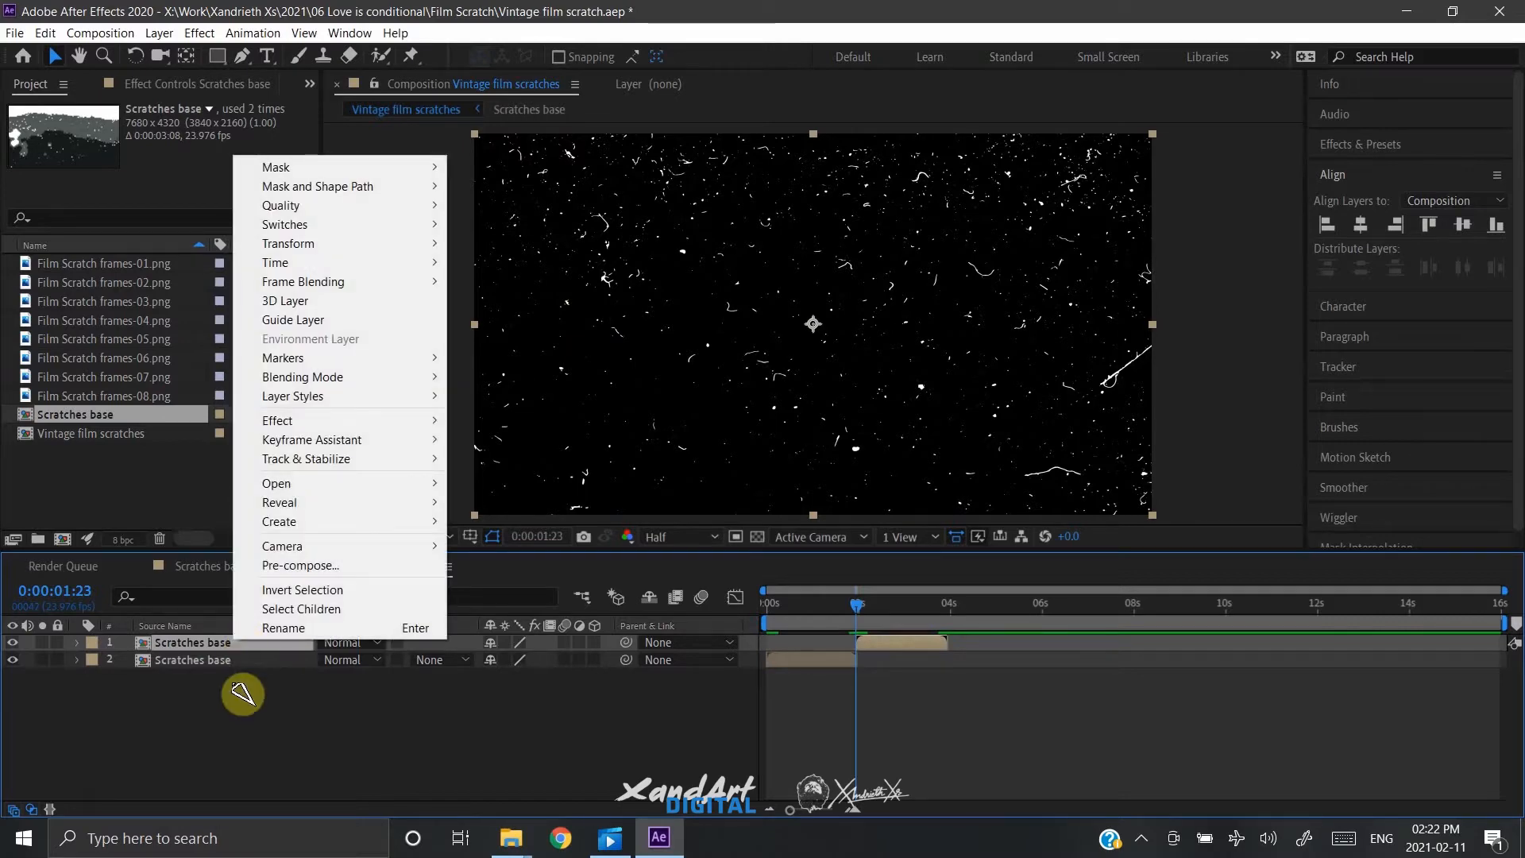
{"action": "mouse_move", "coordinate": [350, 357]}
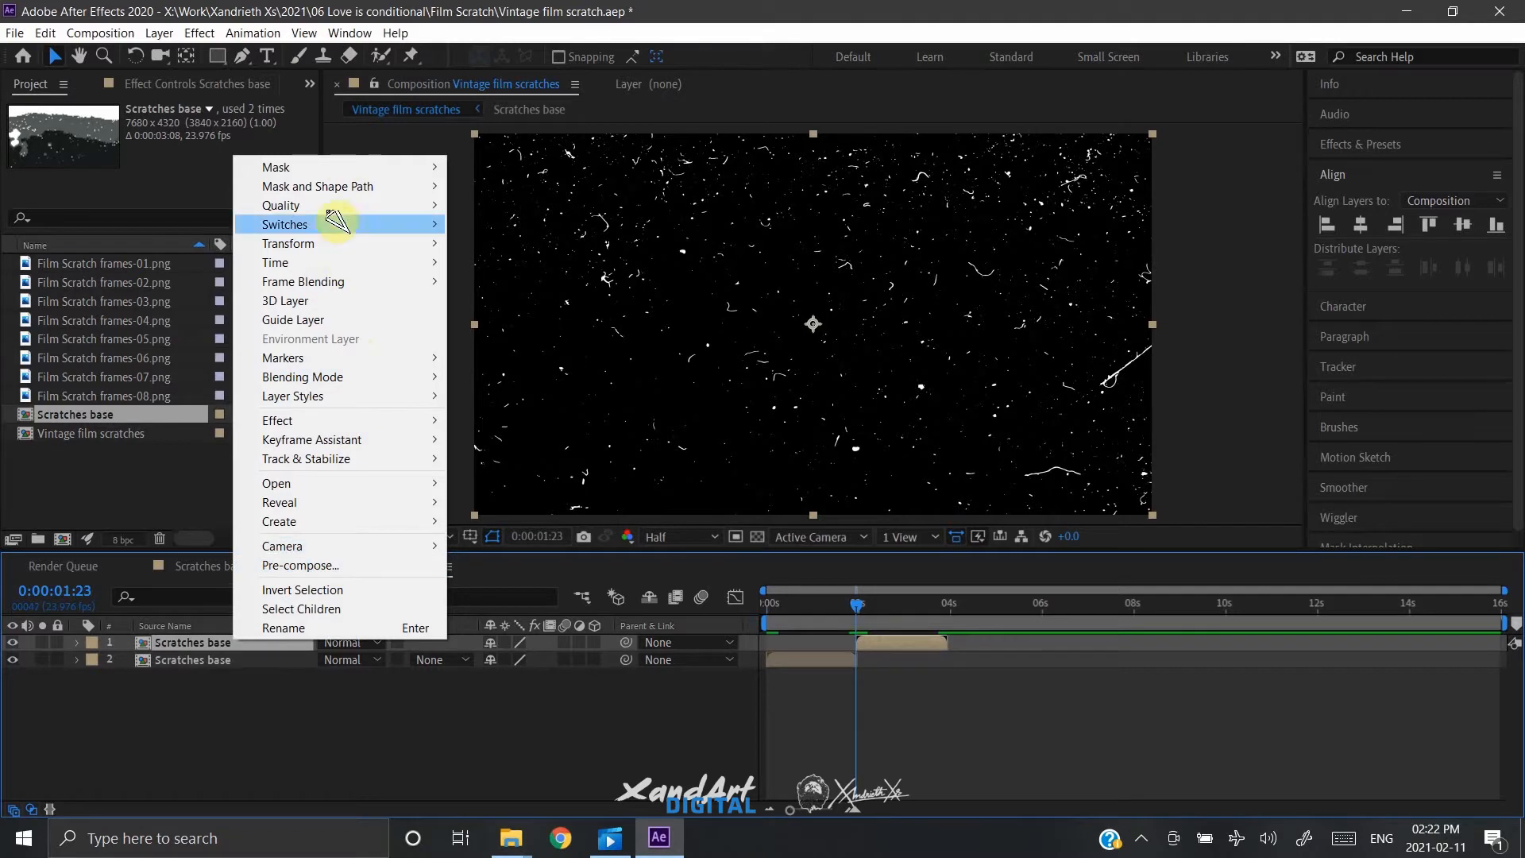
{"action": "mouse_move", "coordinate": [321, 248]}
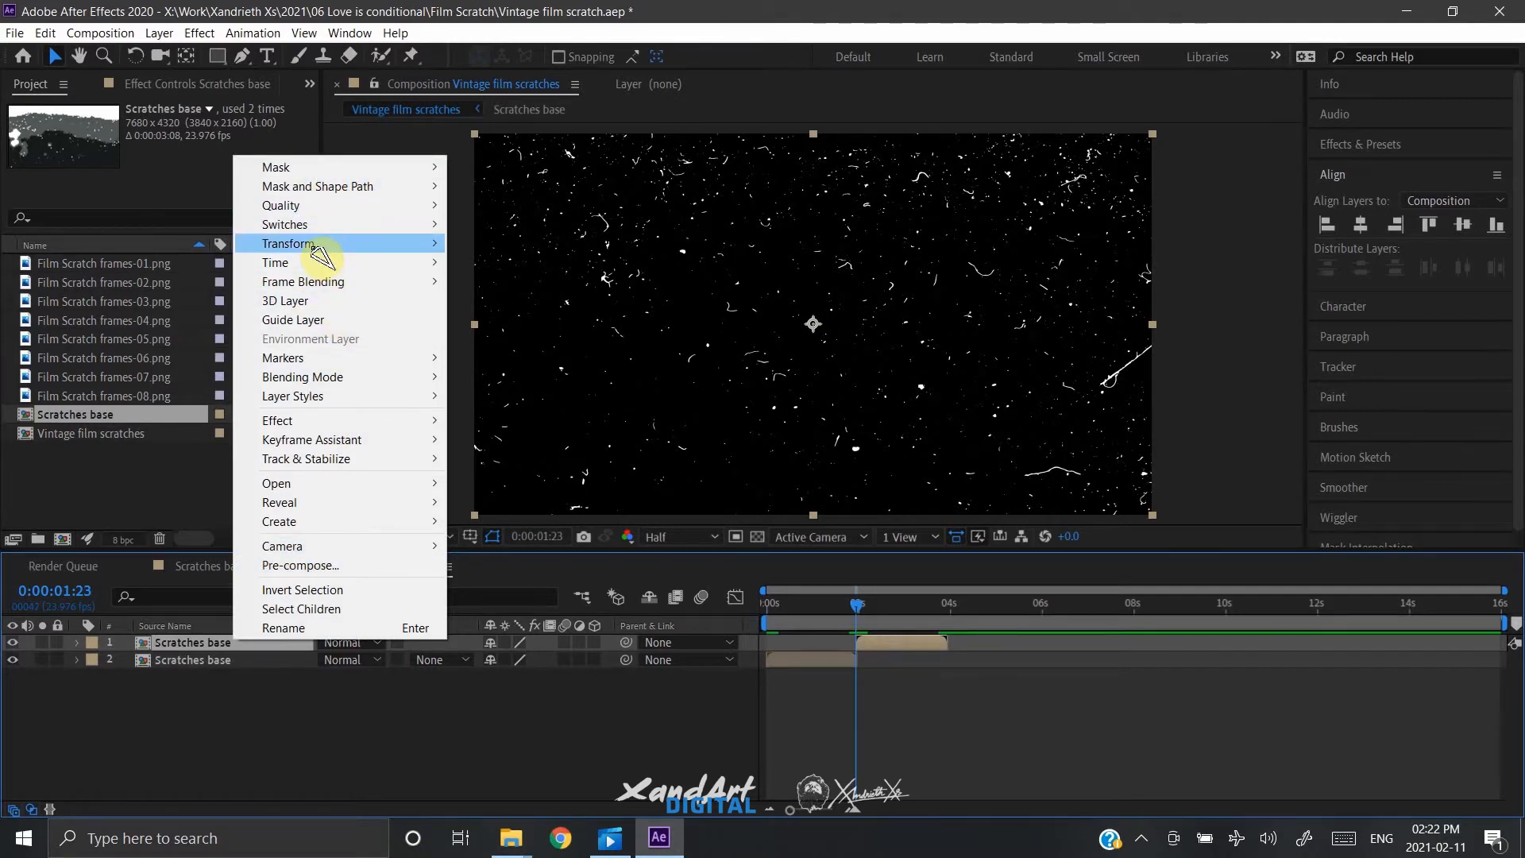
{"action": "mouse_move", "coordinate": [289, 243]}
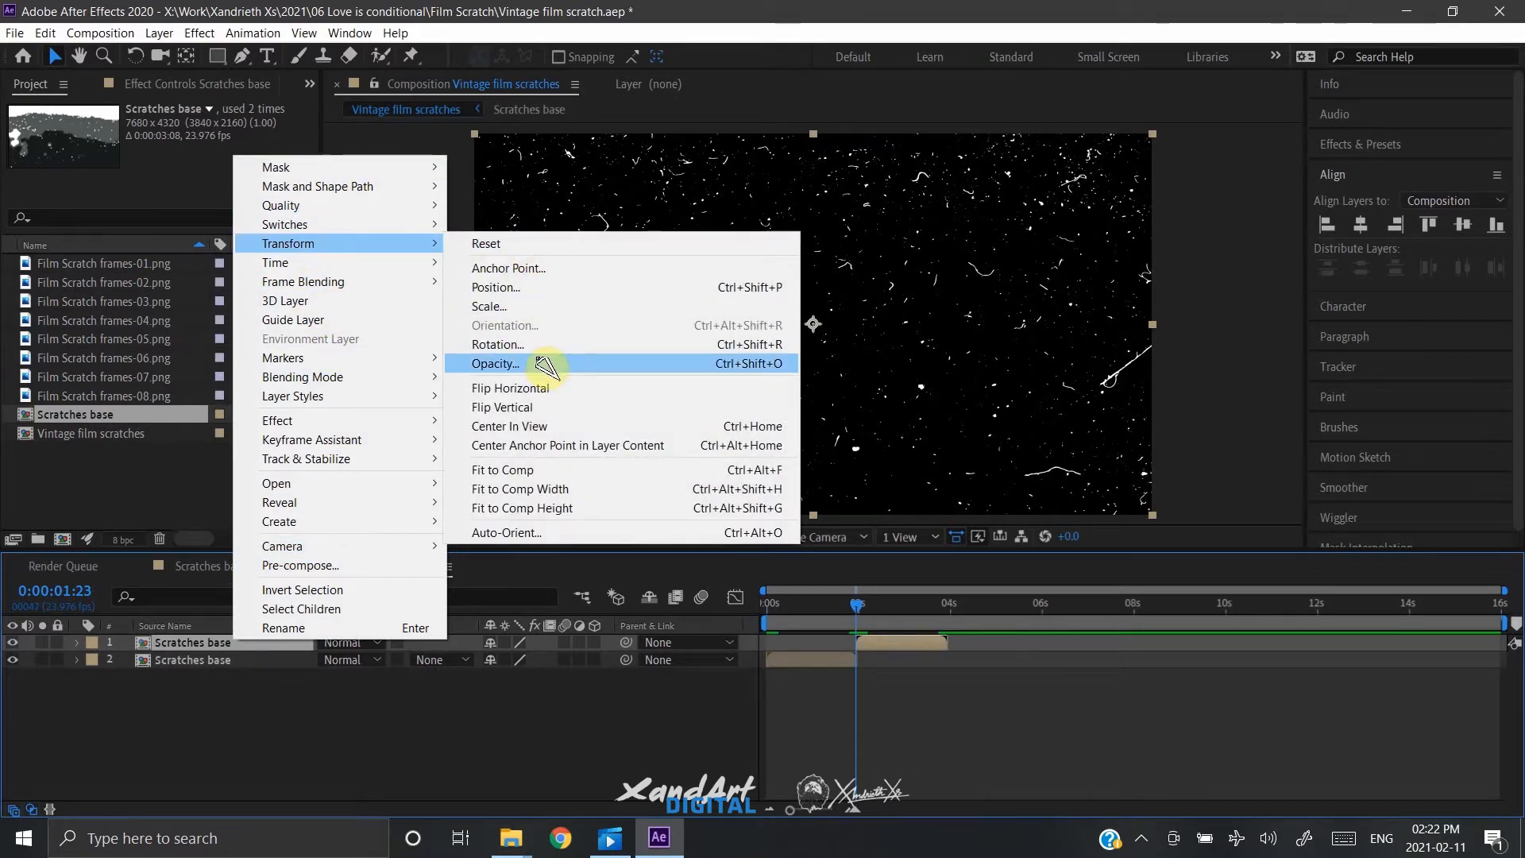
{"action": "mouse_move", "coordinate": [510, 388]}
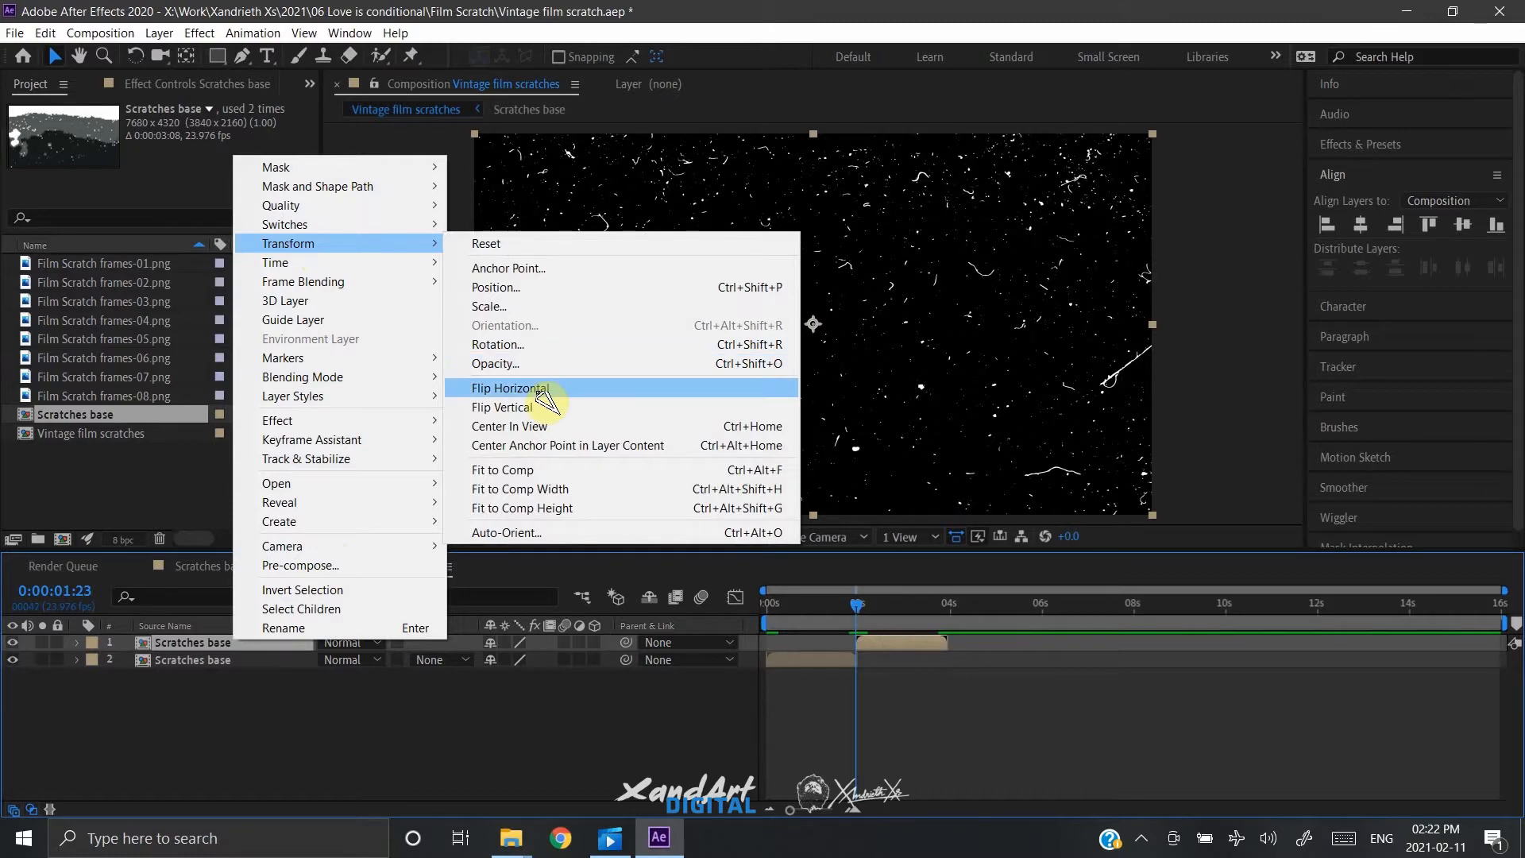
{"action": "left_click", "coordinate": [510, 387]}
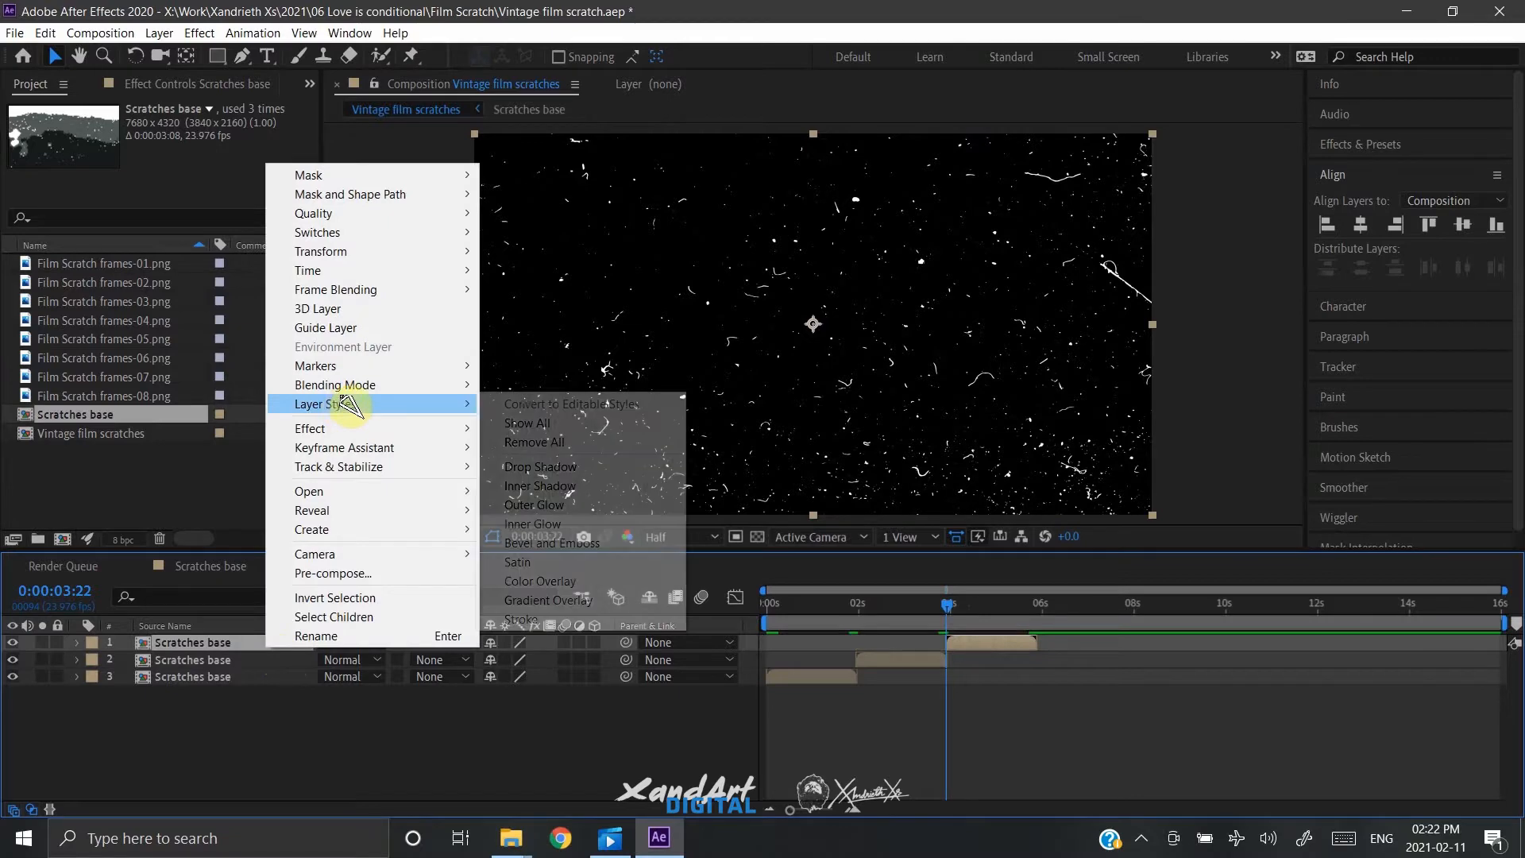
{"action": "mouse_move", "coordinate": [321, 251]}
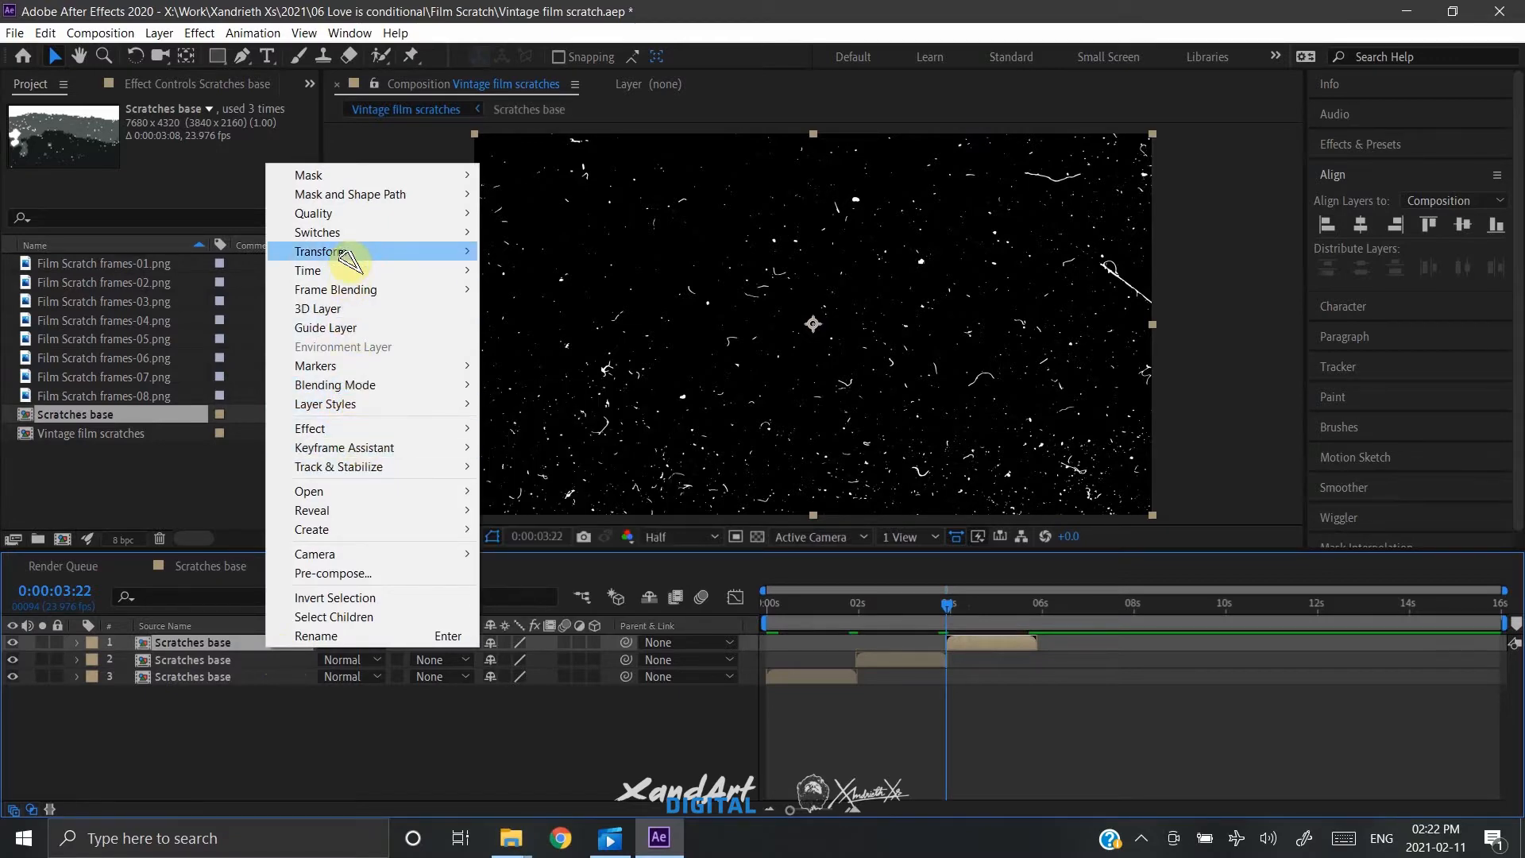
{"action": "mouse_move", "coordinate": [319, 251]}
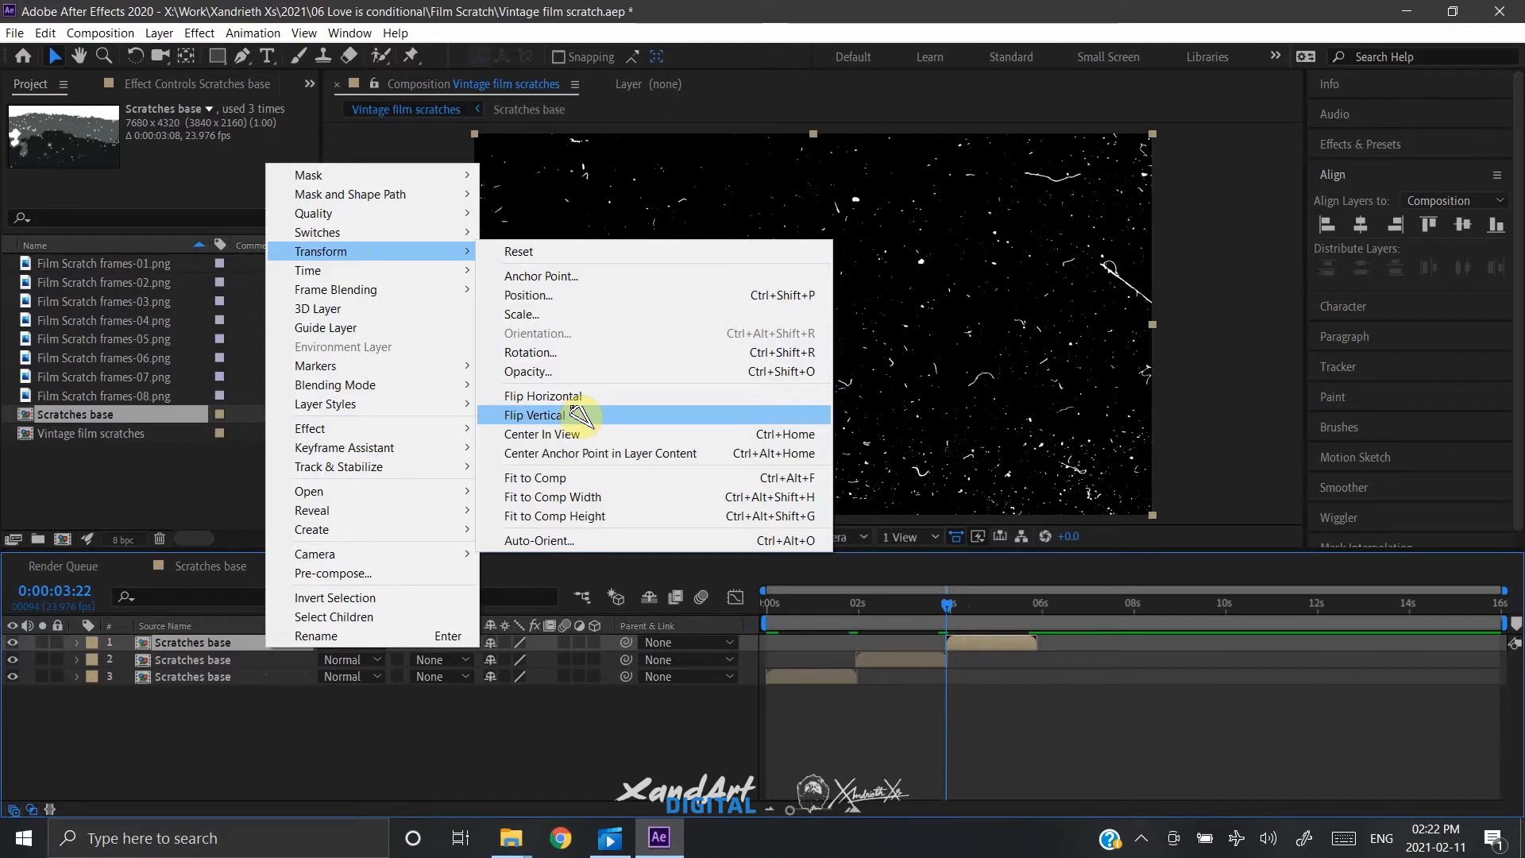
{"action": "left_click", "coordinate": [534, 415]}
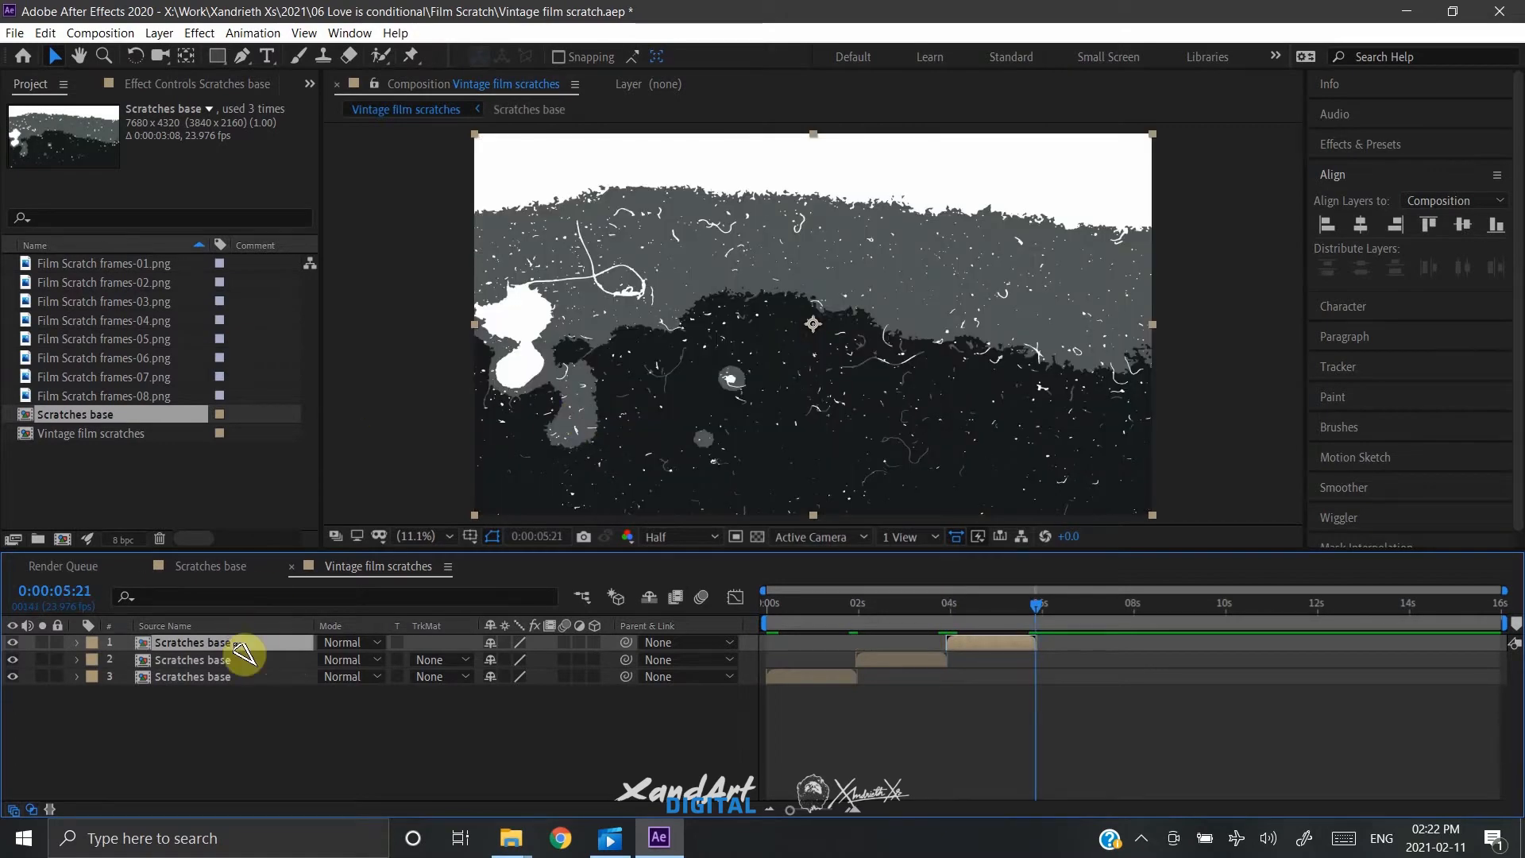
{"action": "right_click", "coordinate": [189, 642]}
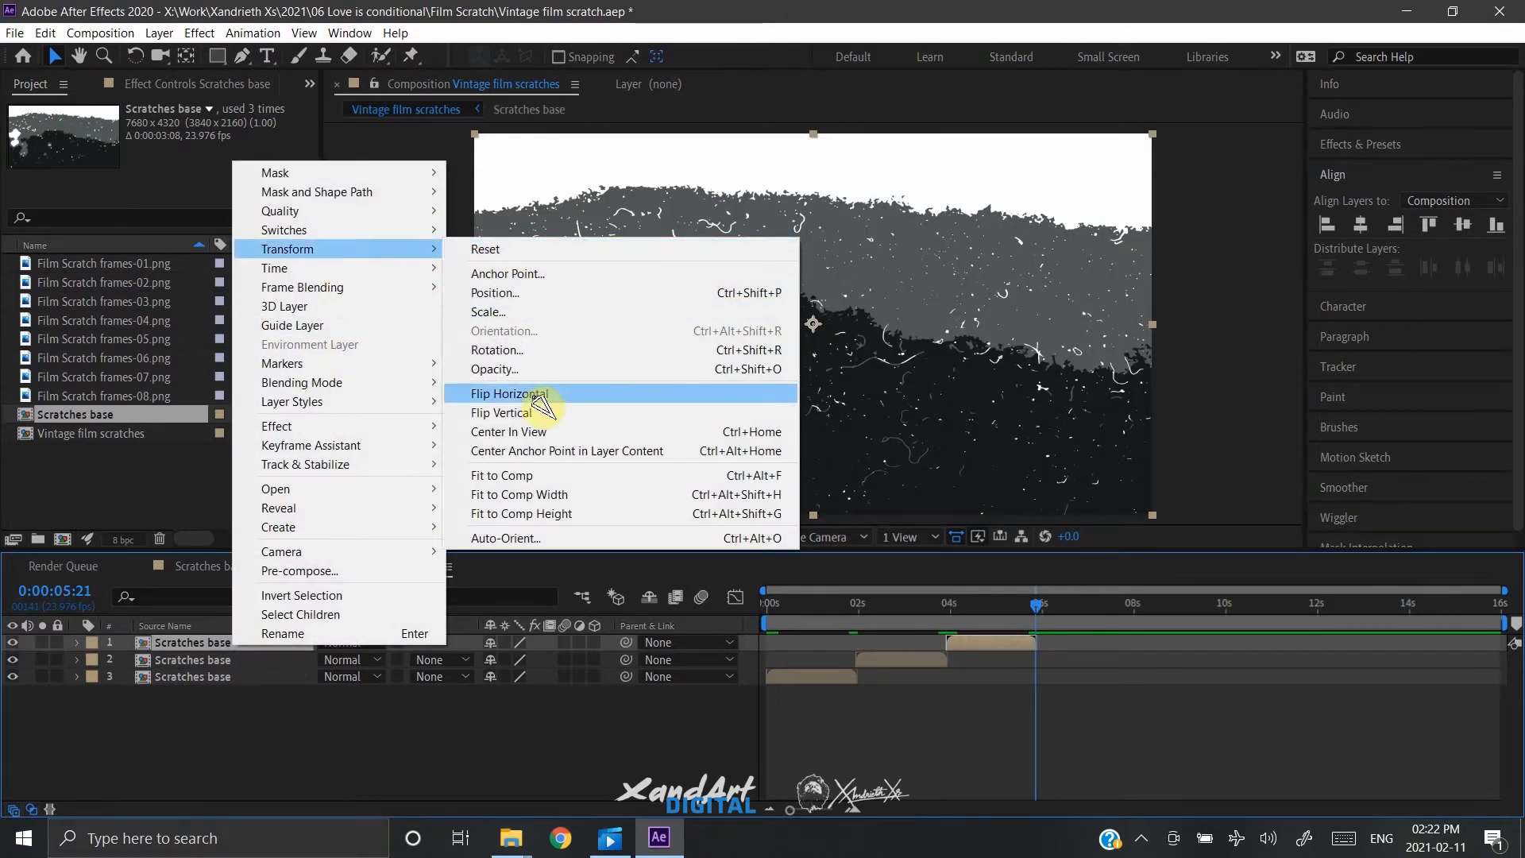
{"action": "left_click", "coordinate": [510, 394]}
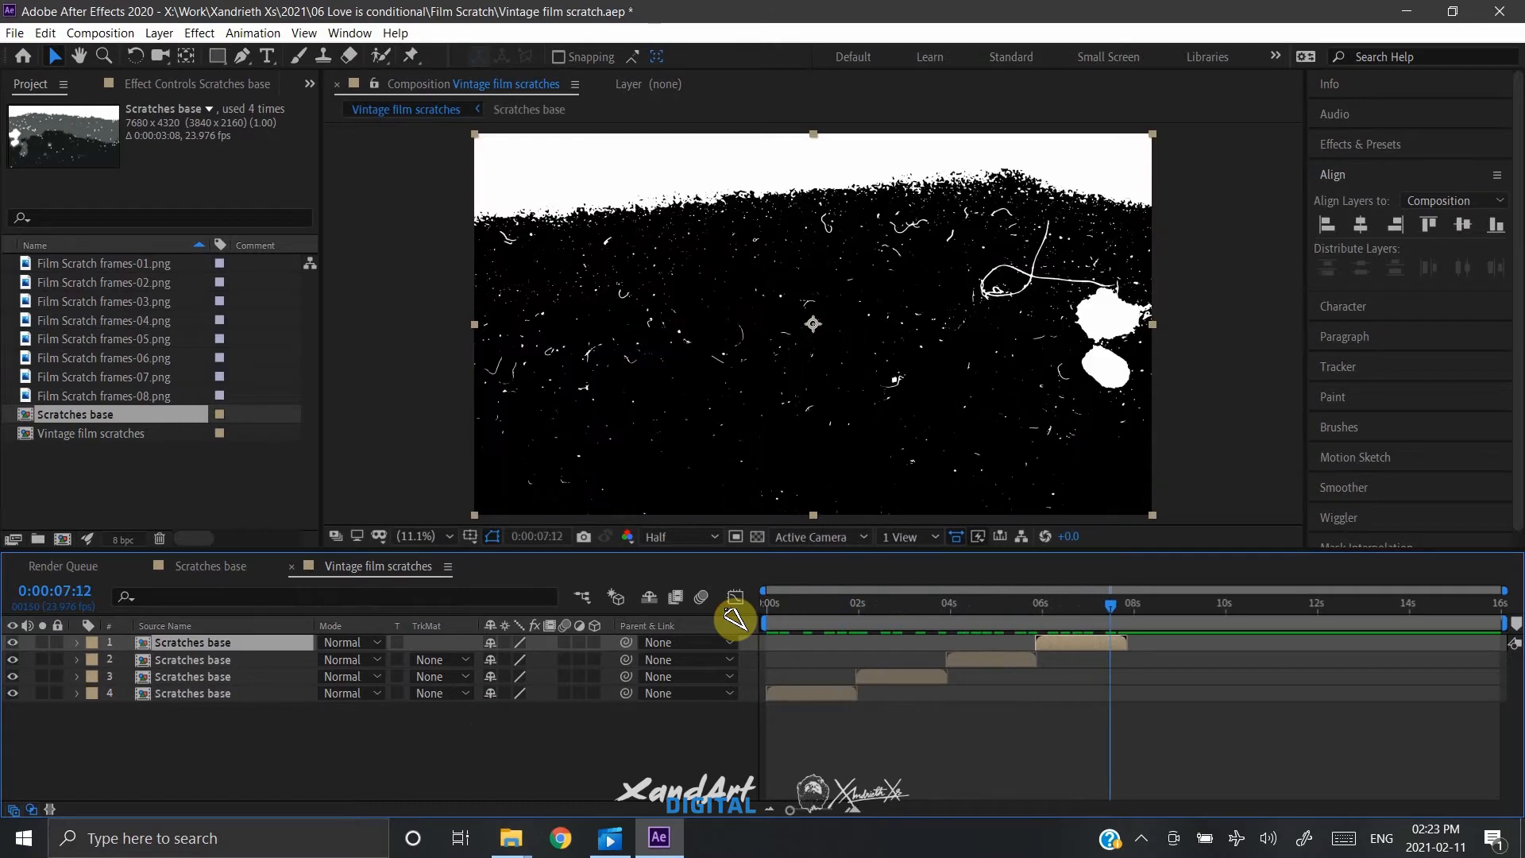
Step: Rename the comp 'Vintage film scratches set' with a 0:00:07:00 duration in Composition Settings
{"action": "left_click", "coordinate": [856, 604]}
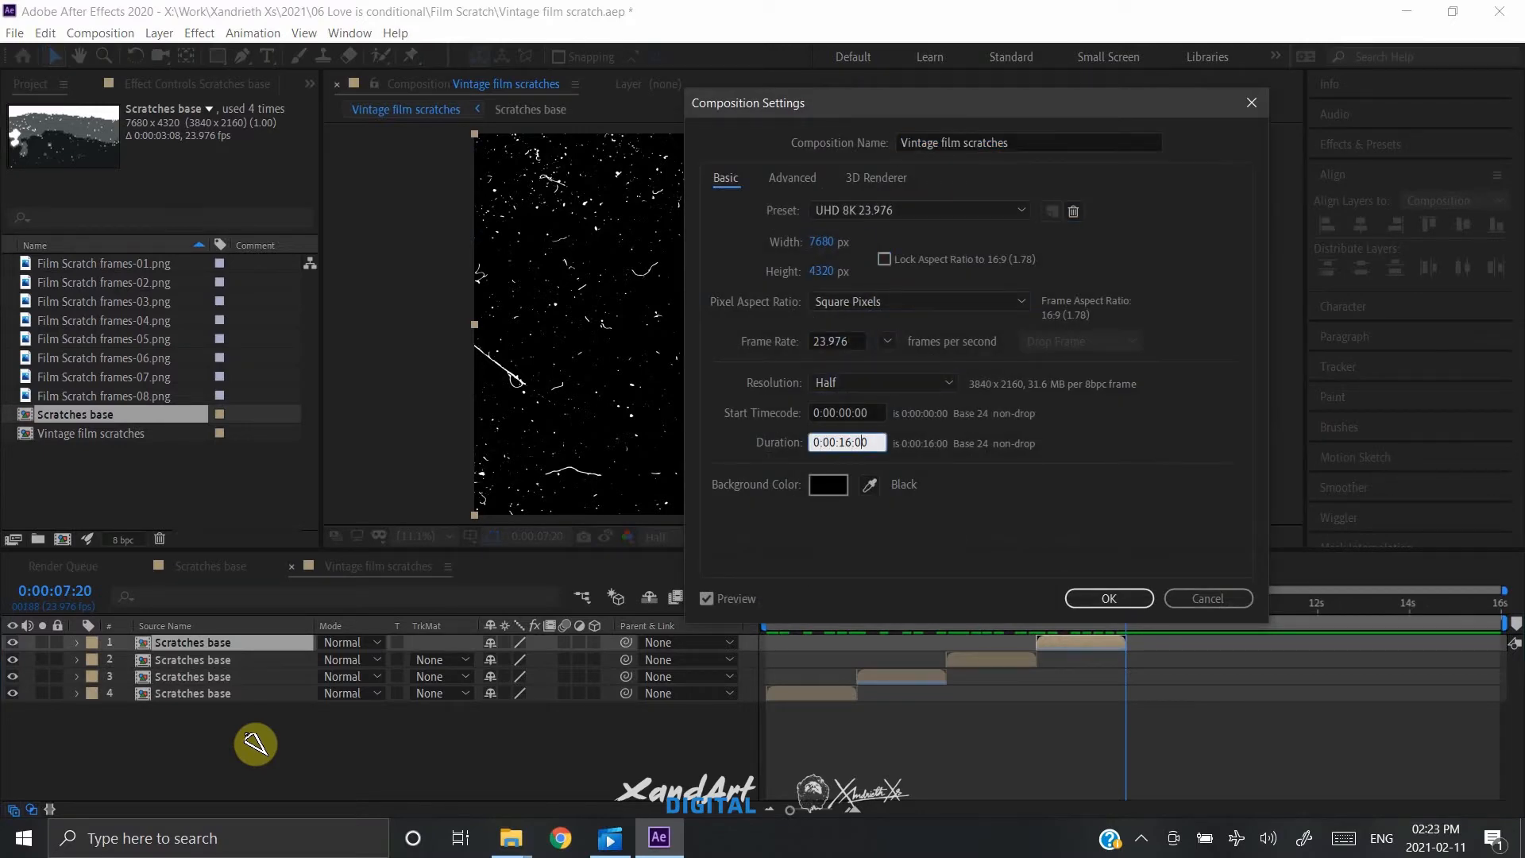
{"action": "left_click", "coordinate": [1107, 599]}
{"action": "type", "text": "07"}
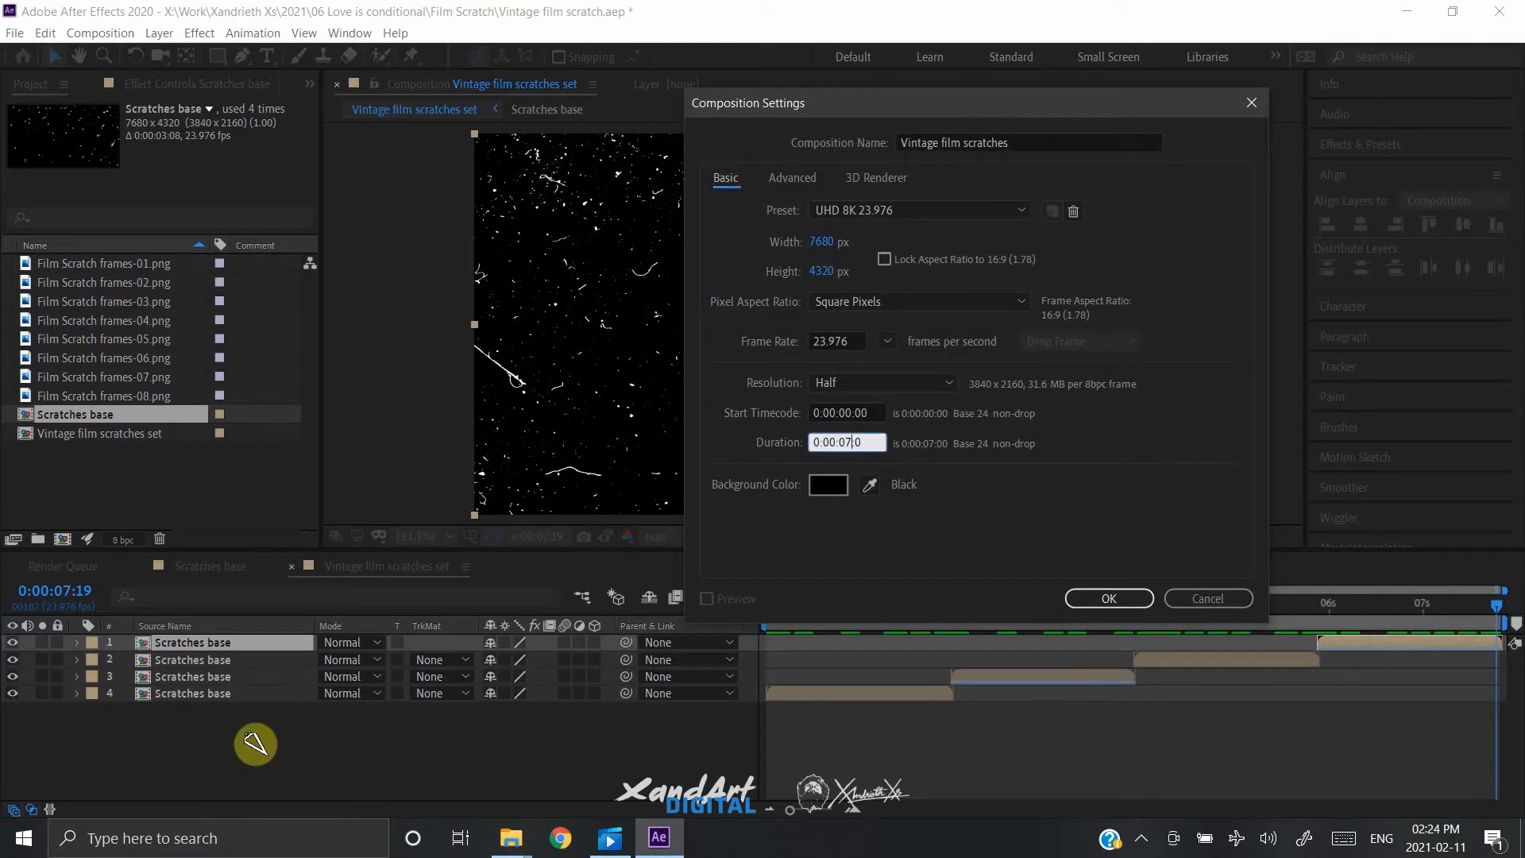
{"action": "left_click", "coordinate": [1107, 599]}
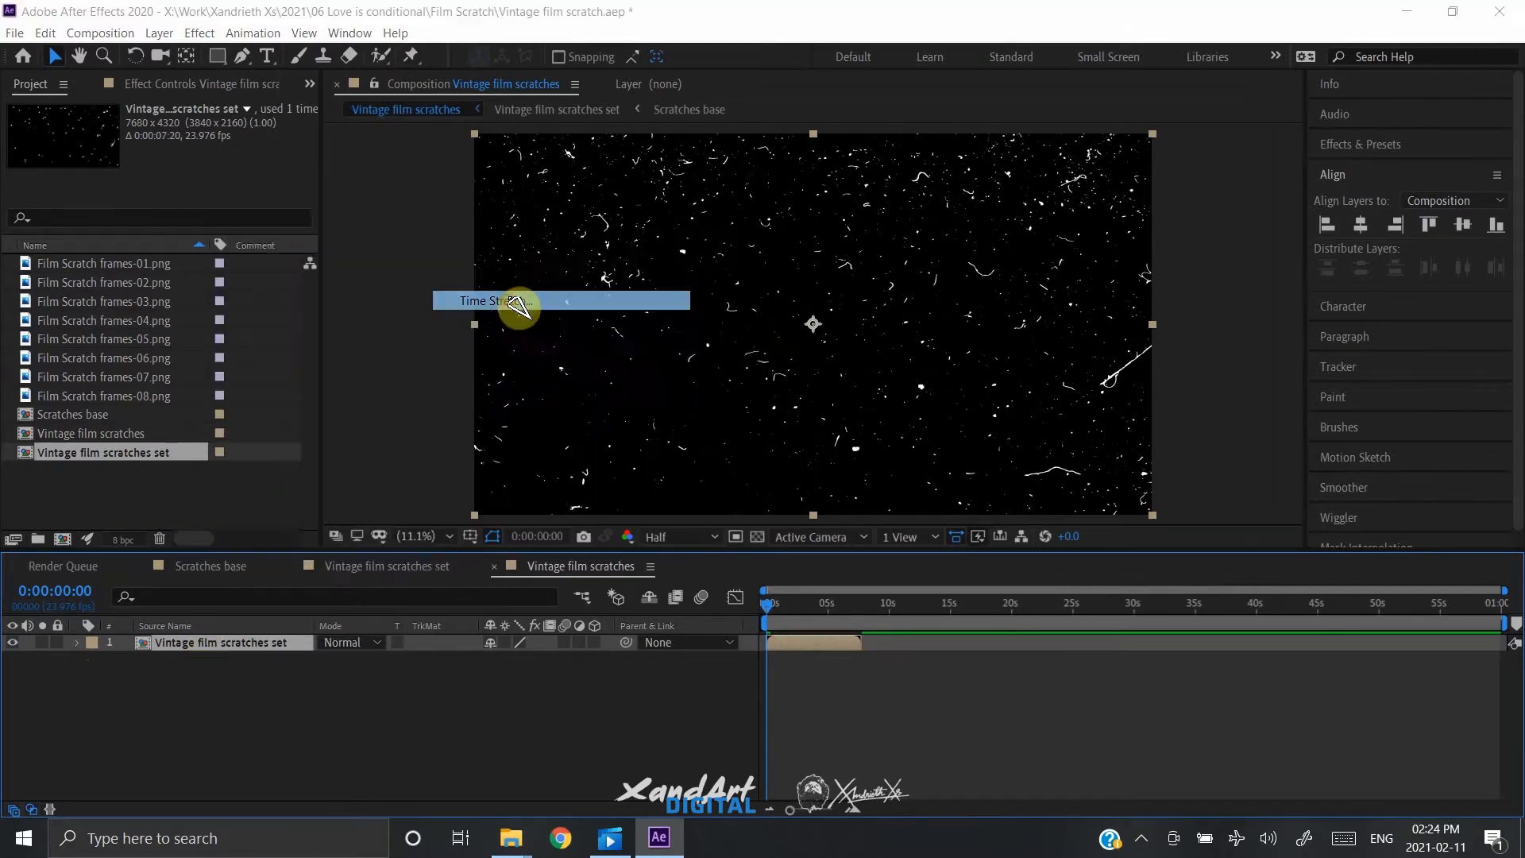
{"action": "mouse_move", "coordinate": [512, 765]}
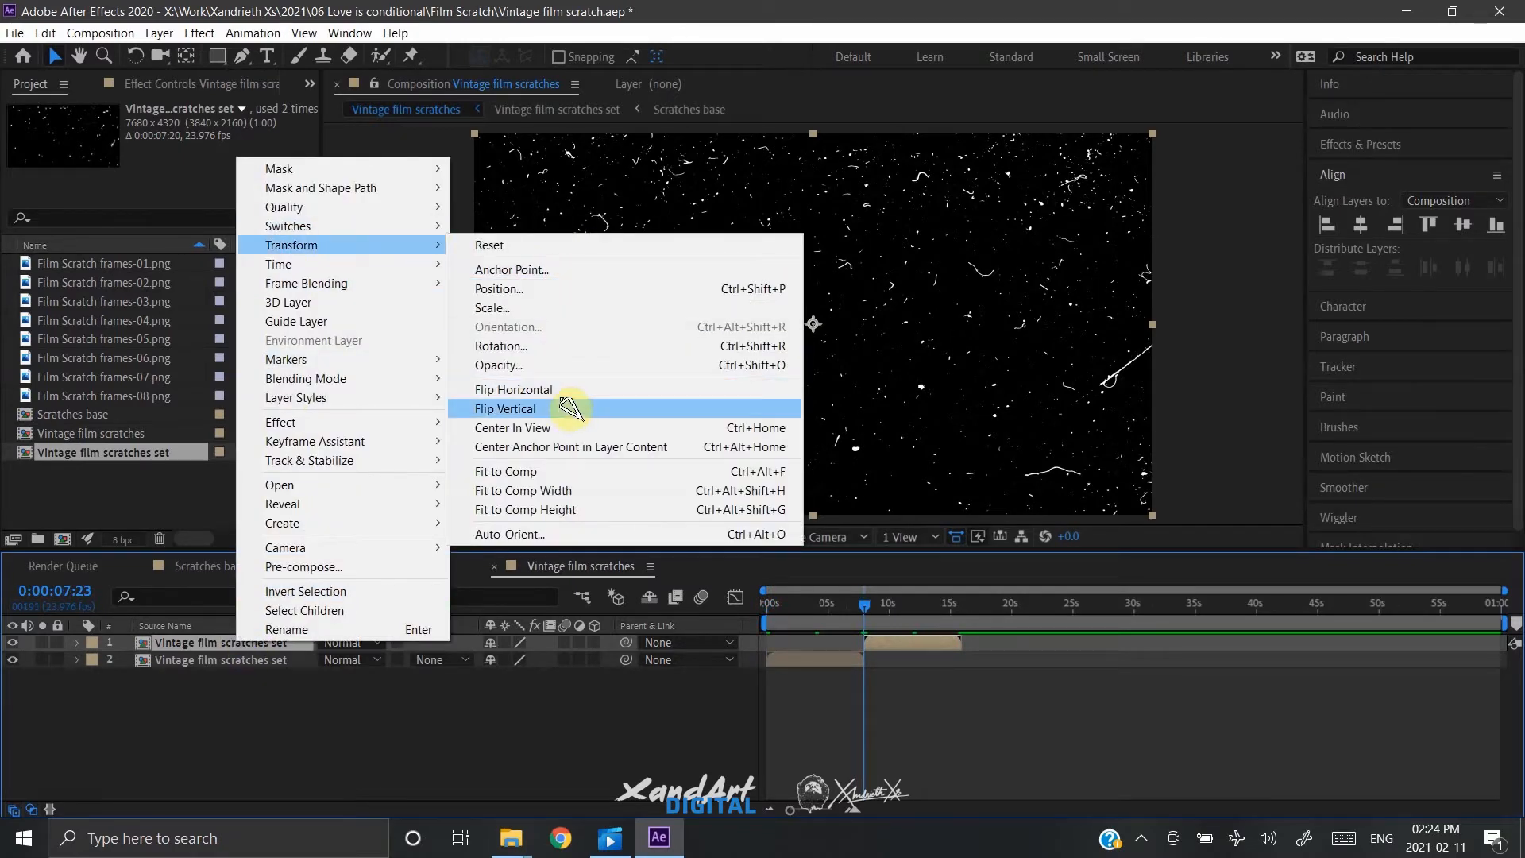
Step: Flip the second and newest Vintage film scratches set copies upside down
{"action": "left_click", "coordinate": [505, 408]}
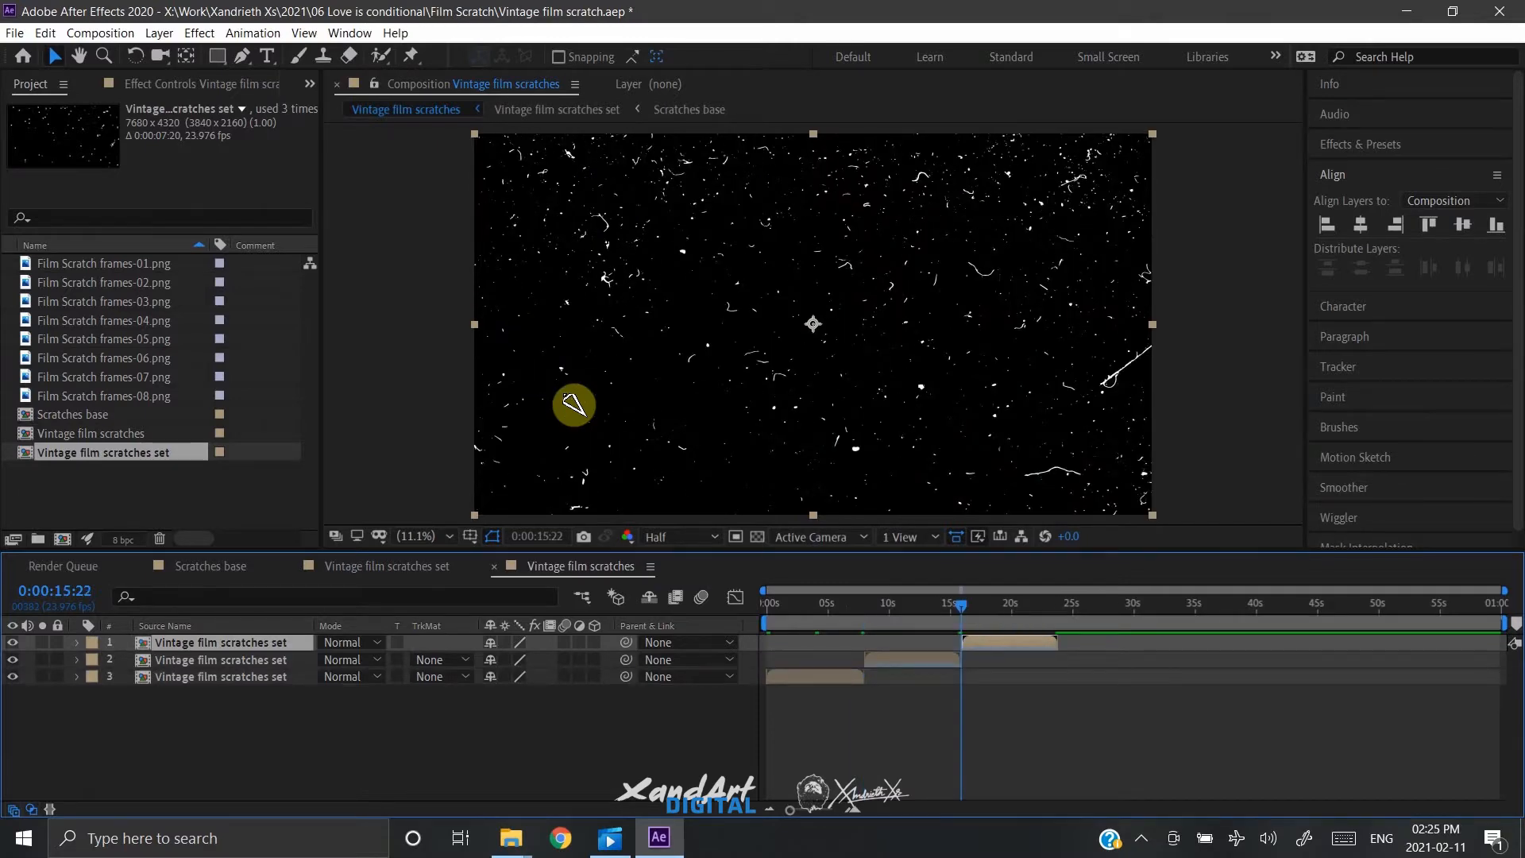
{"action": "right_click", "coordinate": [225, 642]}
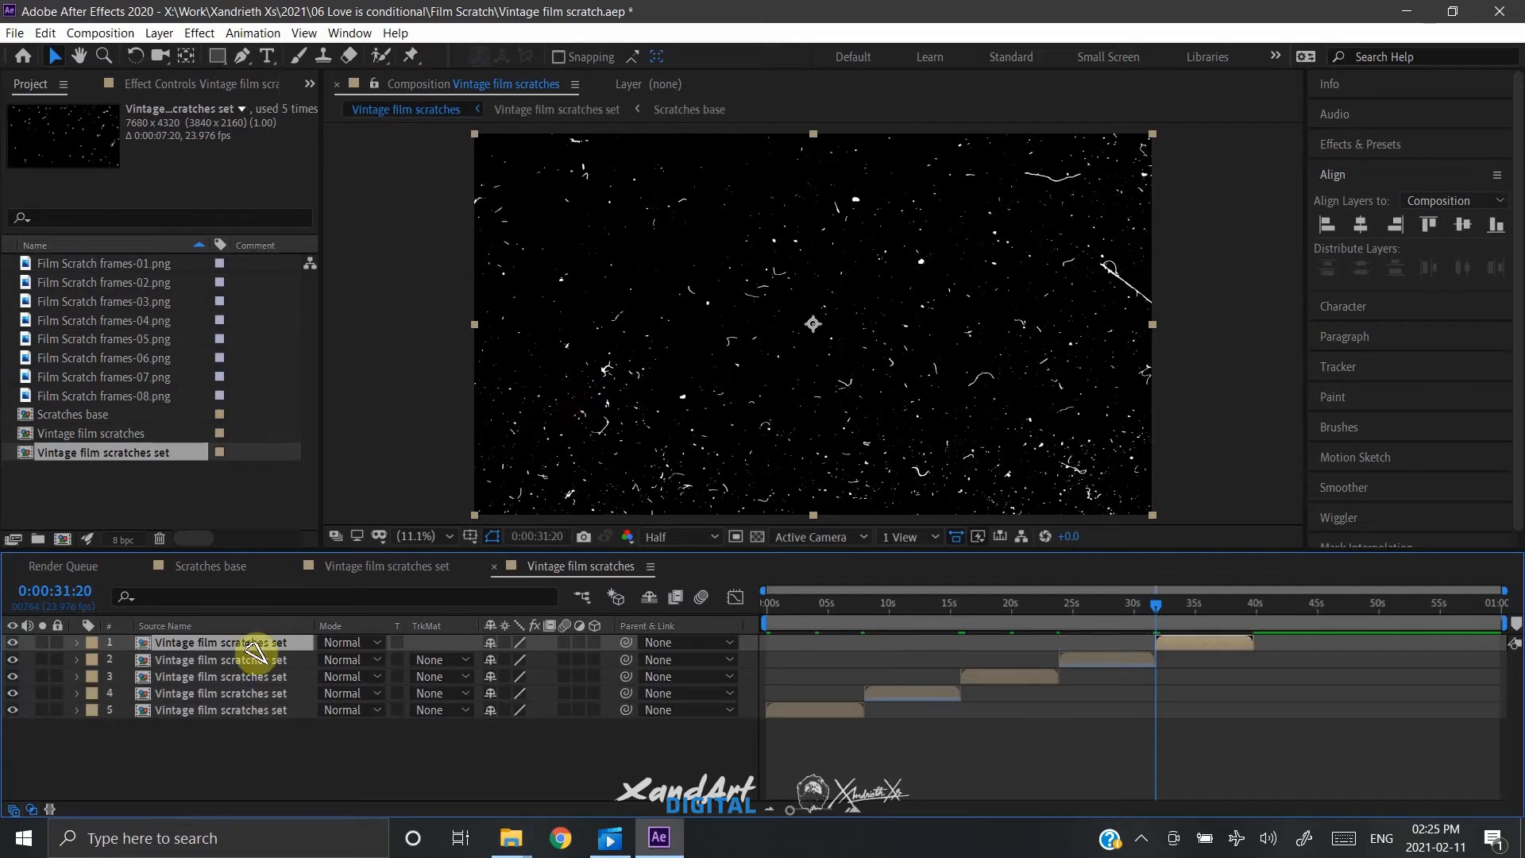
{"action": "right_click", "coordinate": [229, 641]}
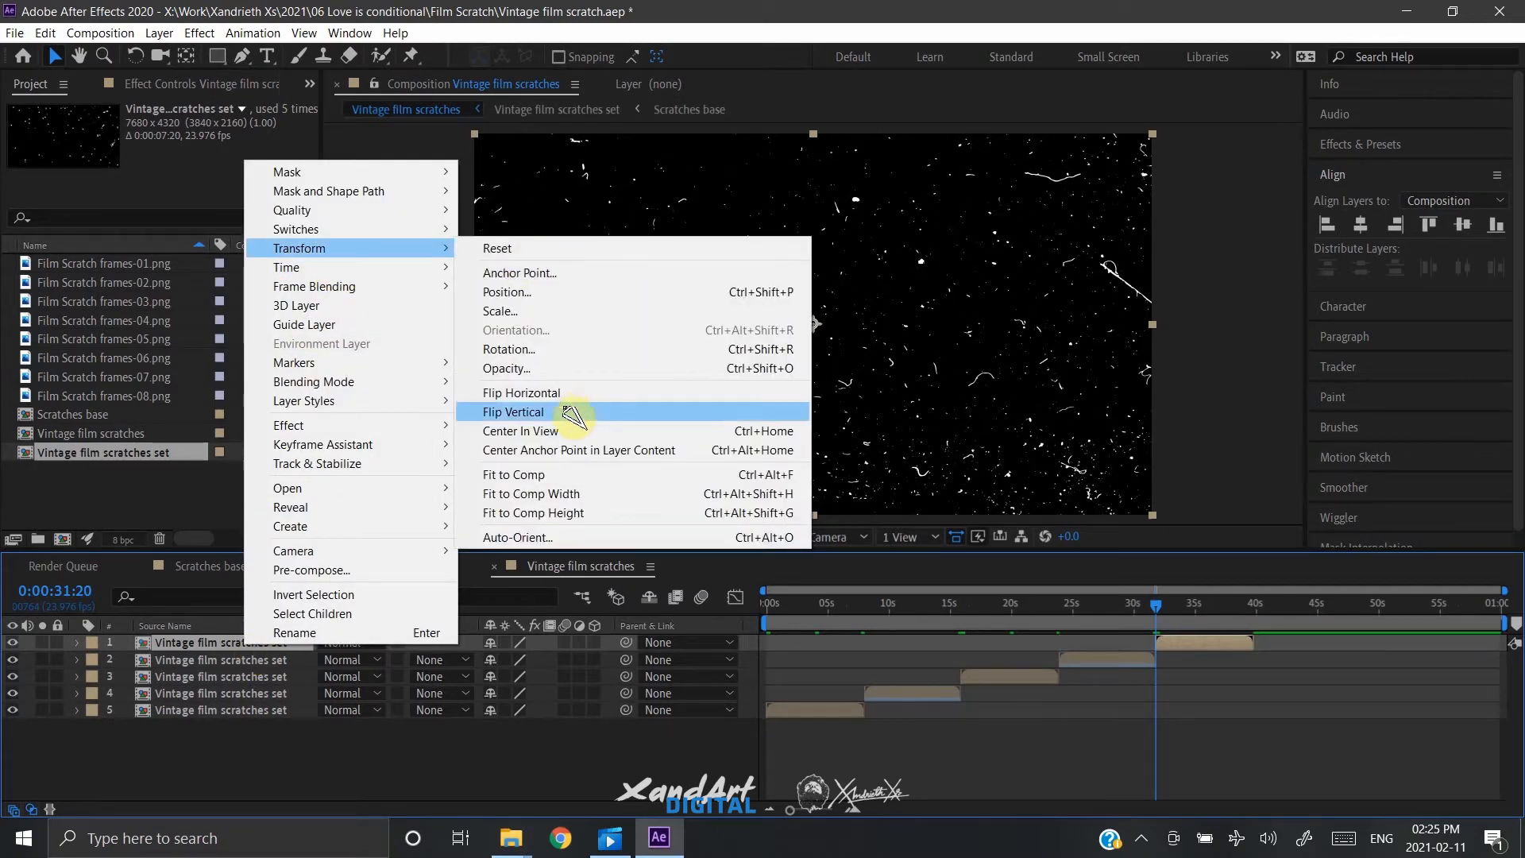
{"action": "left_click", "coordinate": [521, 412]}
{"action": "type", "text": "0"}
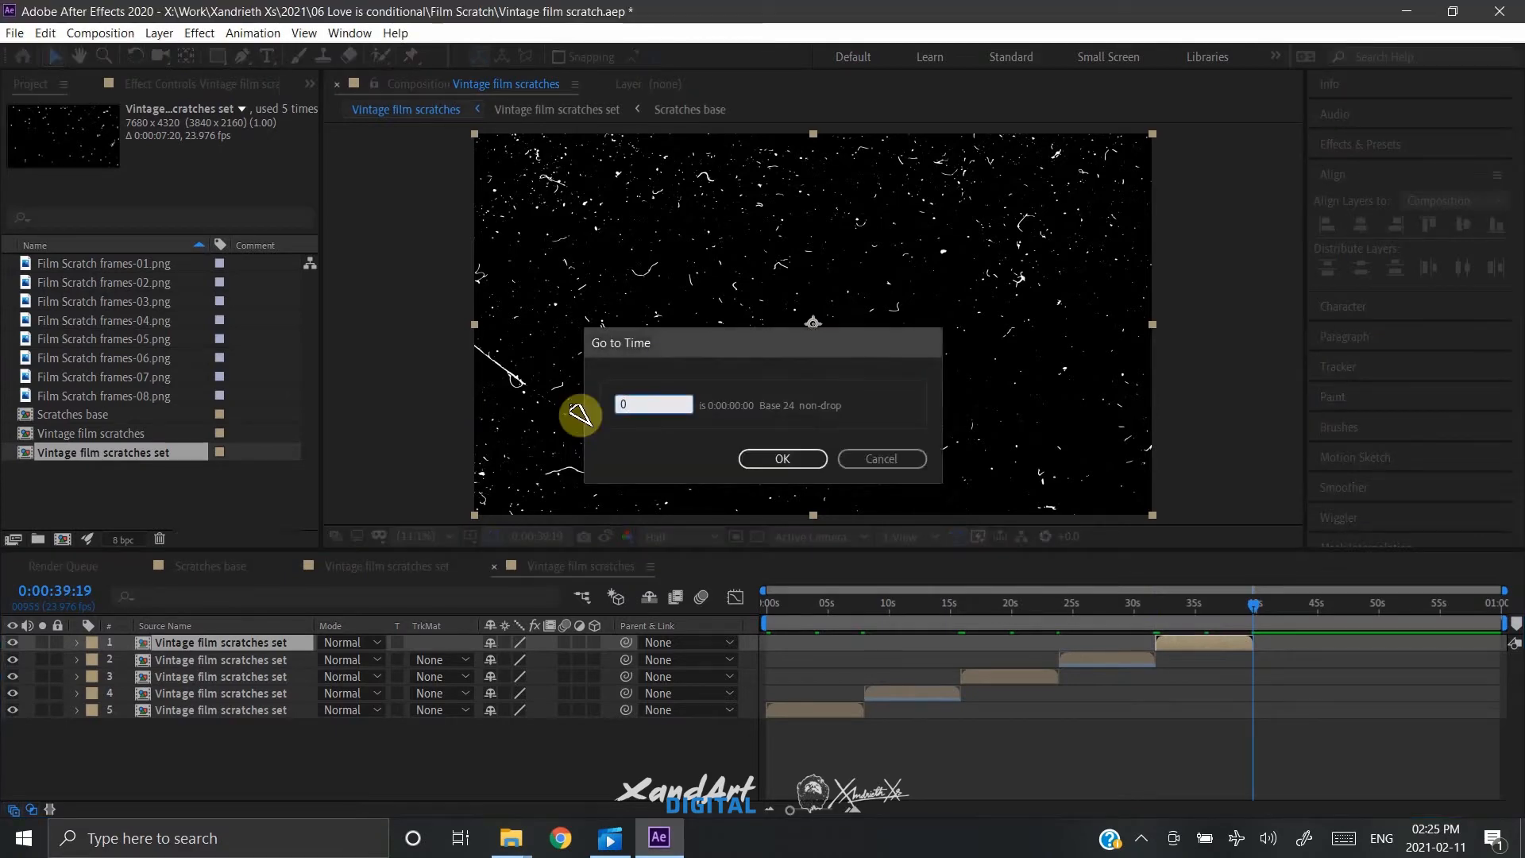
Step: Jump to the copies' end time and fit the composition duration to it, about 40 seconds
{"action": "left_click", "coordinate": [781, 457]}
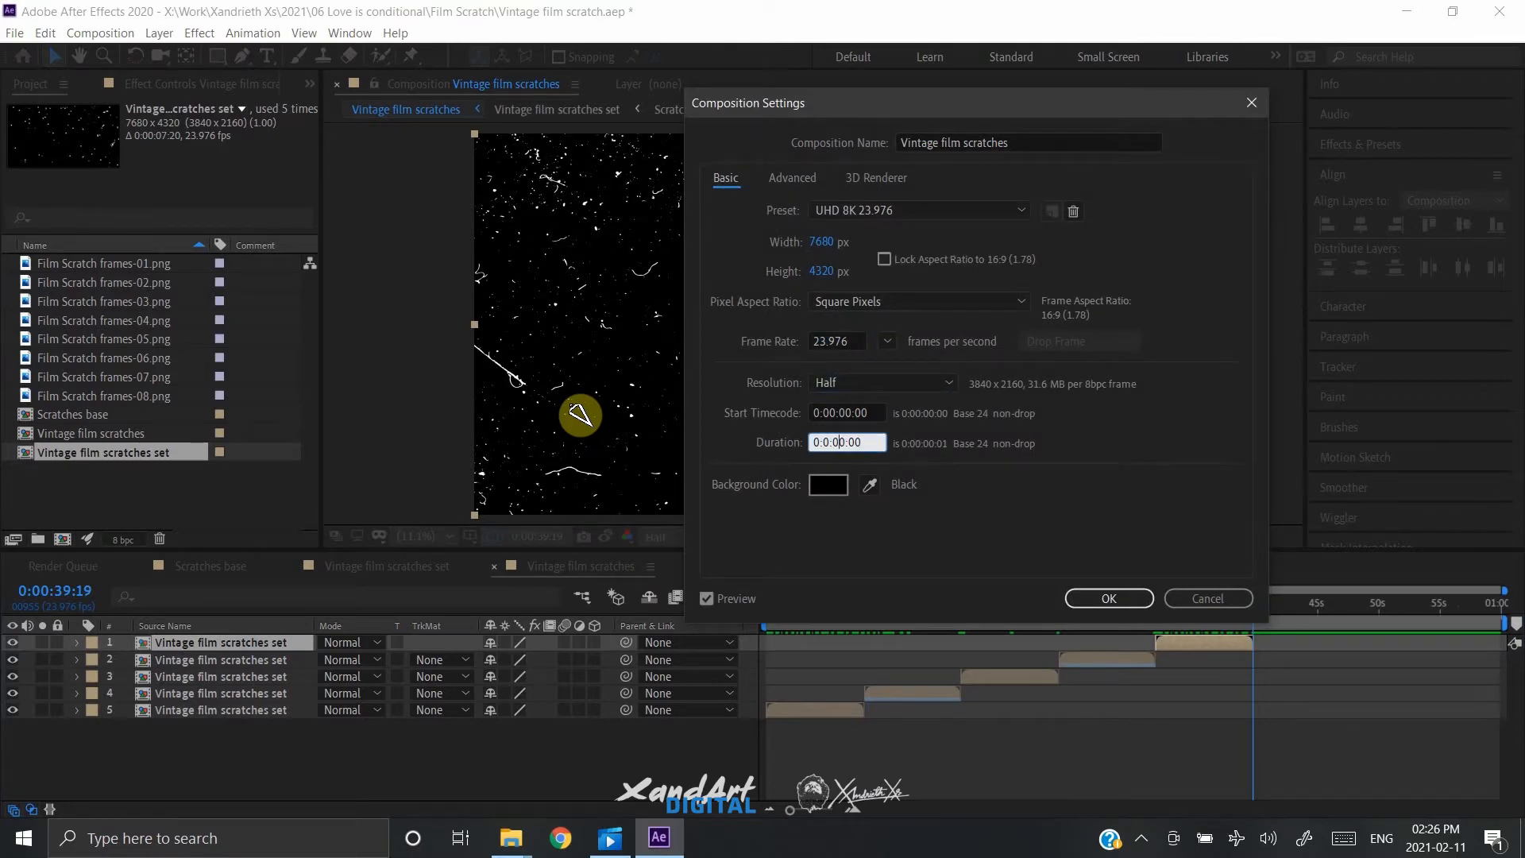
{"action": "left_click", "coordinate": [1107, 599]}
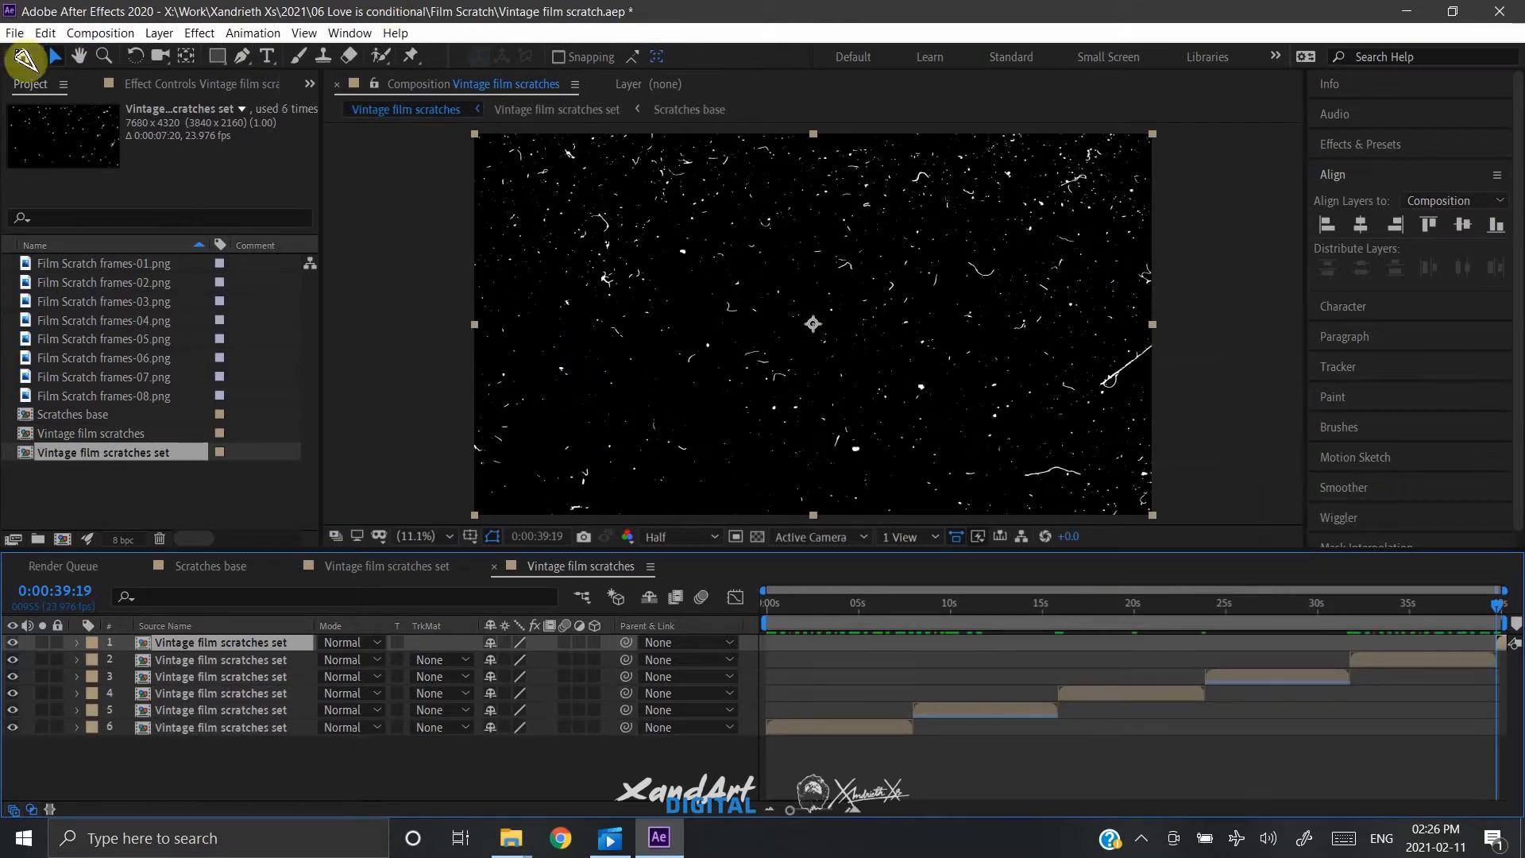
{"action": "left_click", "coordinate": [14, 32]}
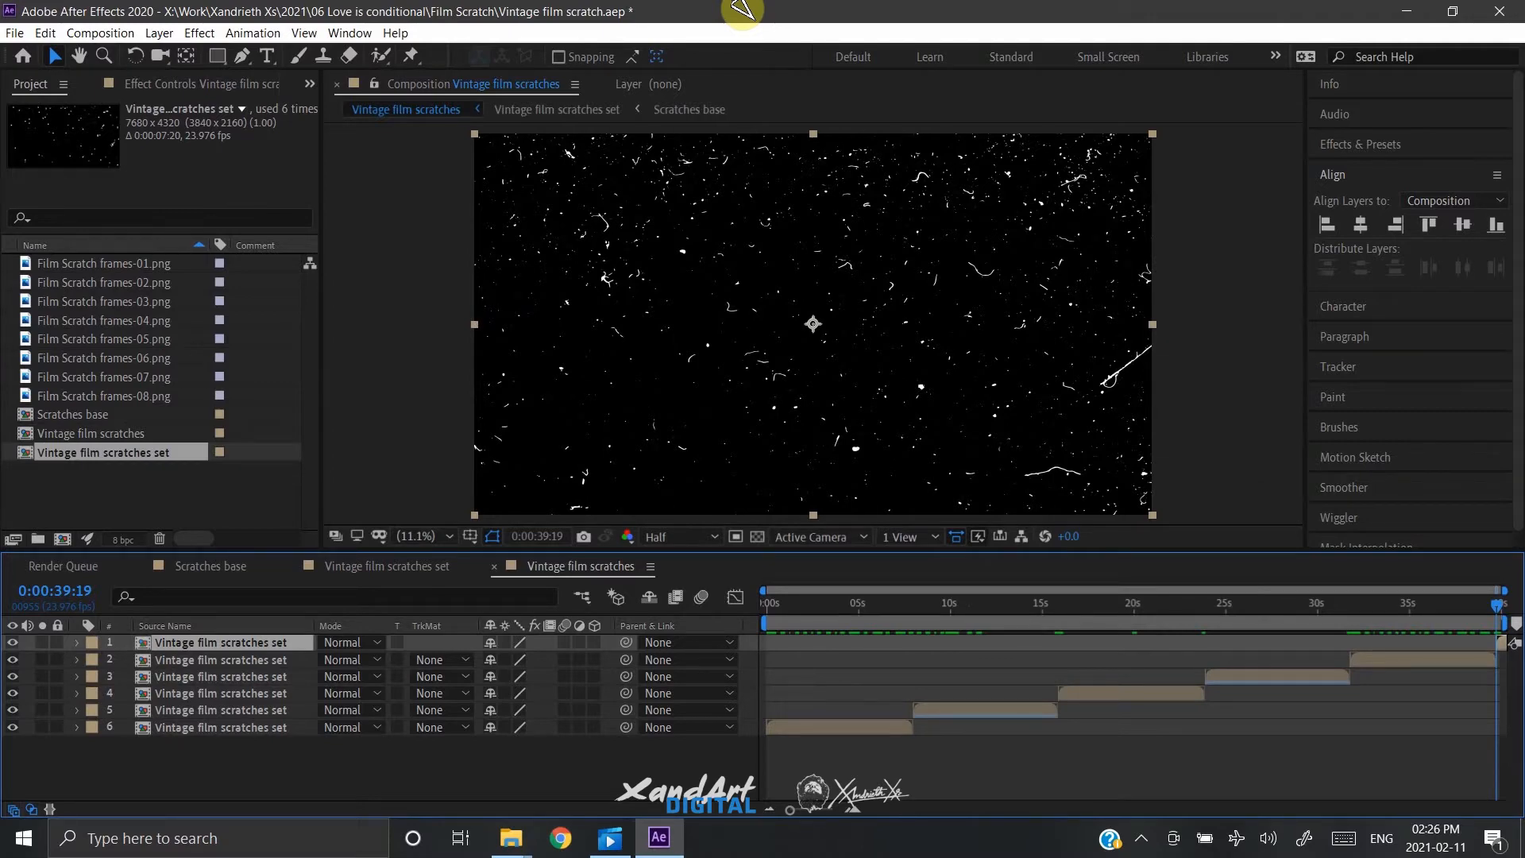
{"action": "left_click", "coordinate": [535, 535]}
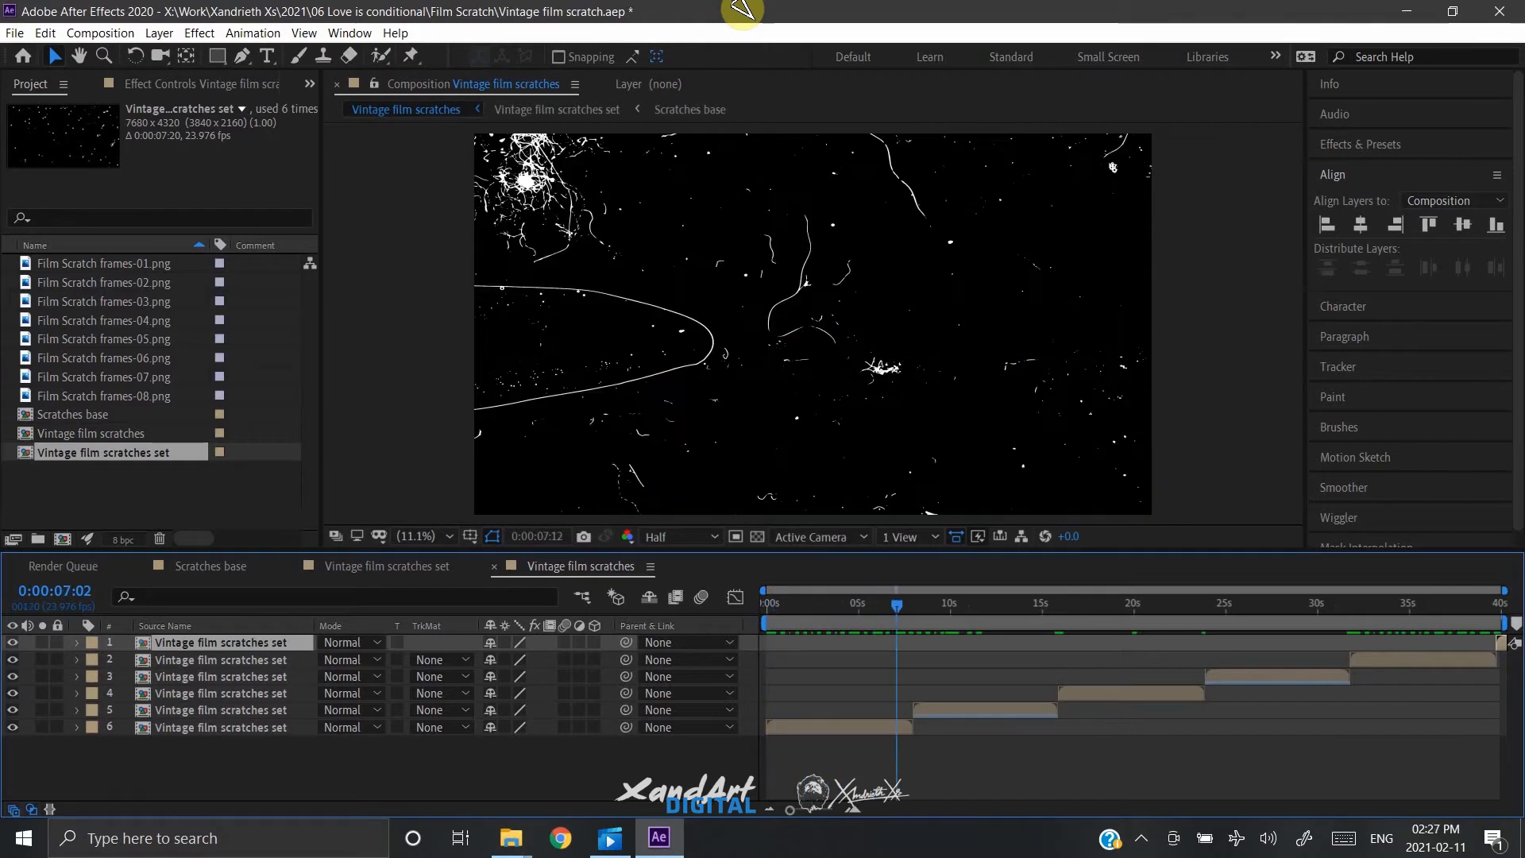
{"action": "left_click", "coordinate": [1229, 603]}
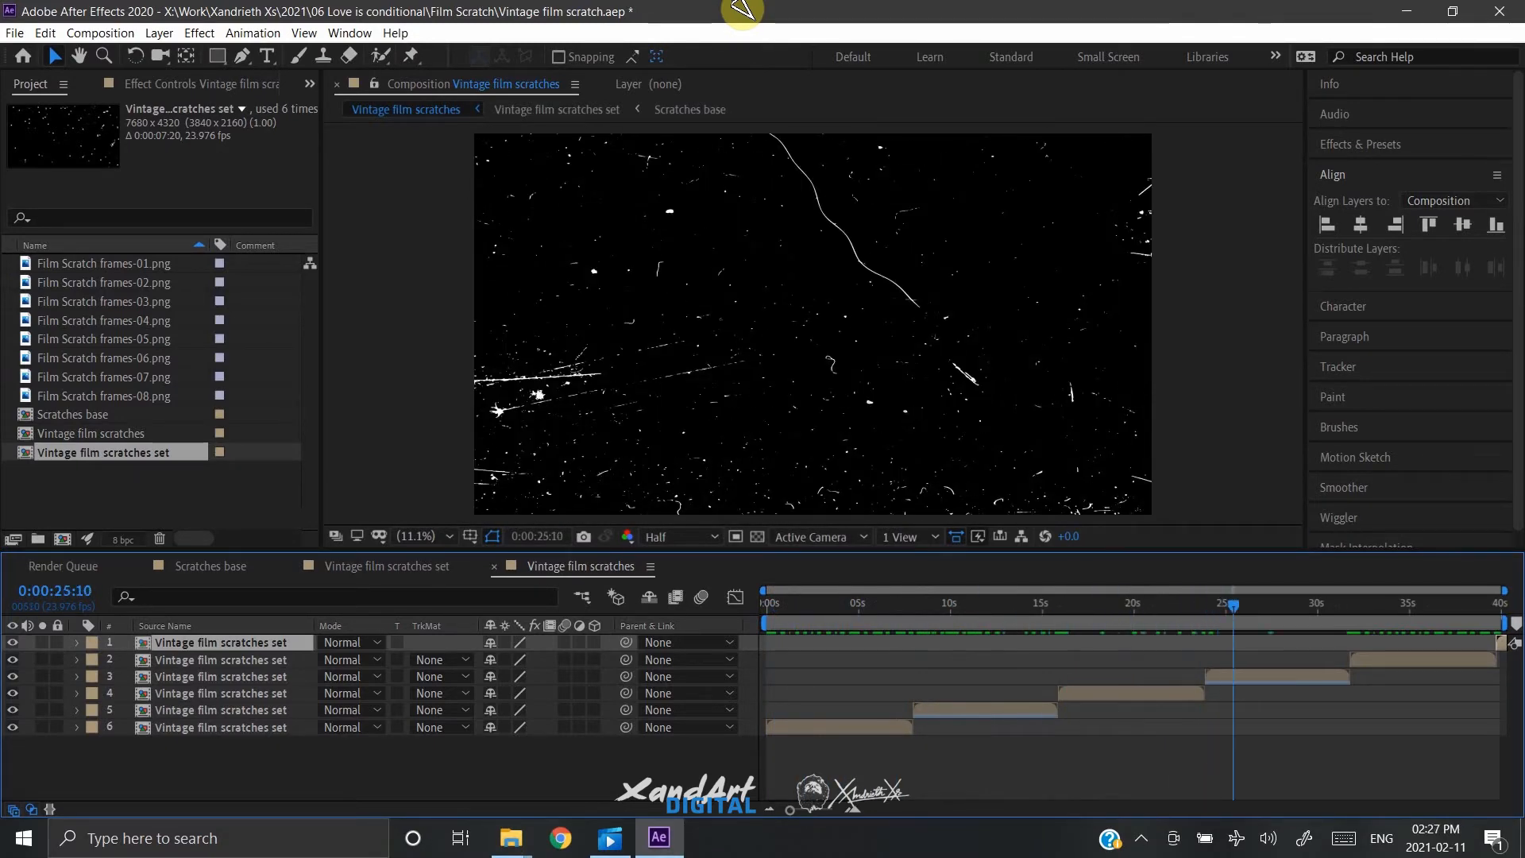
{"action": "mouse_move", "coordinate": [834, 289]}
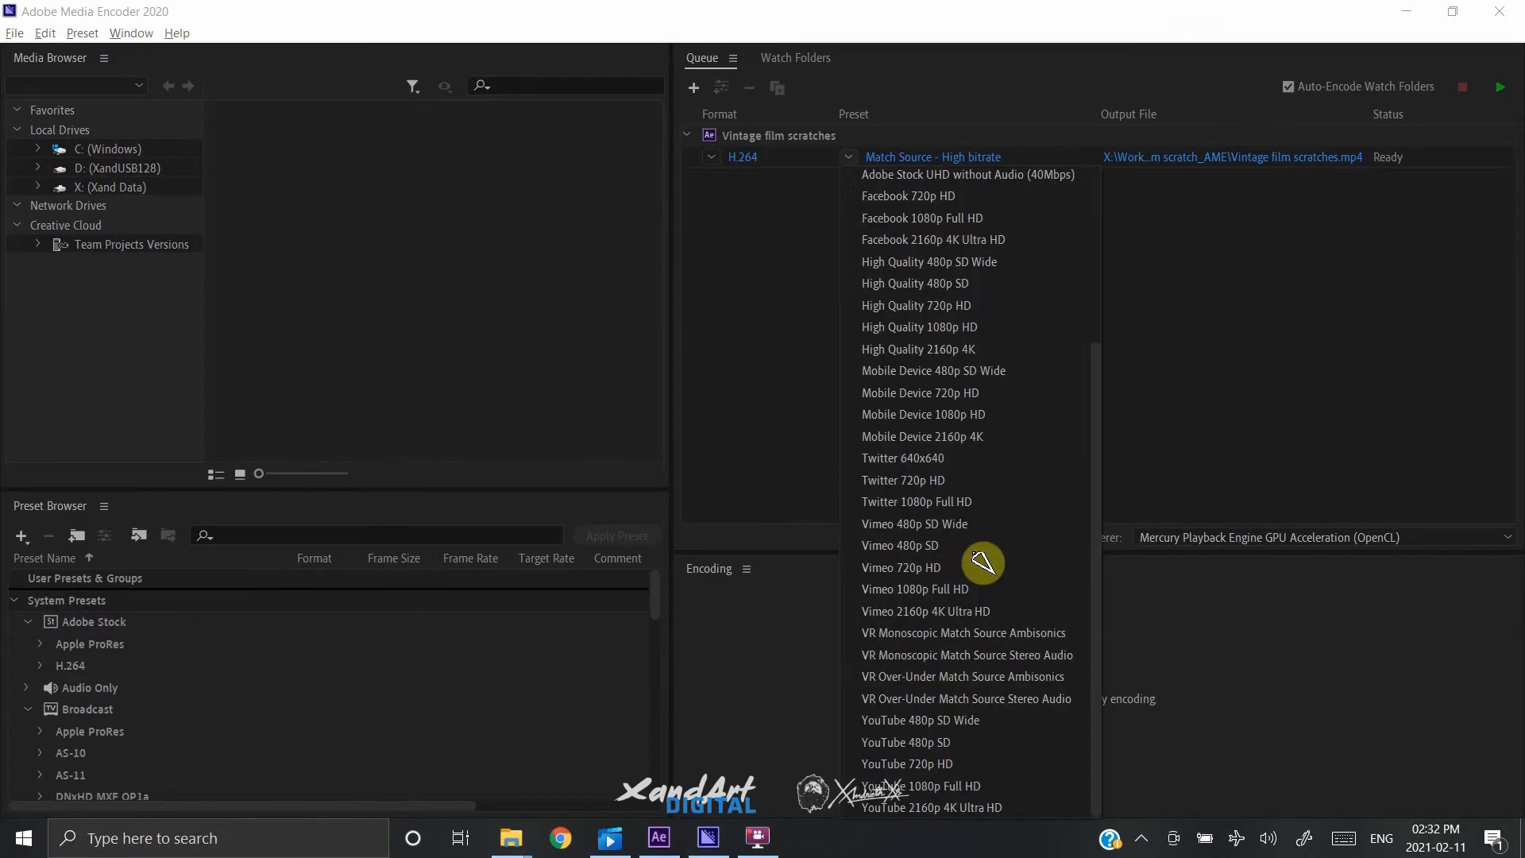
{"action": "mouse_move", "coordinate": [1010, 637]}
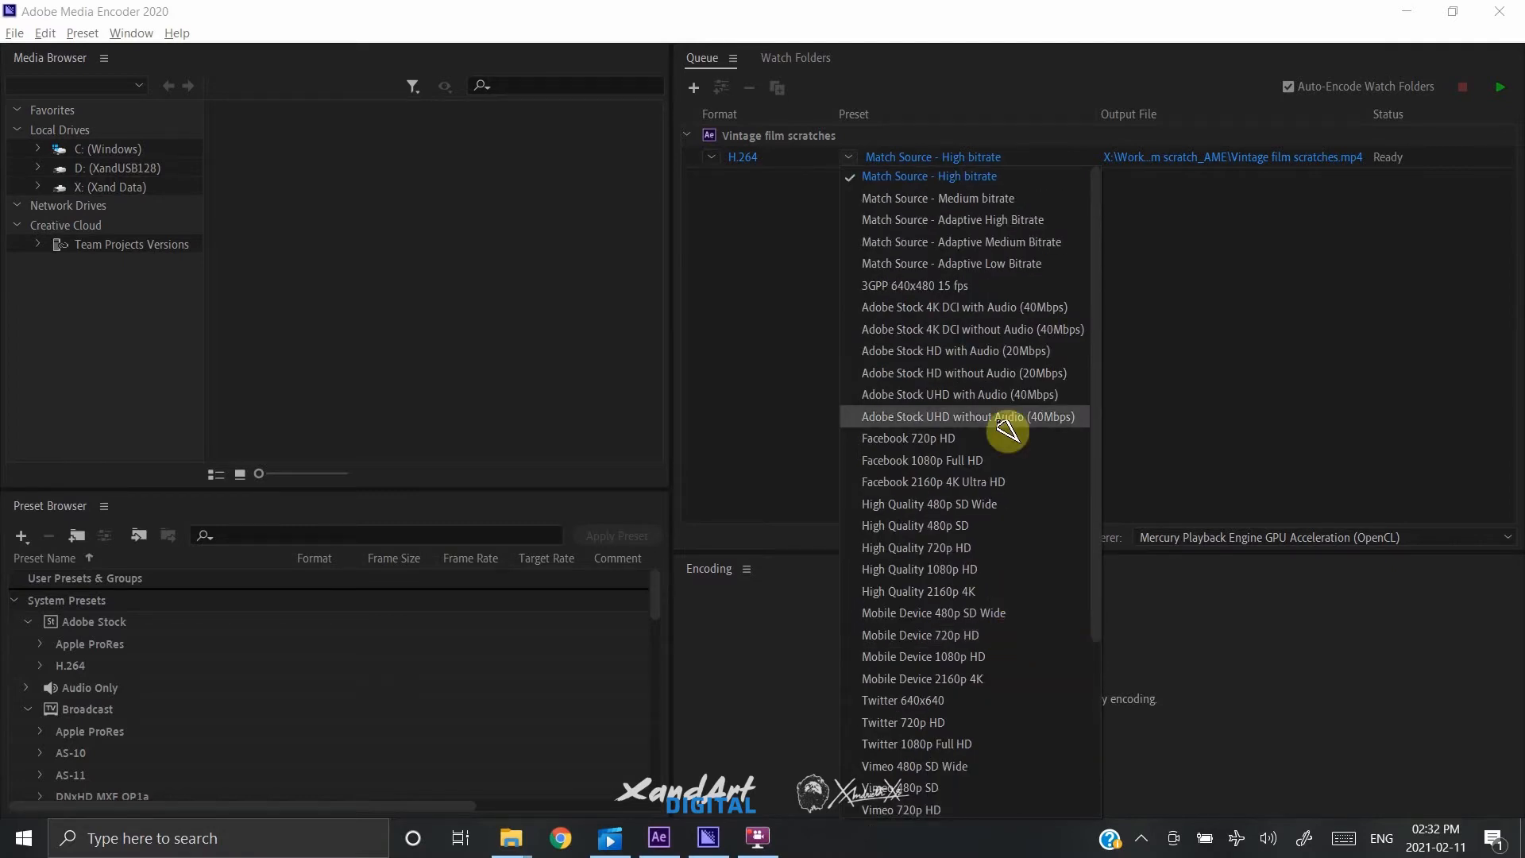
{"action": "mouse_move", "coordinate": [972, 372]}
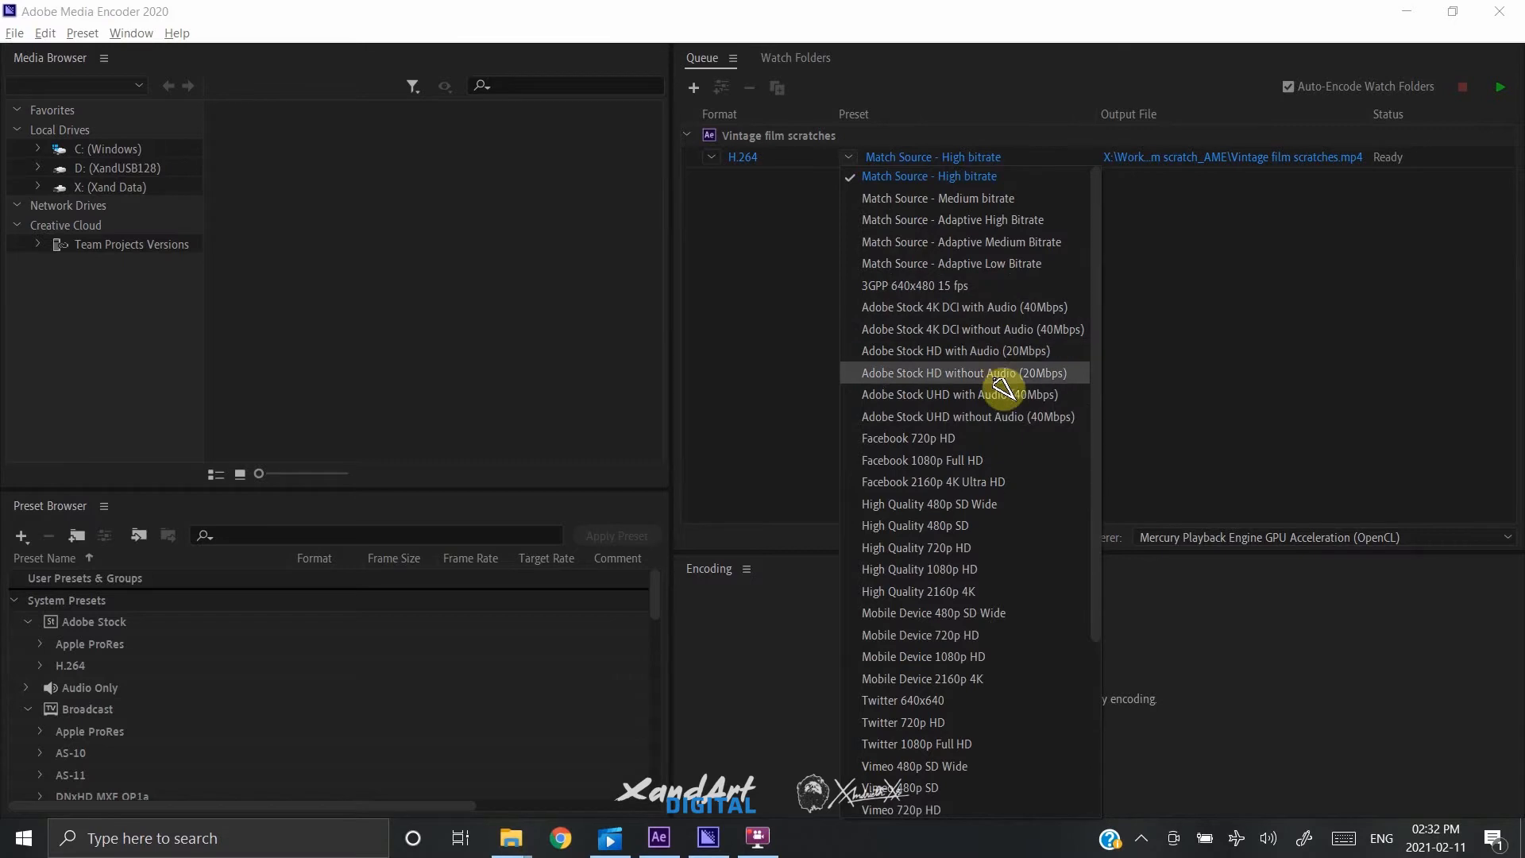
{"action": "mouse_move", "coordinate": [1010, 457]}
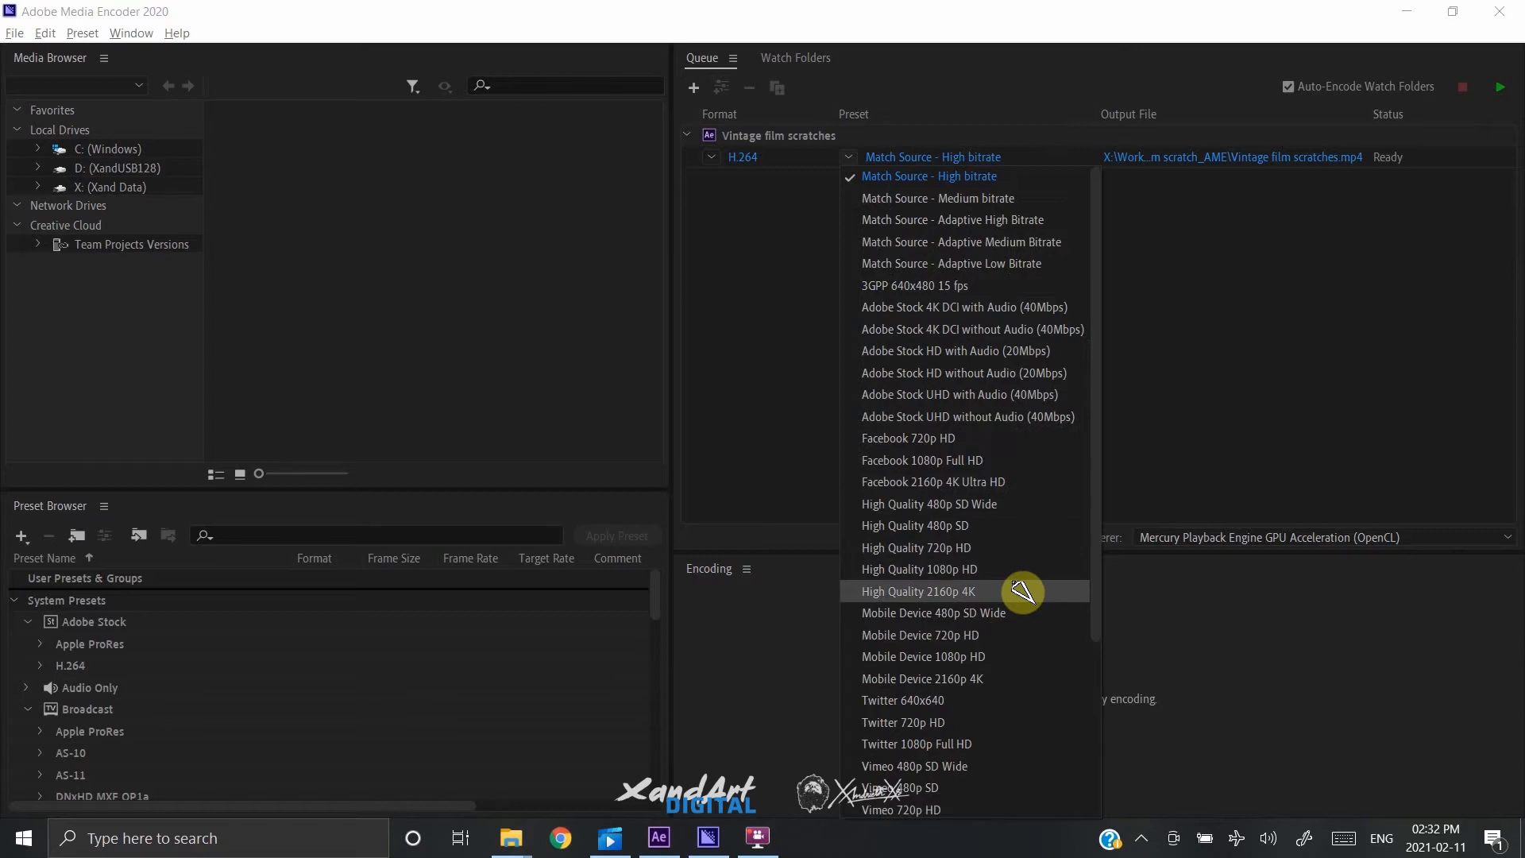
Step: Choose the High Quality 2160p 4K preset for the queued Vintage film scratches export
{"action": "left_click", "coordinate": [917, 591]}
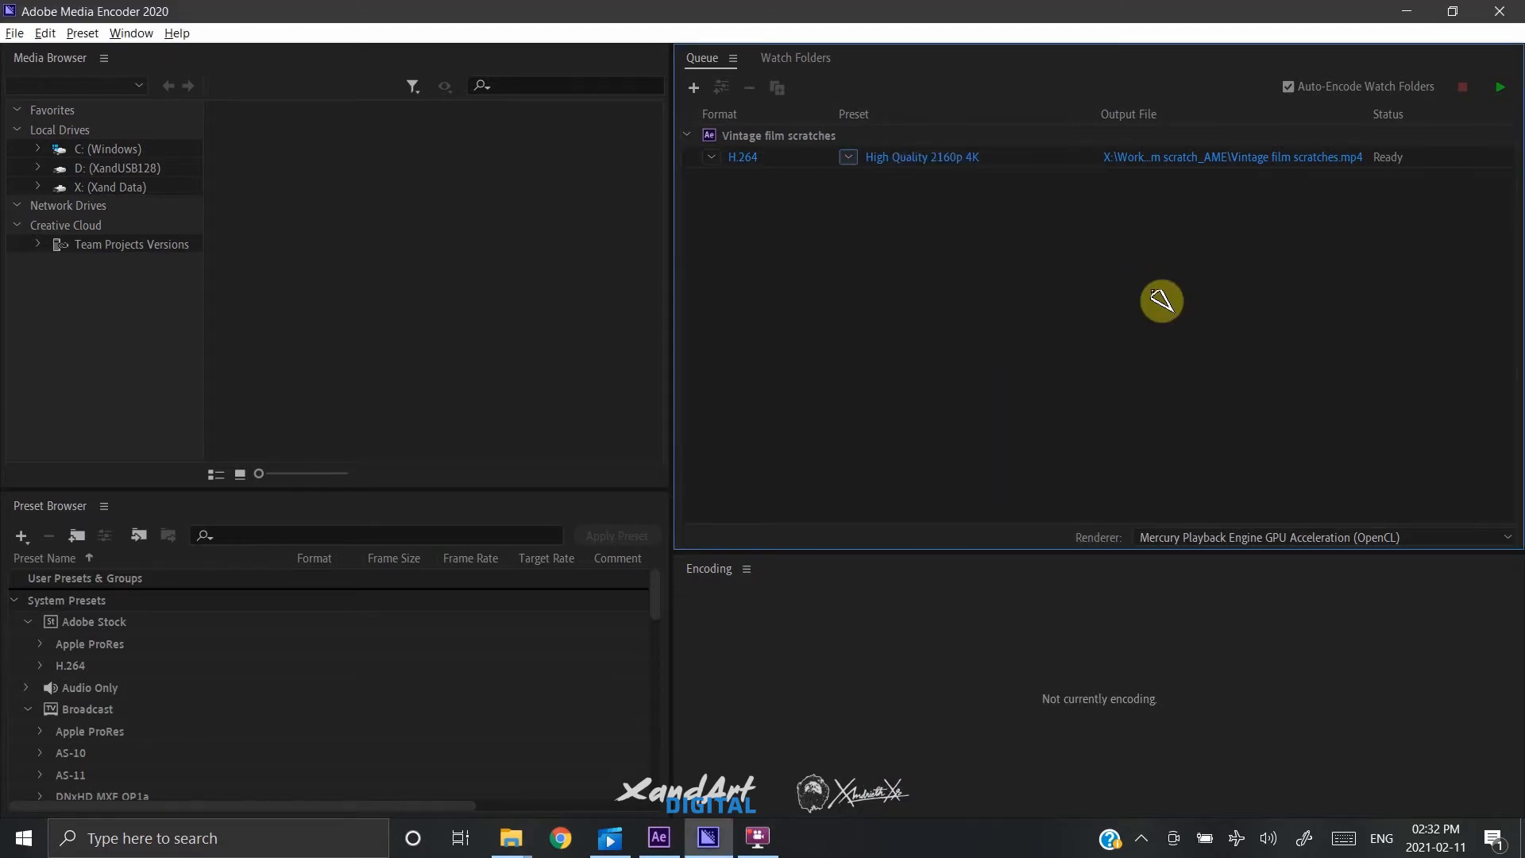
{"action": "mouse_move", "coordinate": [1507, 102]}
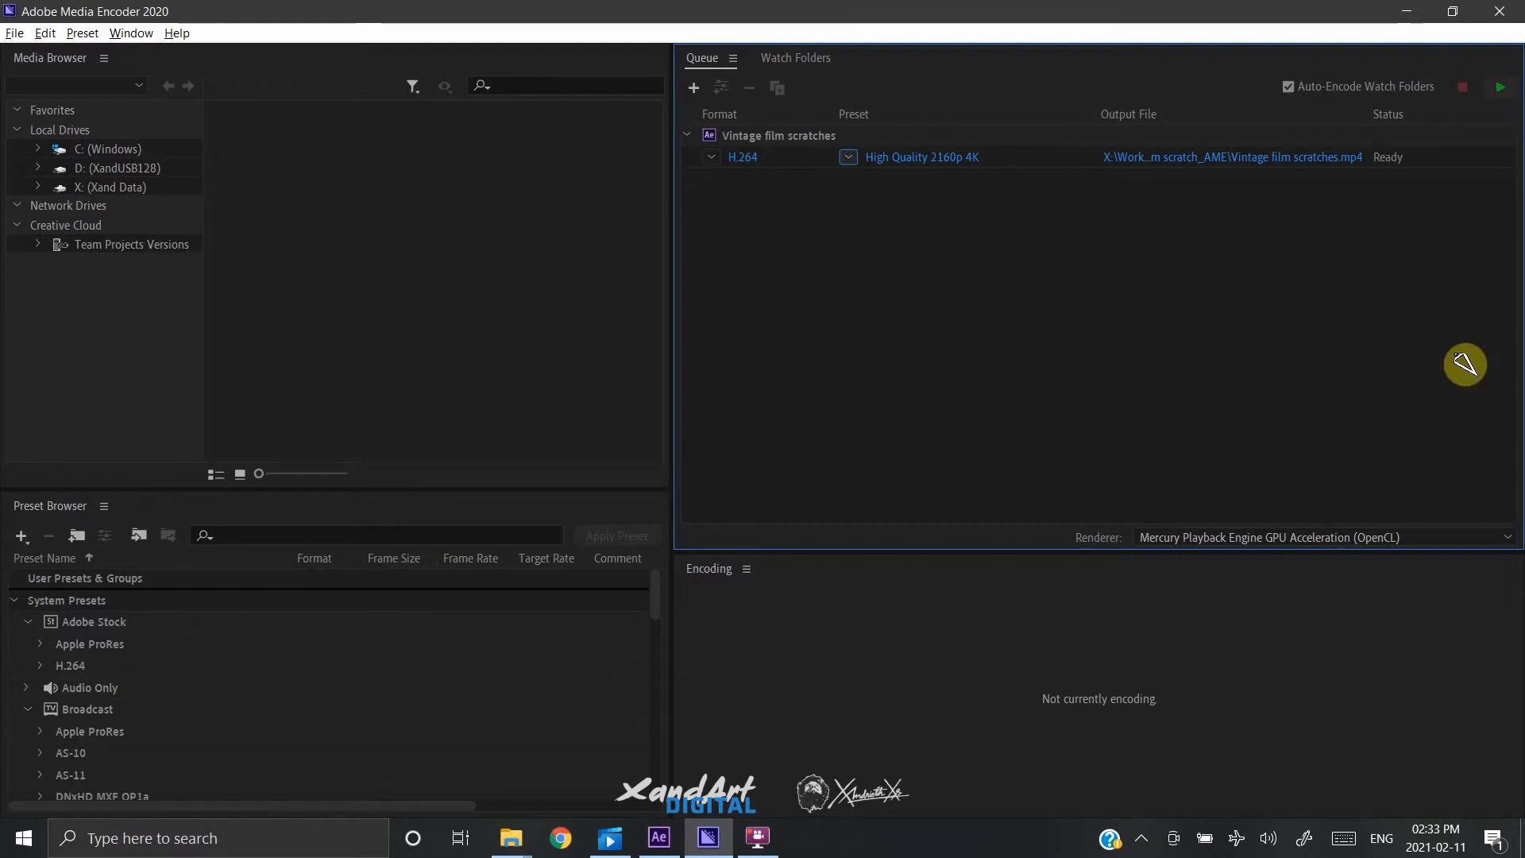
{"action": "left_click", "coordinate": [1500, 86]}
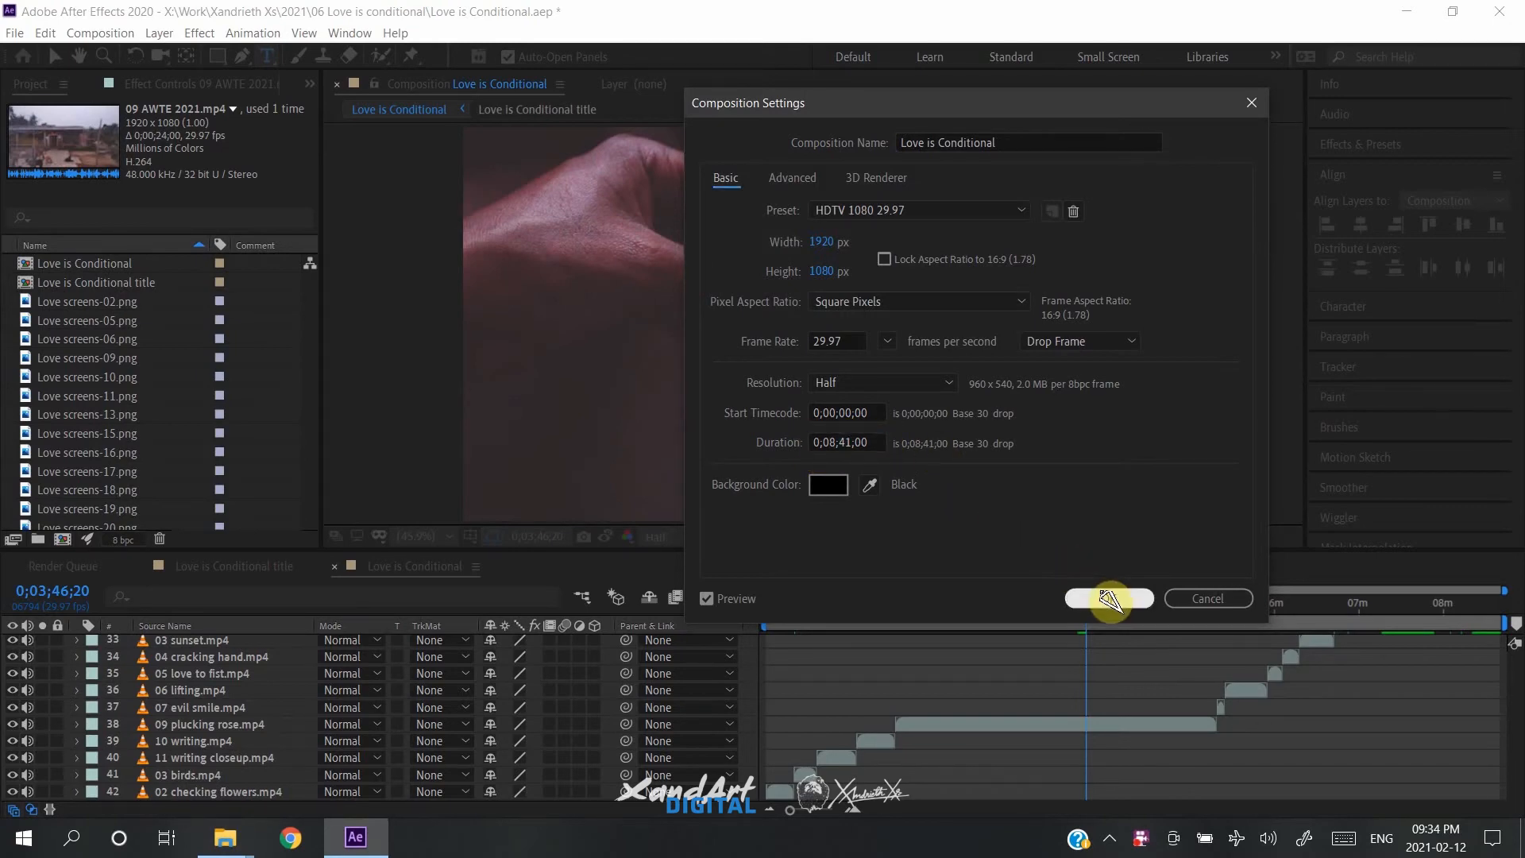
Step: Leave Love is Conditional settings unchanged and create a matching 1080p comp named 'Scratches vfx'
{"action": "left_click", "coordinate": [1107, 599]}
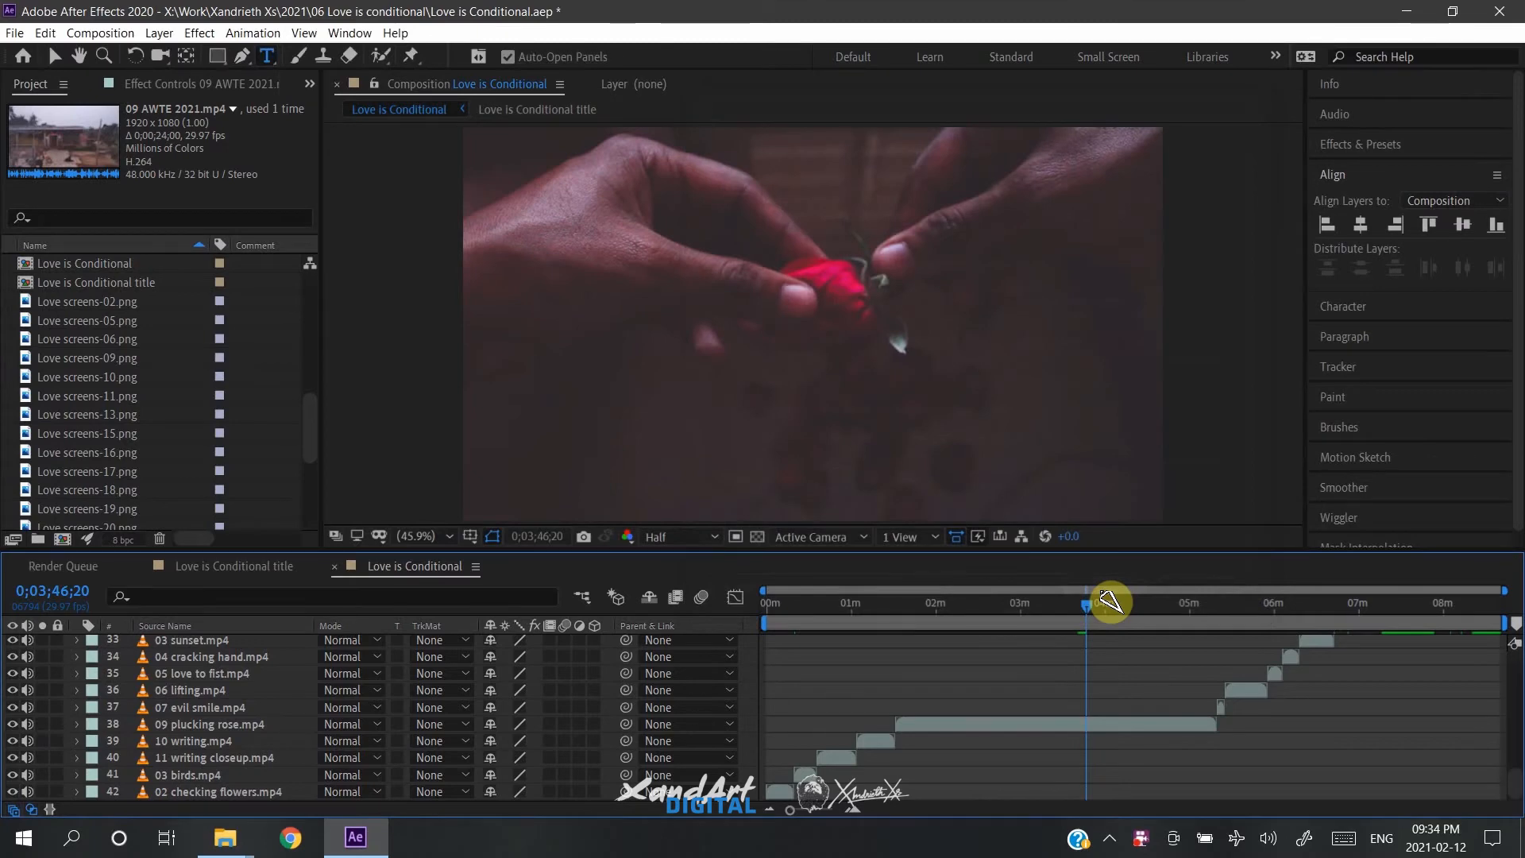
{"action": "left_click", "coordinate": [99, 32]}
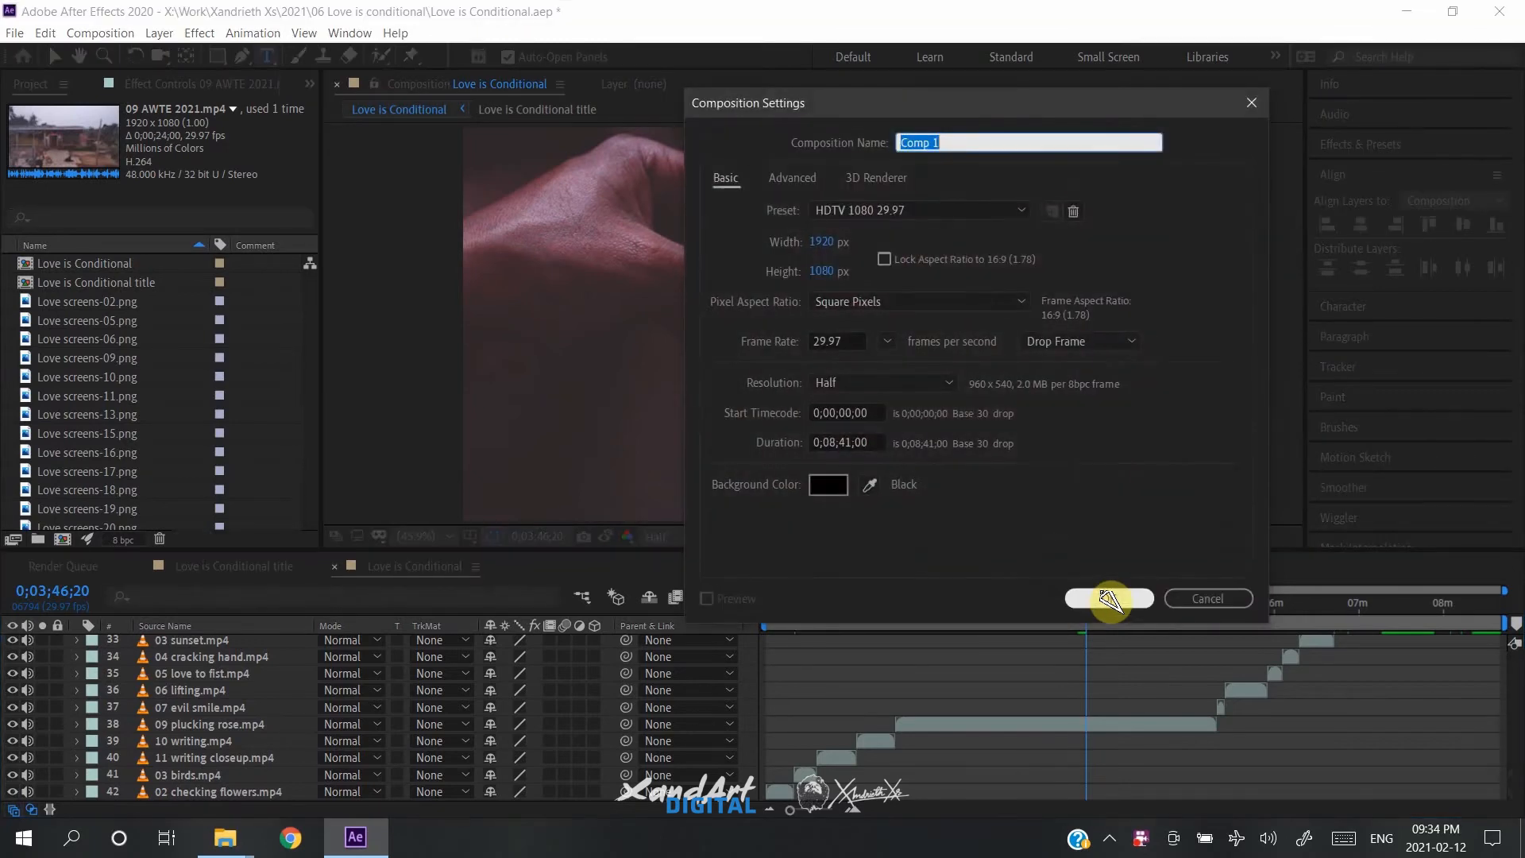
{"action": "type", "text": "Scratches v"}
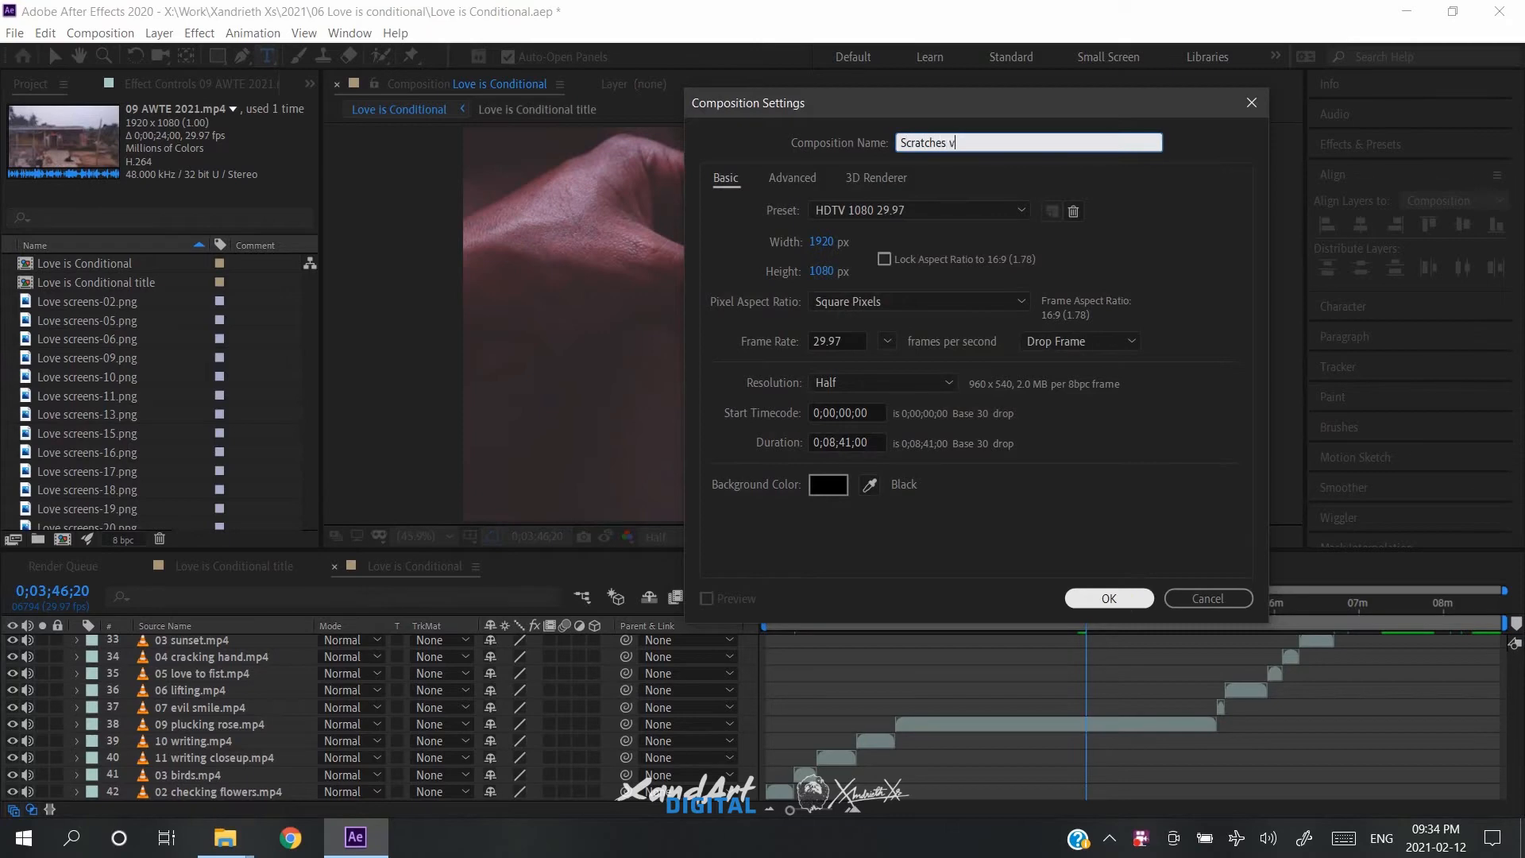
{"action": "left_click", "coordinate": [1107, 598]}
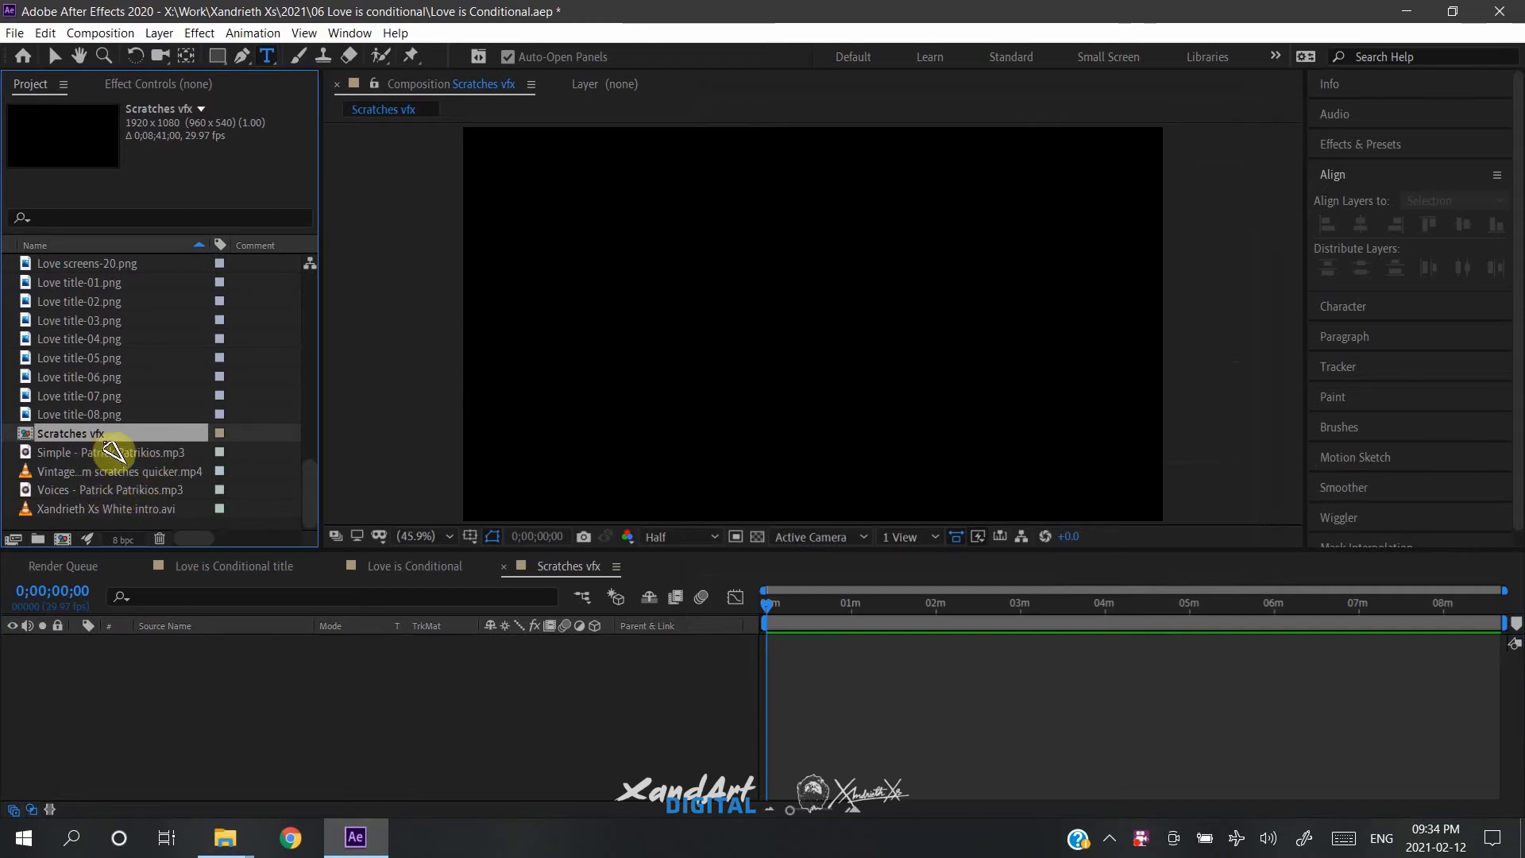
Step: Drop the Vintage scratches quicker.mp4 clip into the Scratches vfx timeline
{"action": "left_click_drag", "start_coordinate": [116, 470], "coordinate": [87, 686]}
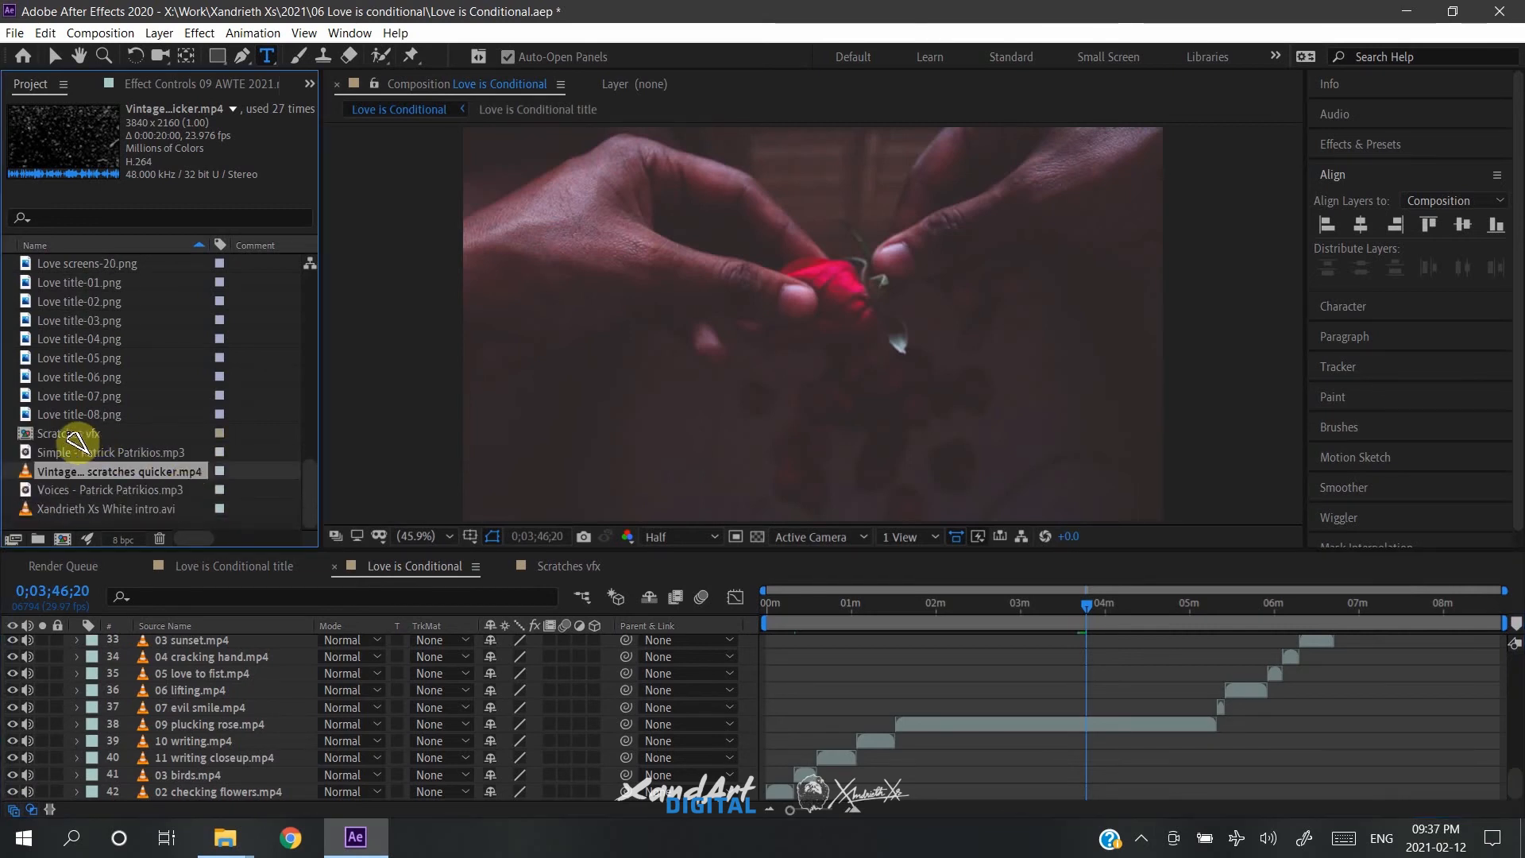
Step: Add Scratches vfx as layer 1 over Love is Conditional in Screen blend mode and play the preview
{"action": "left_click", "coordinate": [70, 432]}
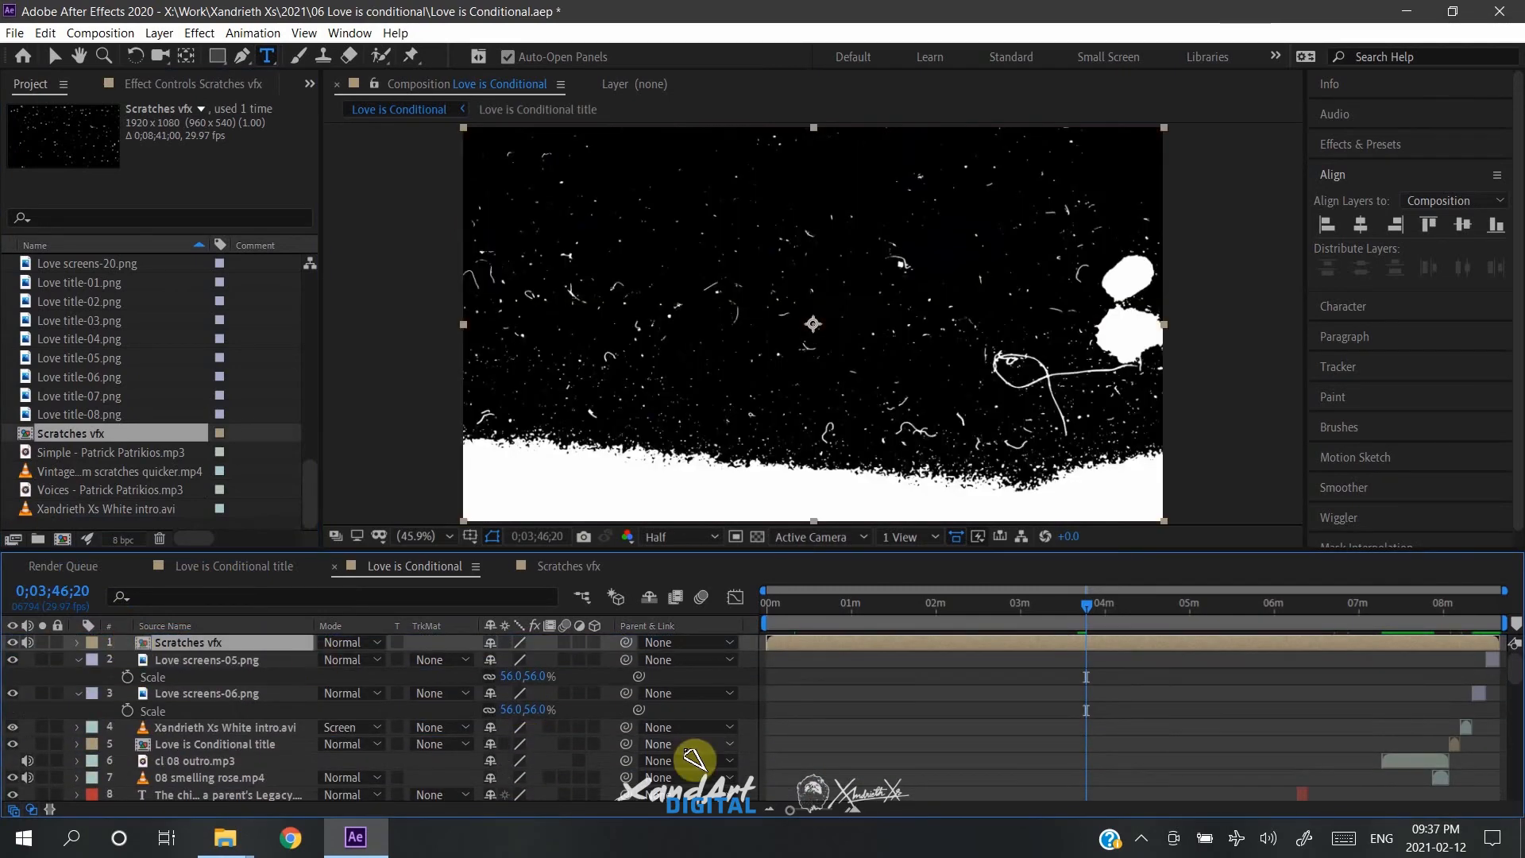
{"action": "mouse_move", "coordinate": [694, 761]}
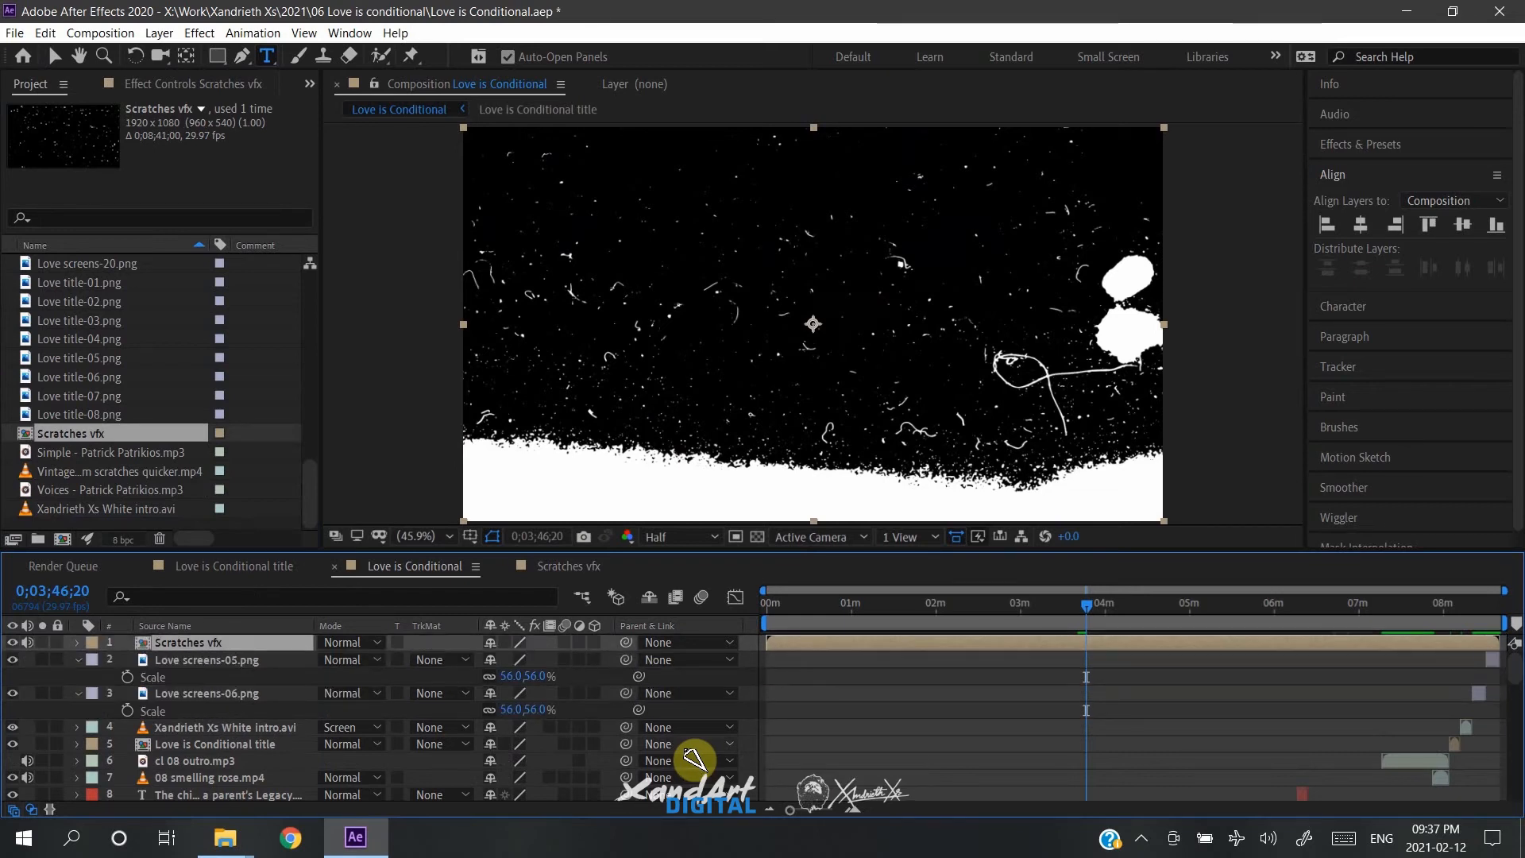
{"action": "left_click", "coordinate": [348, 642]}
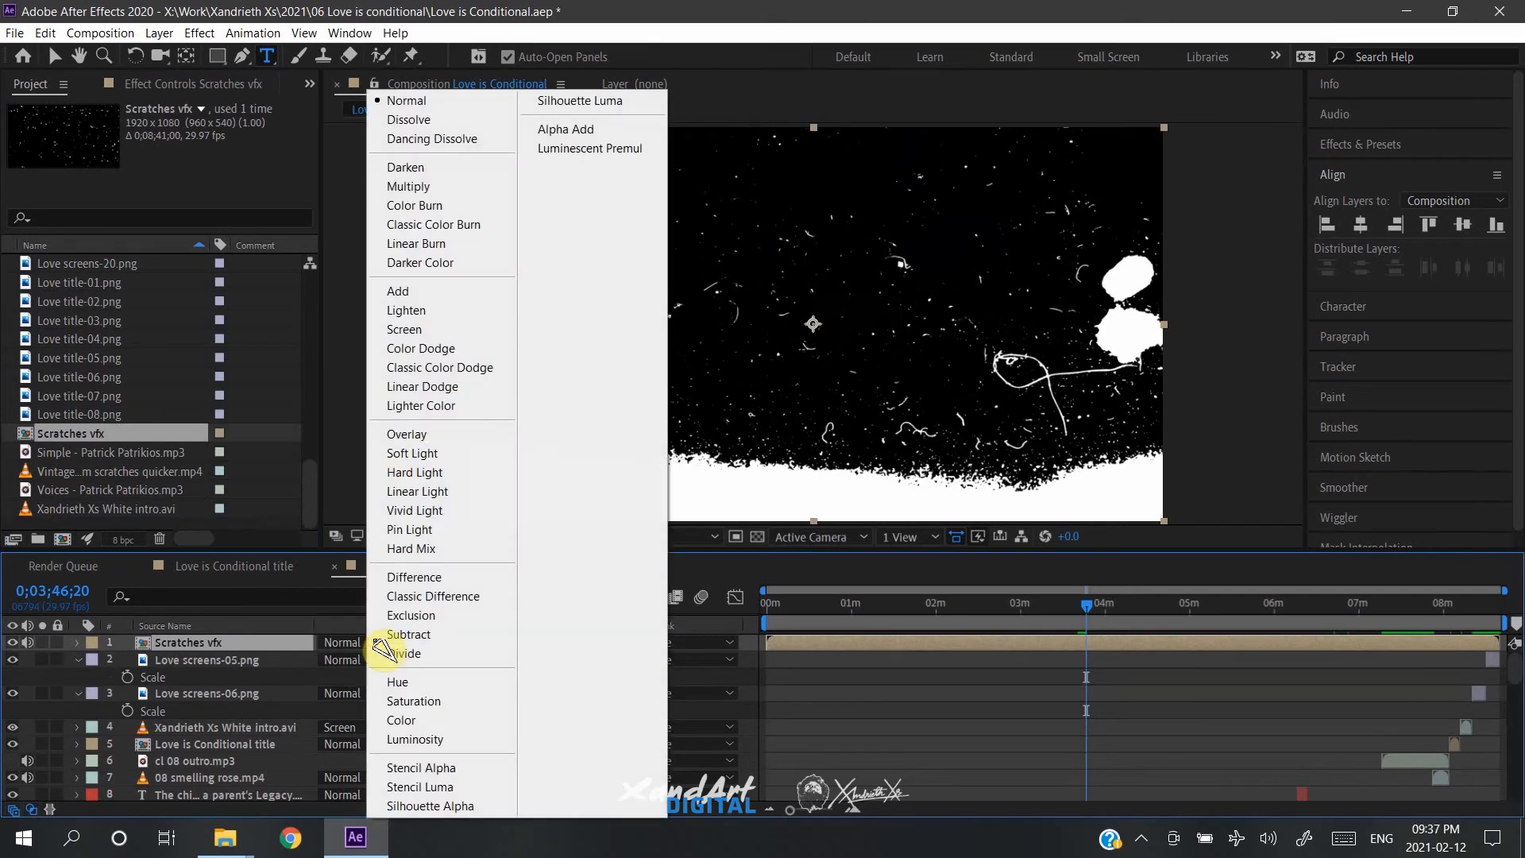
{"action": "mouse_move", "coordinate": [435, 332]}
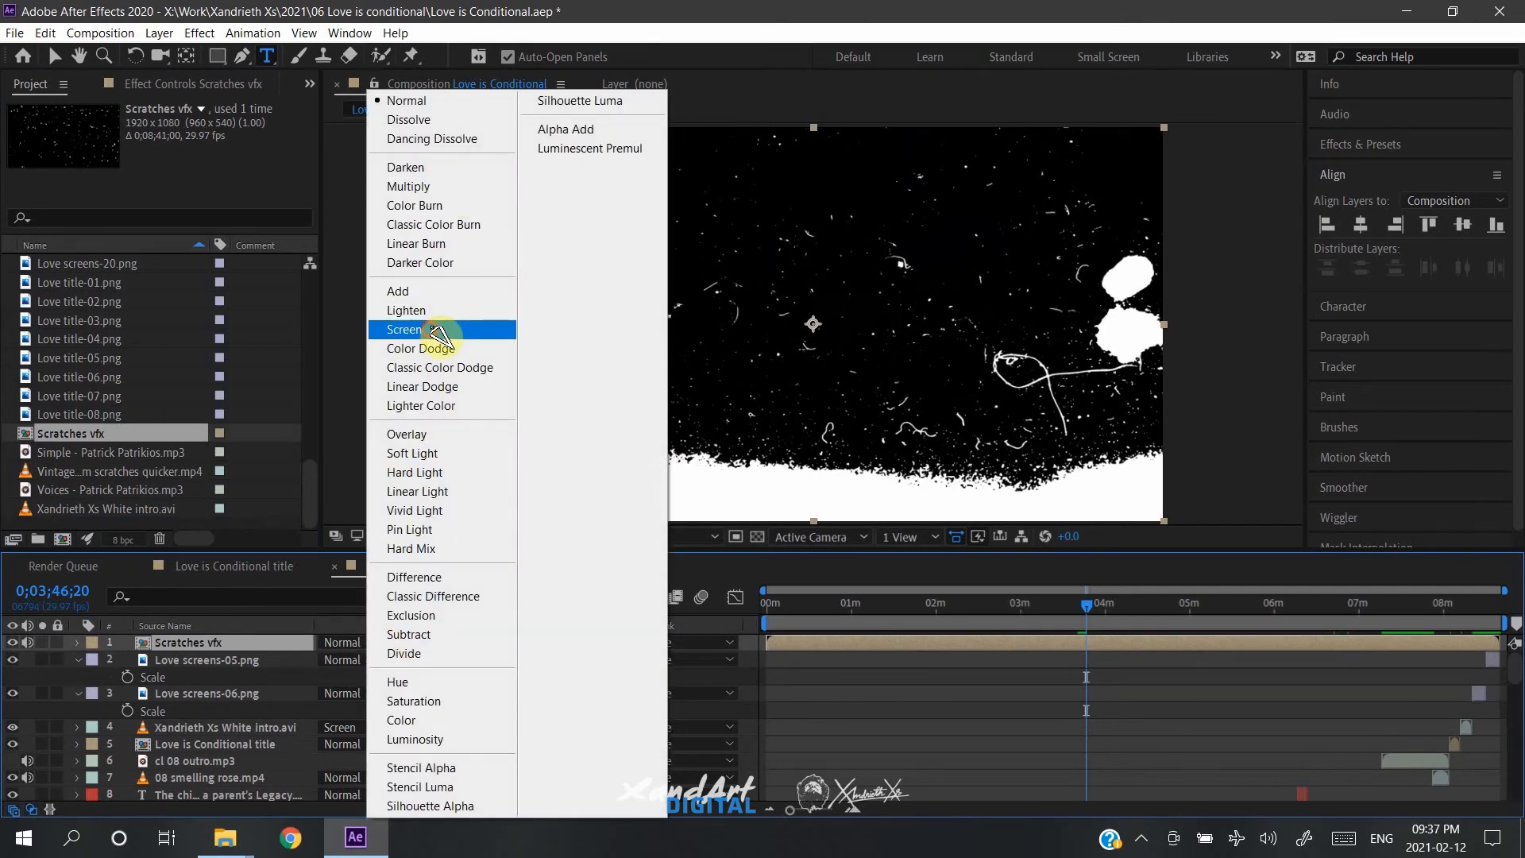
{"action": "left_click", "coordinate": [402, 330]}
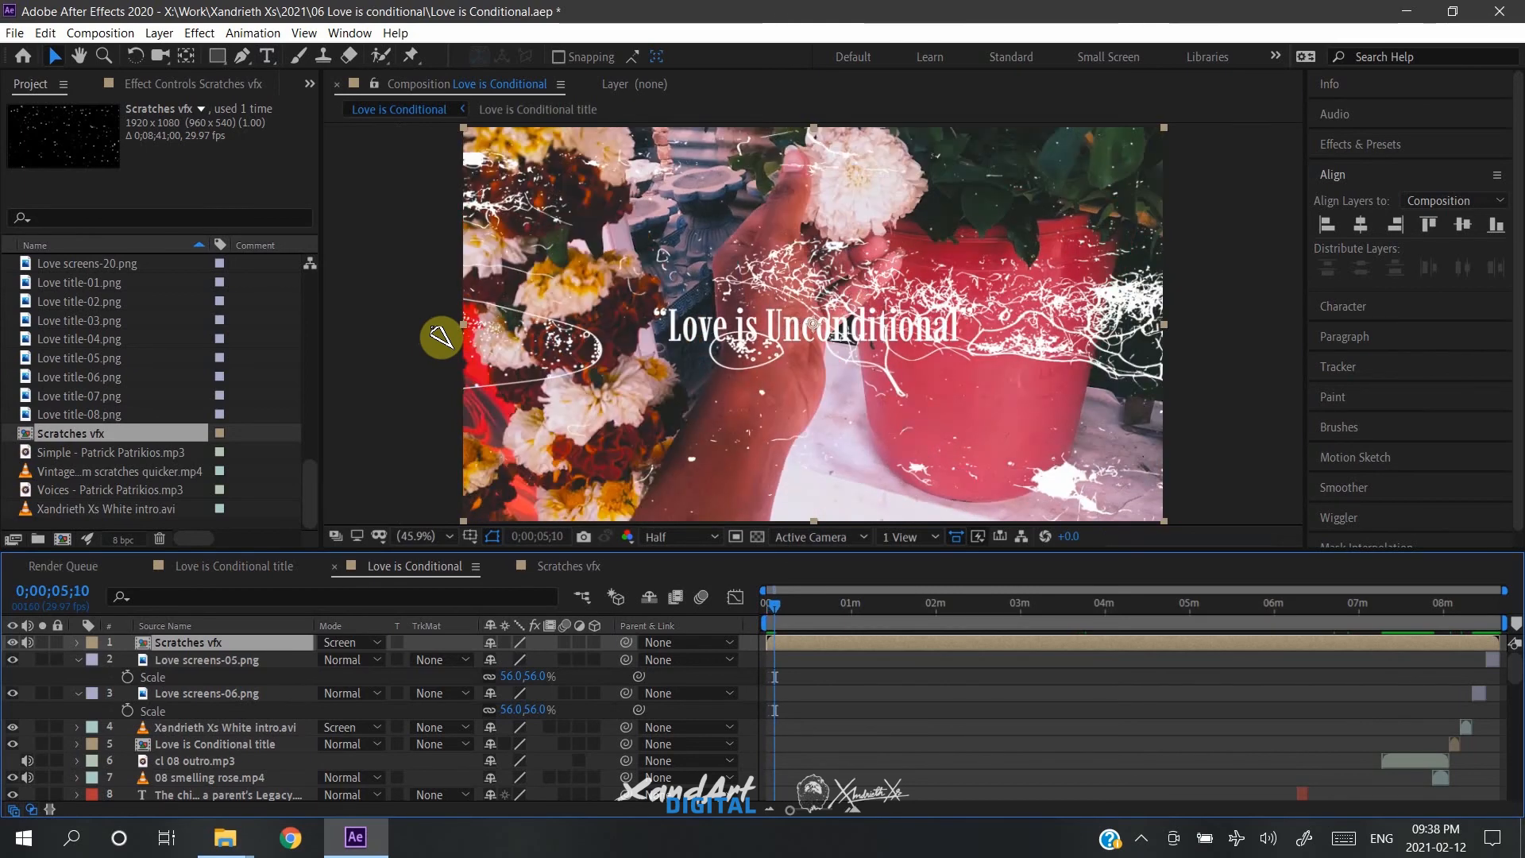
{"action": "left_click", "coordinate": [774, 603]}
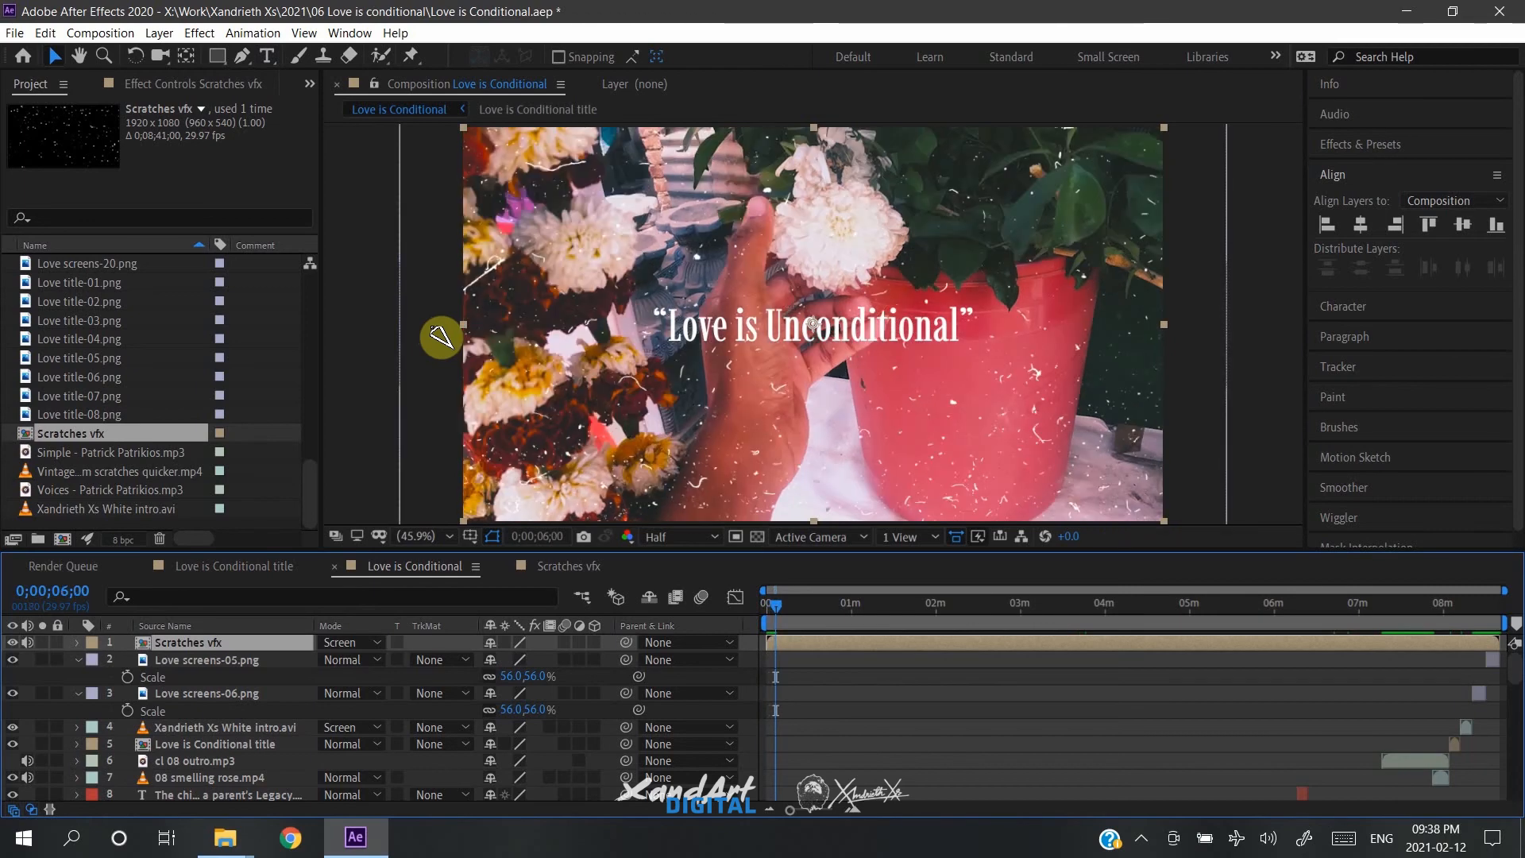